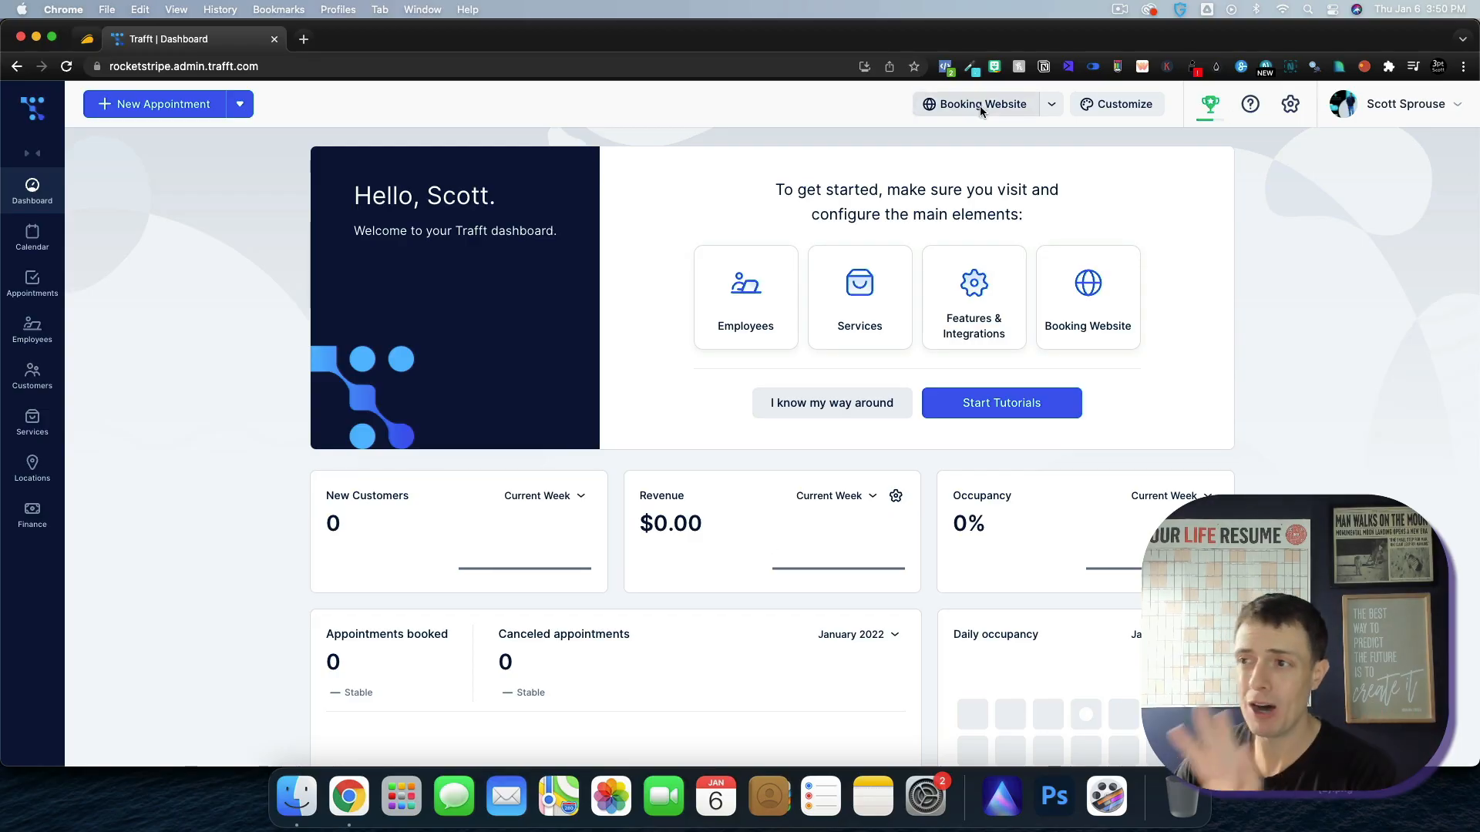
- Launch the public Rocketstripe booking page listing seven services in a new tab
click(974, 103)
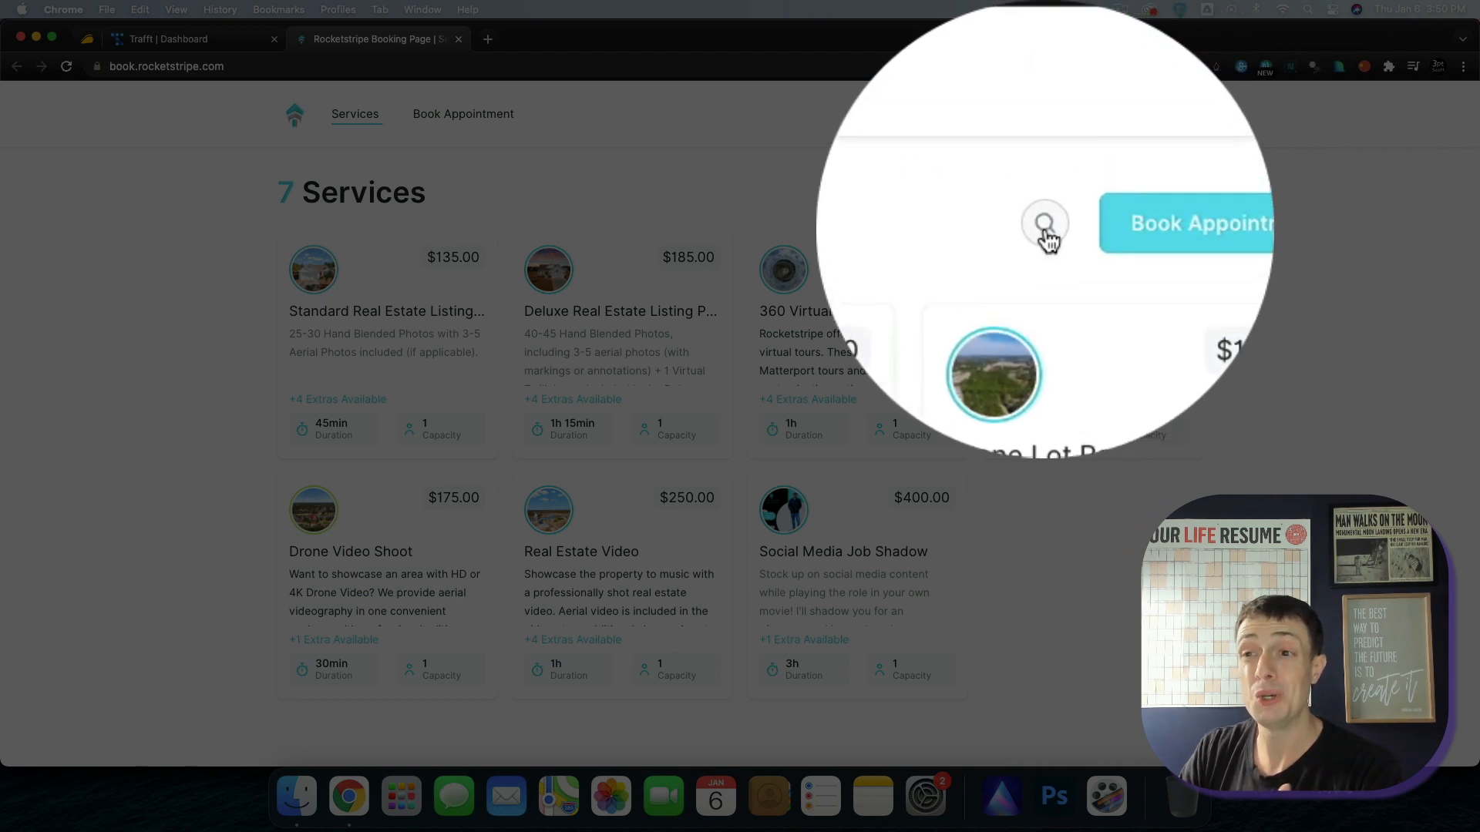
- As a guest, choose Standard Real Estate Listing Photo Shoot with Virtual Twilight extra ($155) and continue
click(1200, 223)
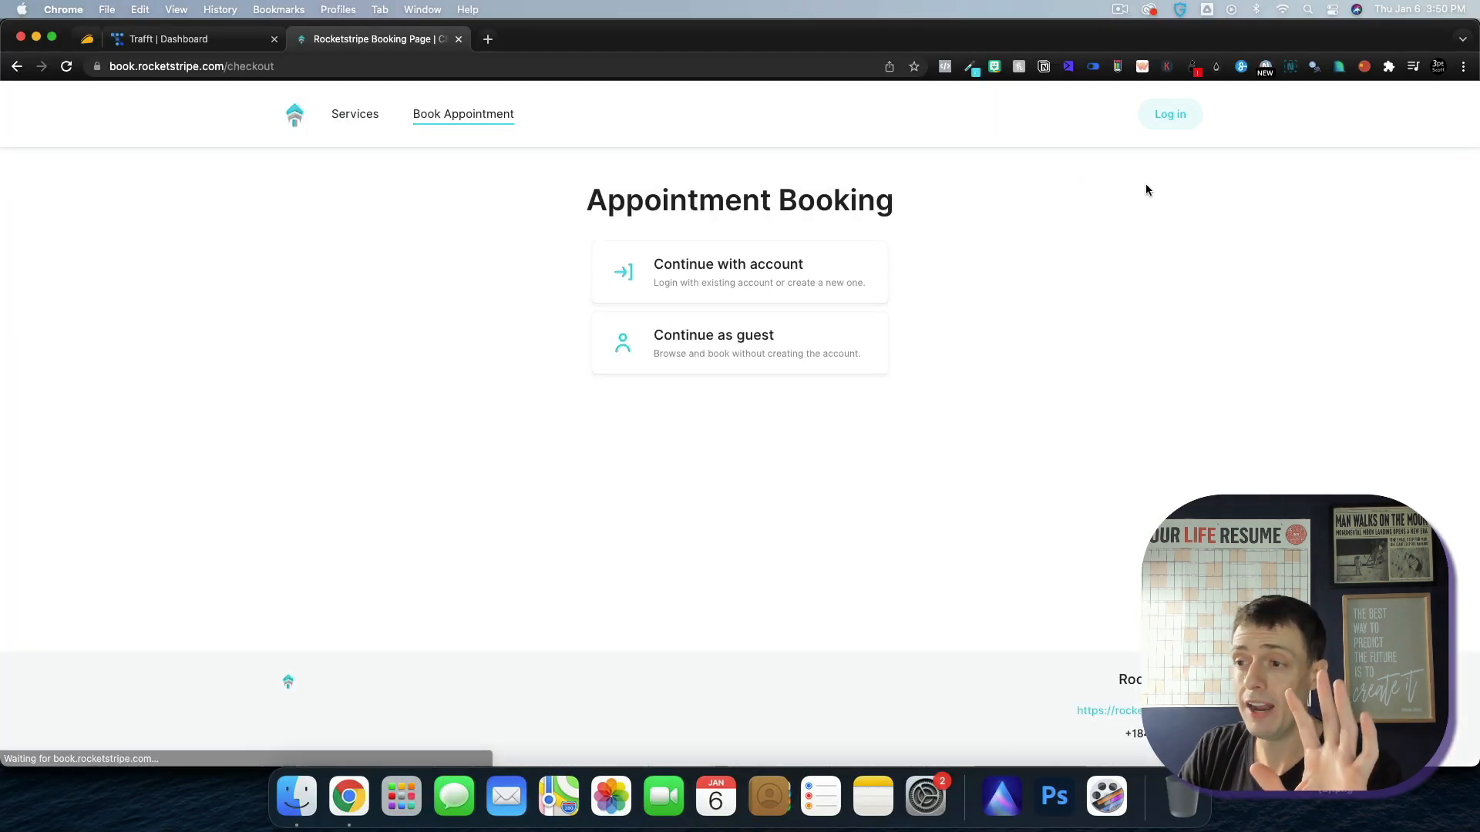
click(714, 343)
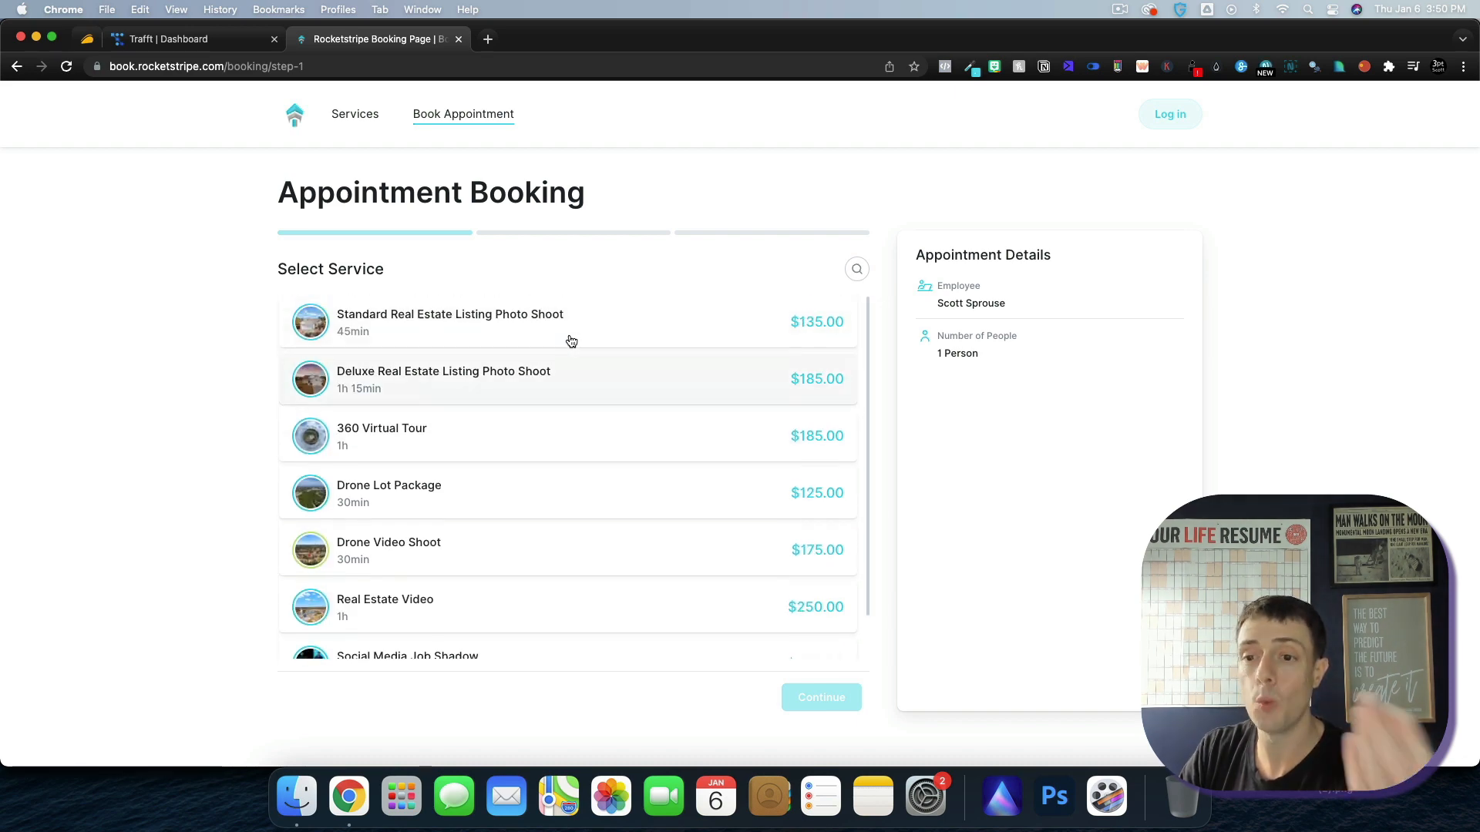
click(450, 321)
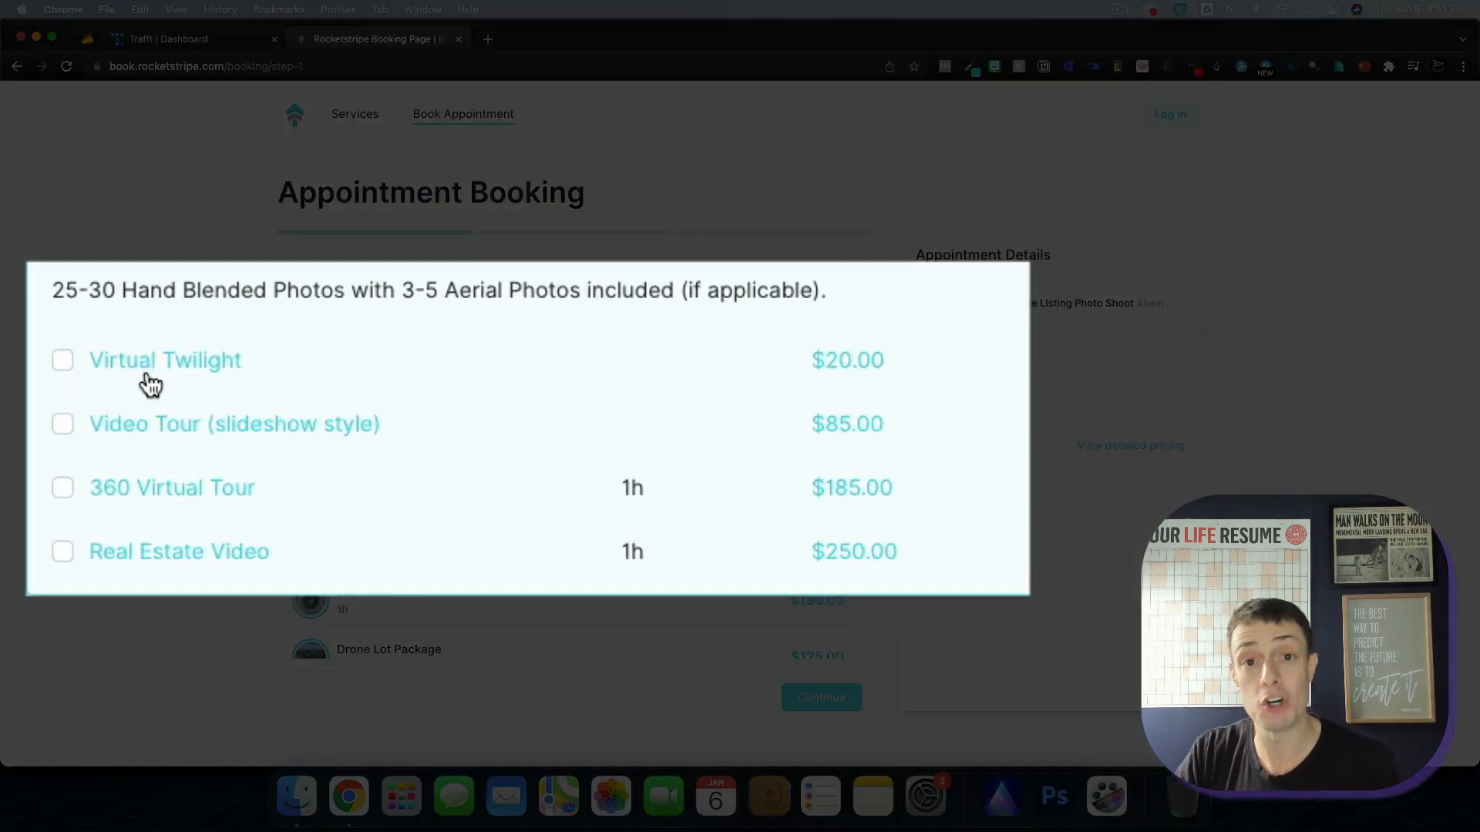
click(61, 359)
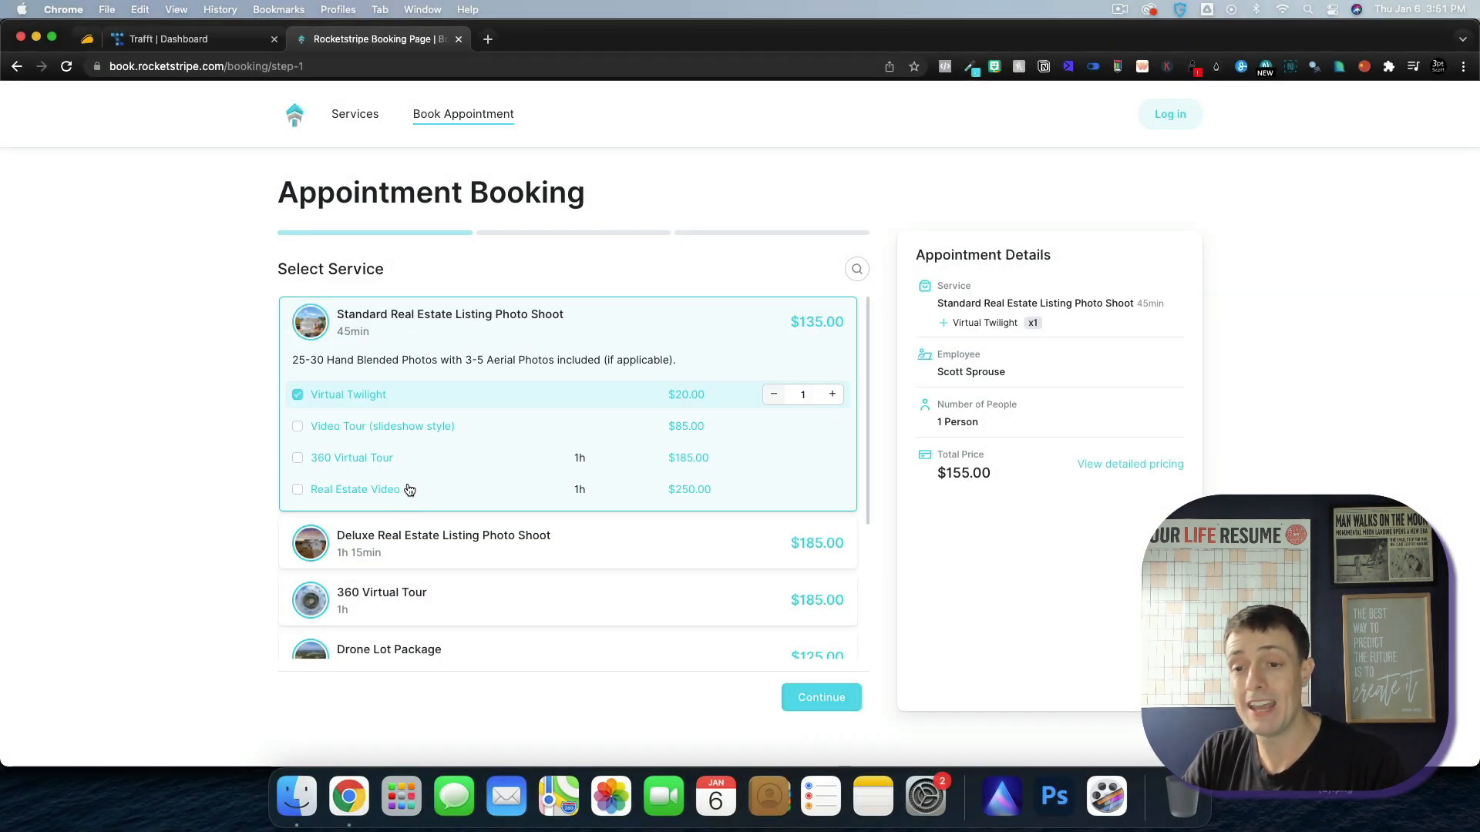
scroll(down, 3)
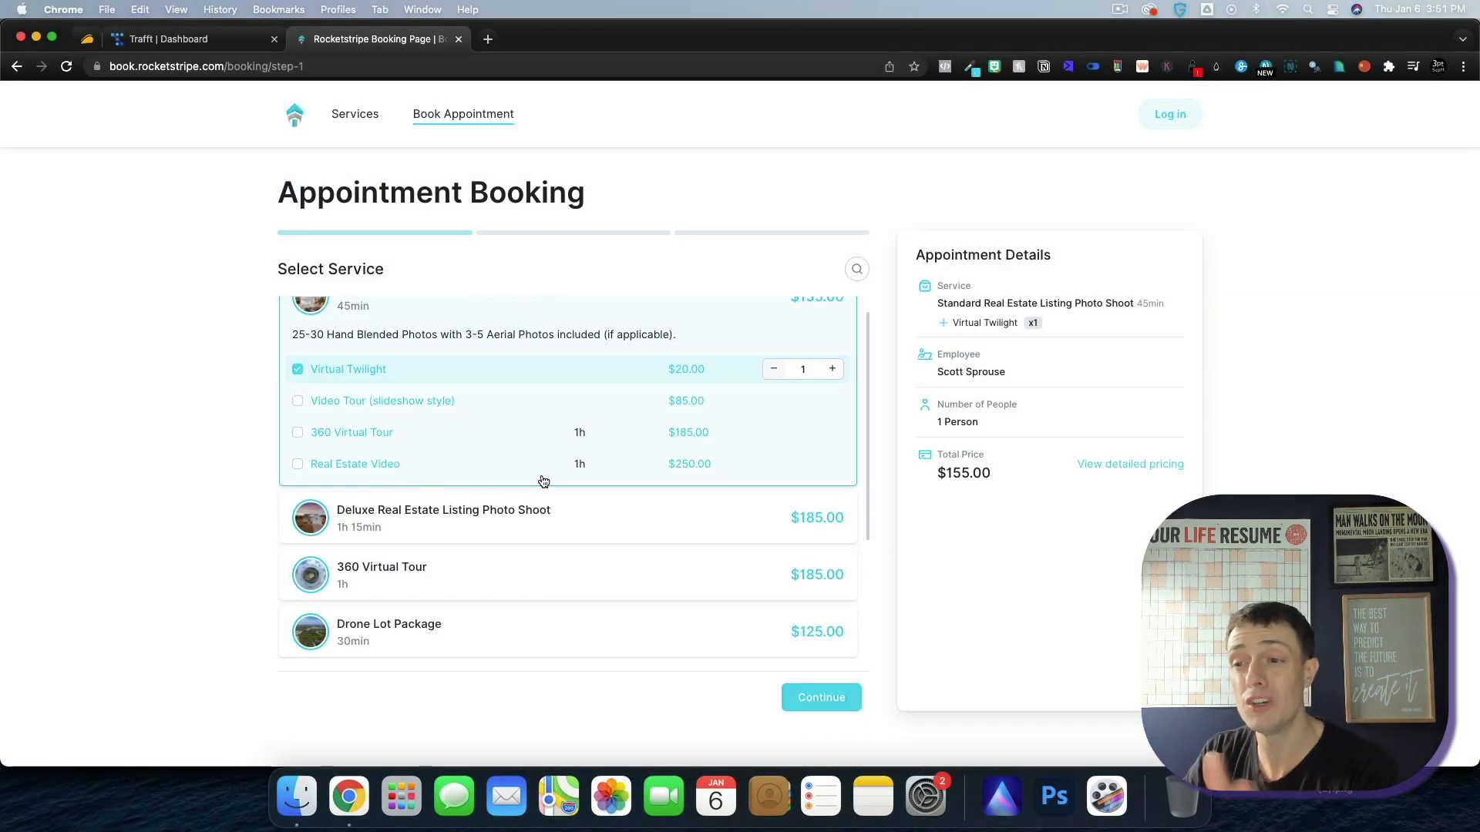
click(818, 697)
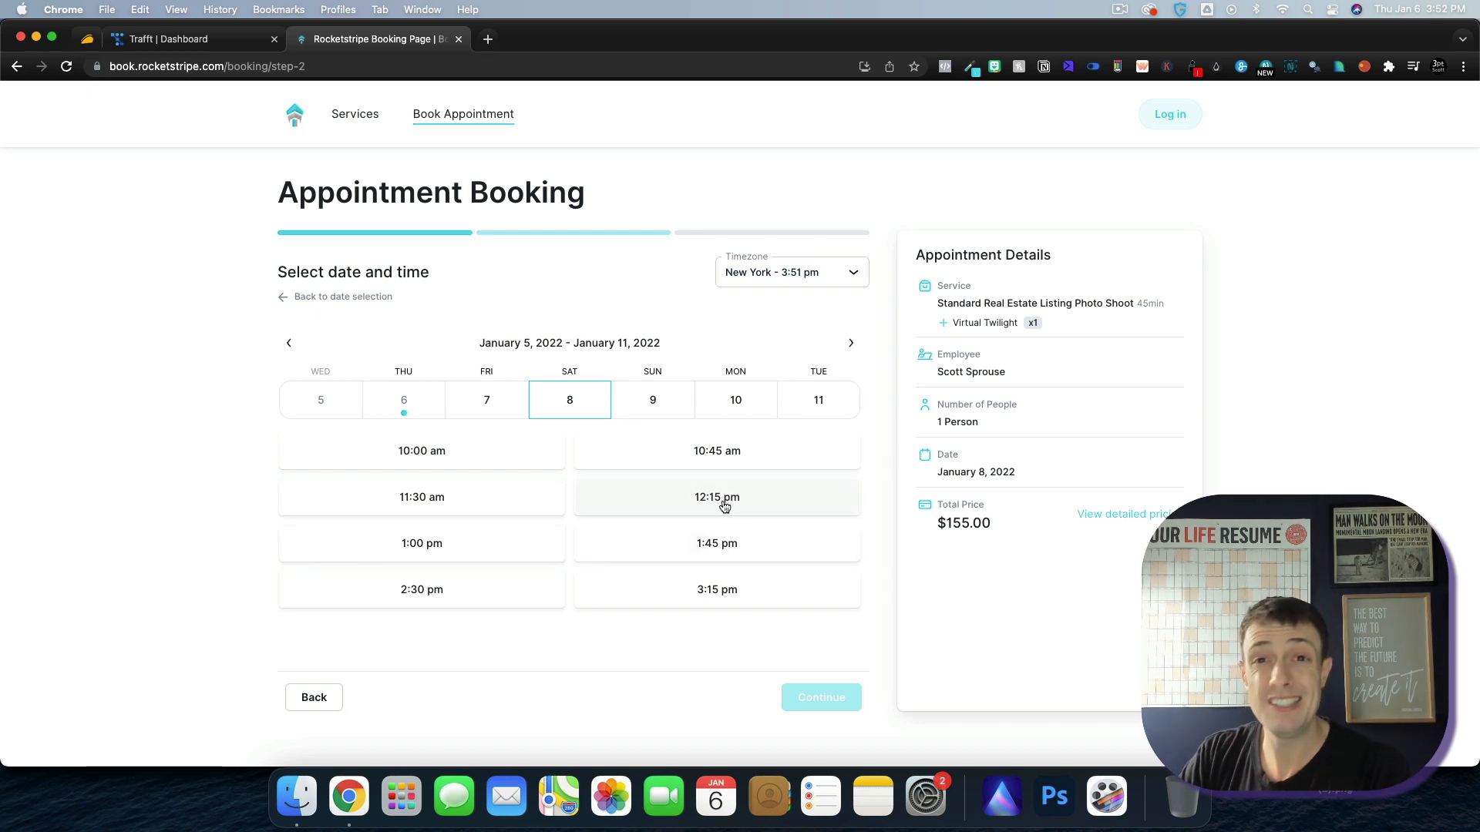
mouse_move(714, 556)
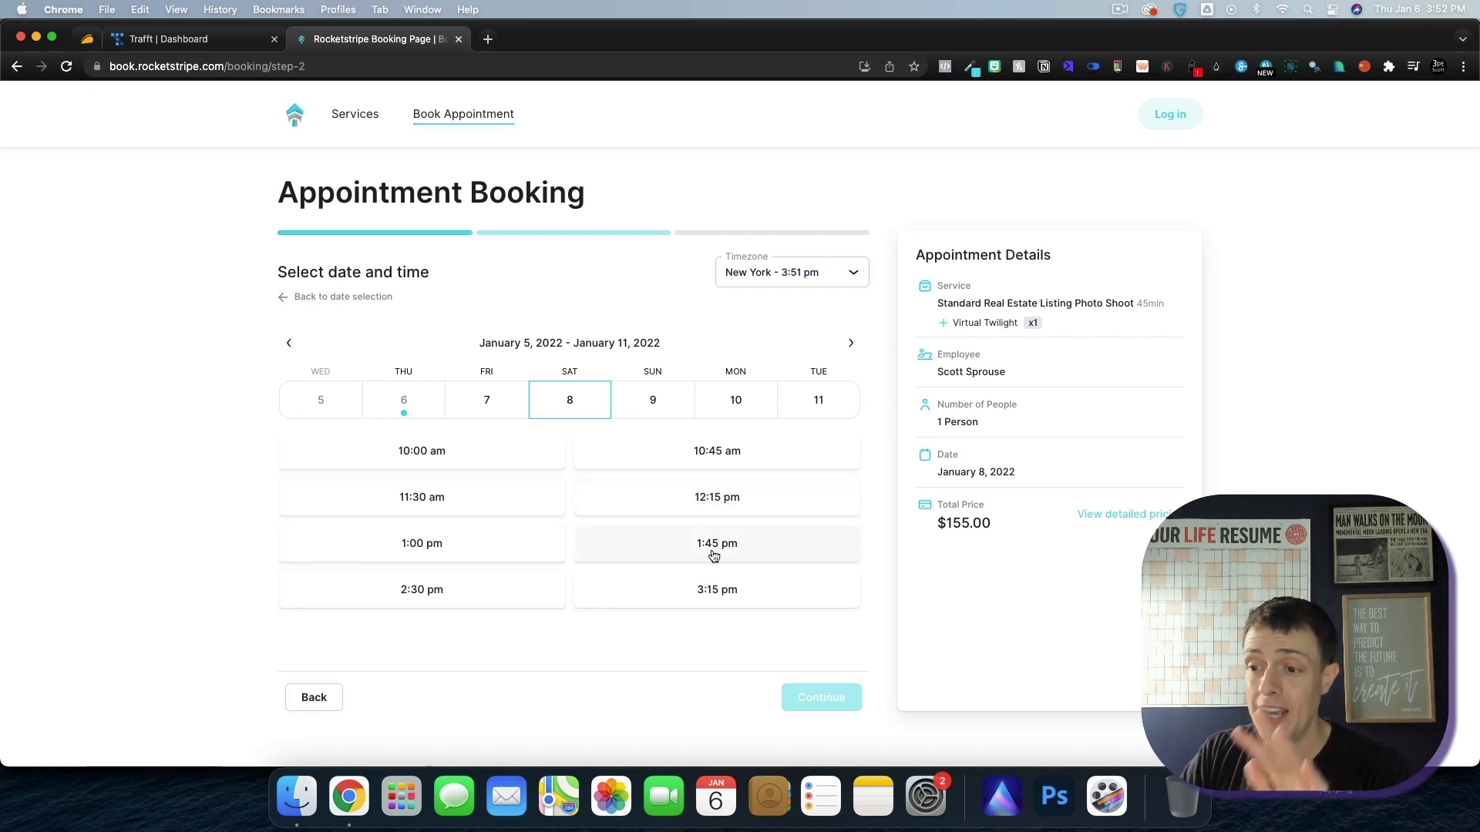
- Pick the 1:45 pm slot on Saturday January 8 and continue to contact details
click(716, 544)
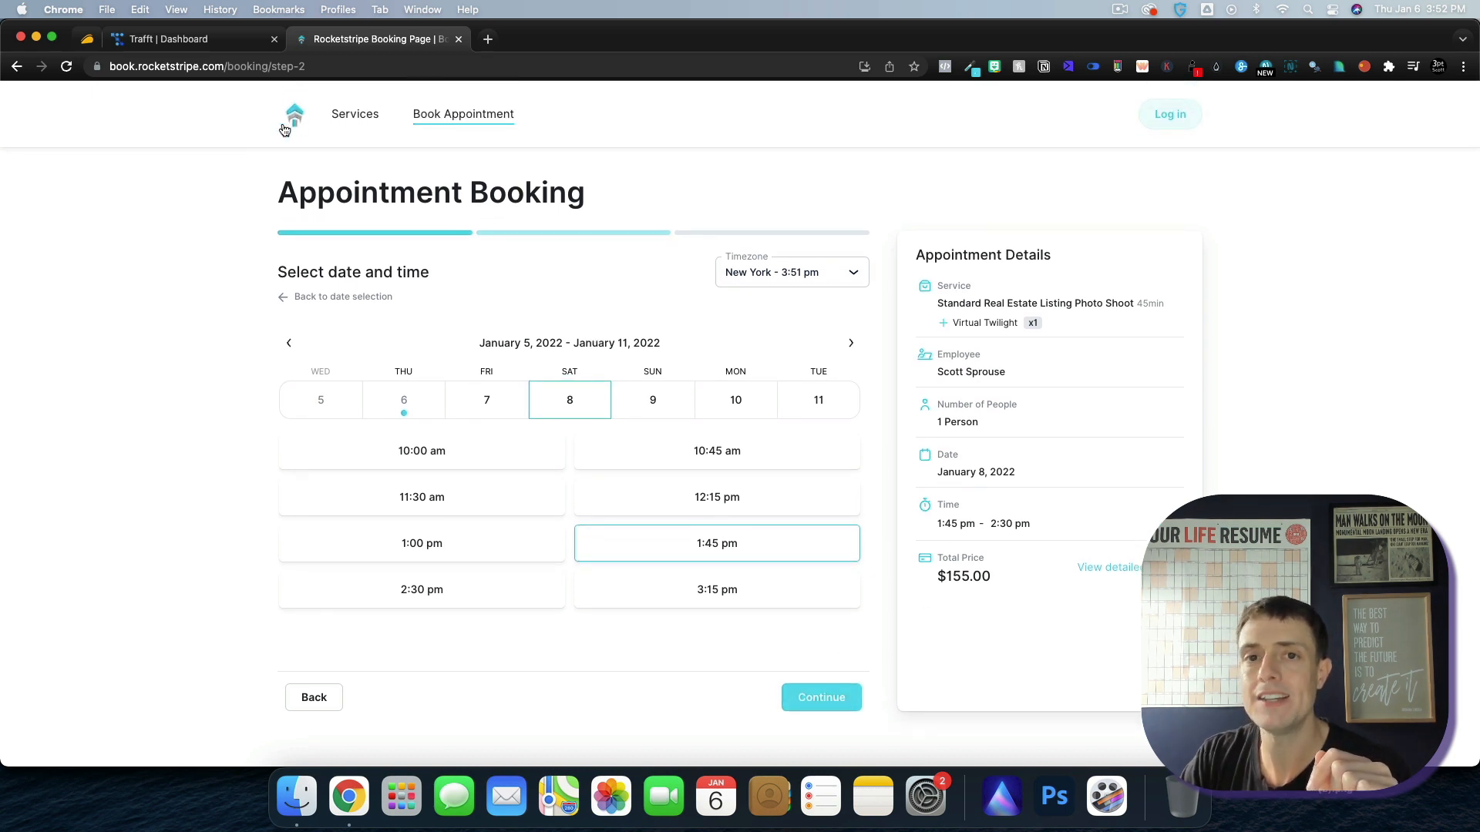
click(820, 696)
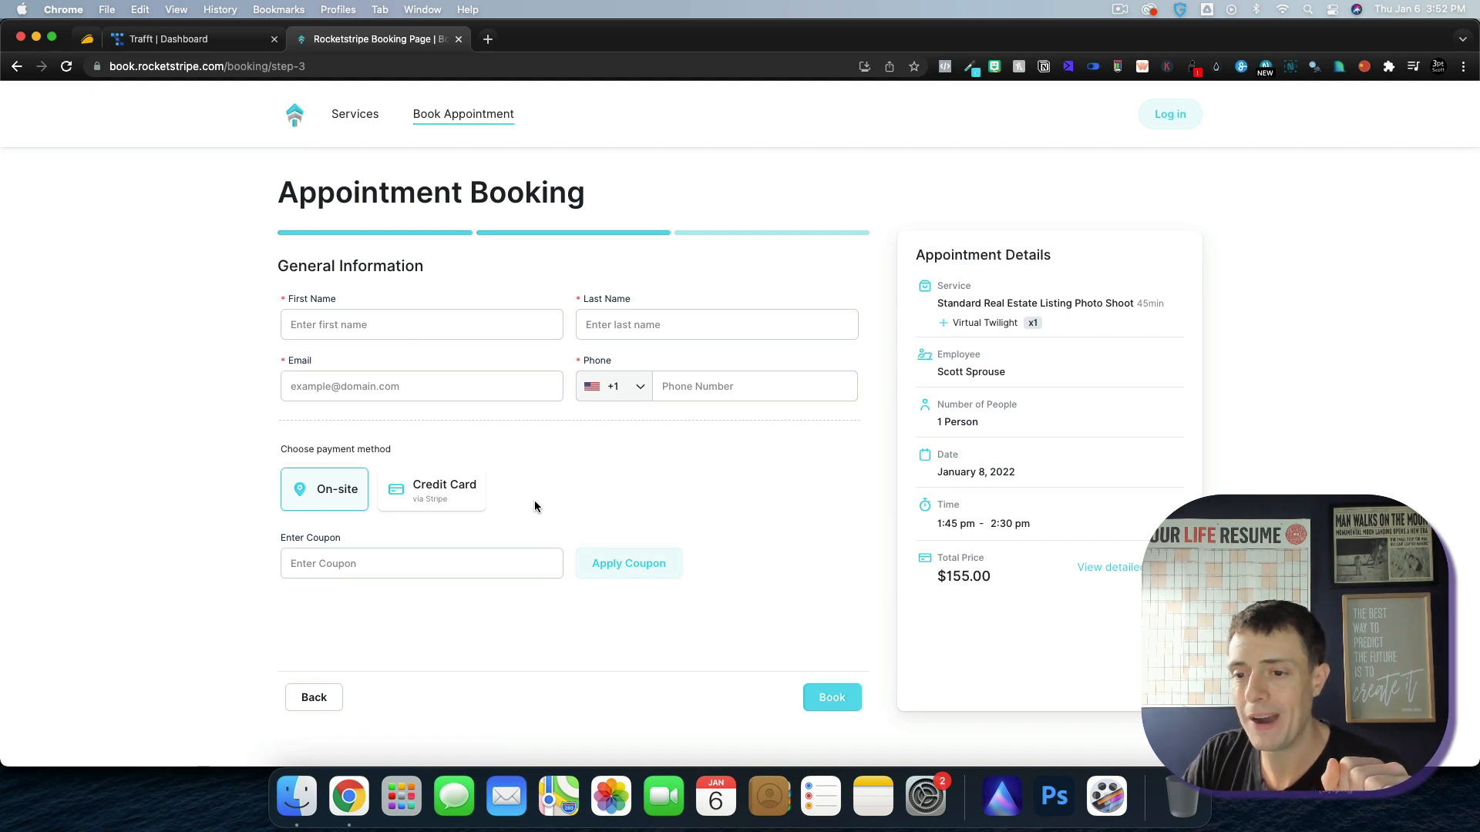
mouse_move(314, 488)
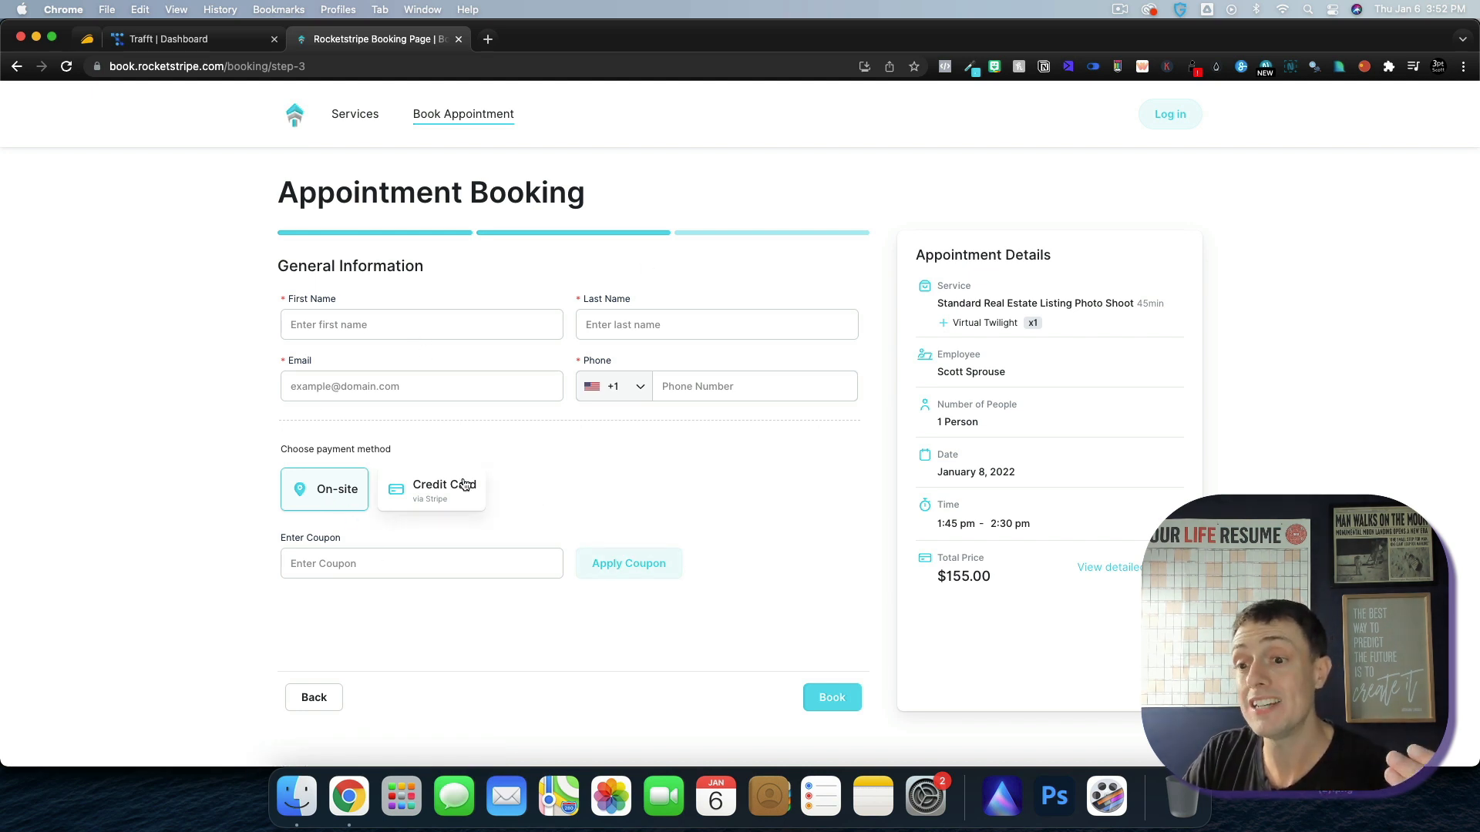
- Select Credit Card (Stripe) as payment, then return to the admin dashboard tab
click(430, 489)
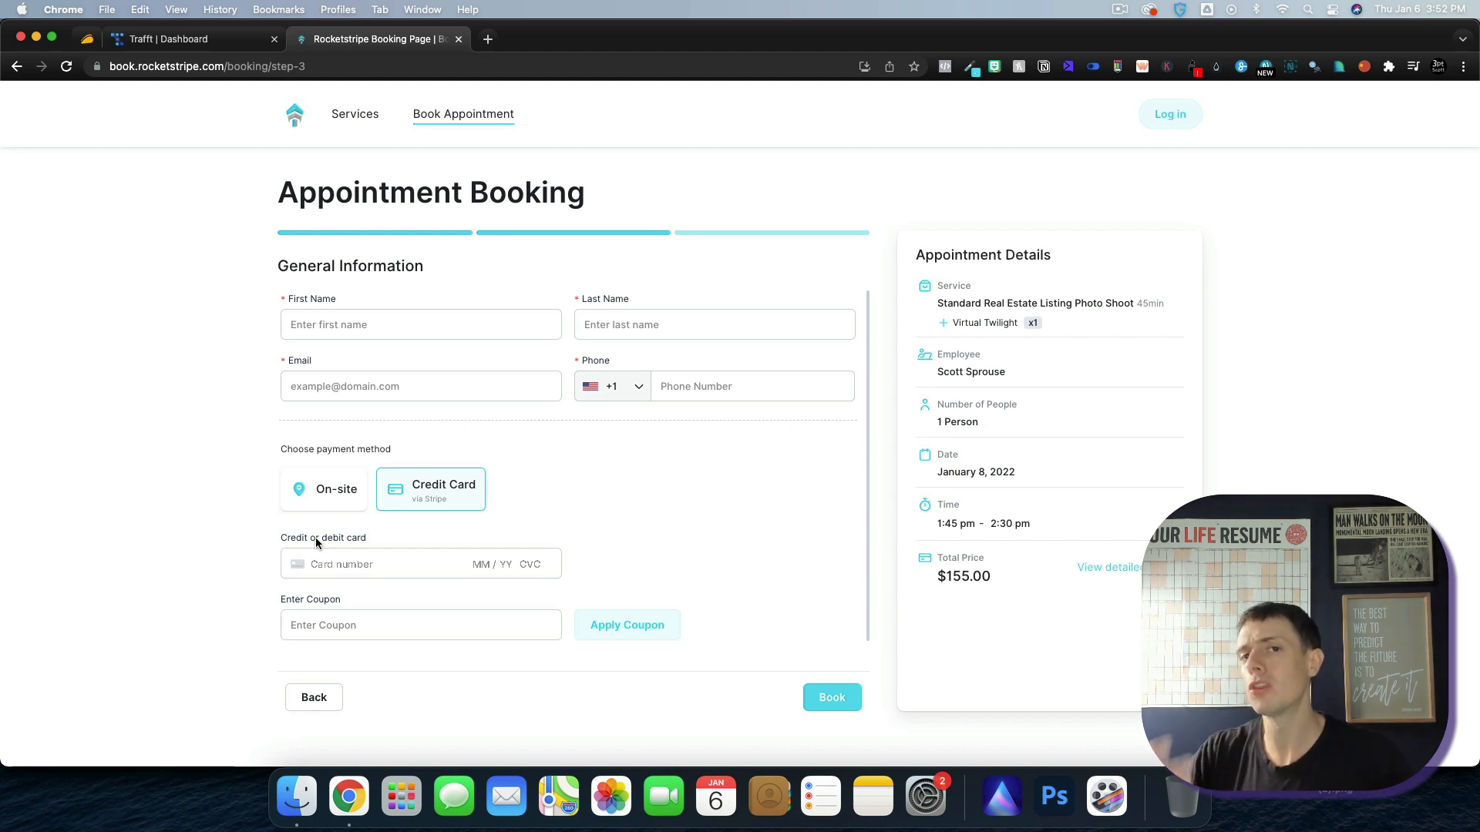
mouse_move(609, 598)
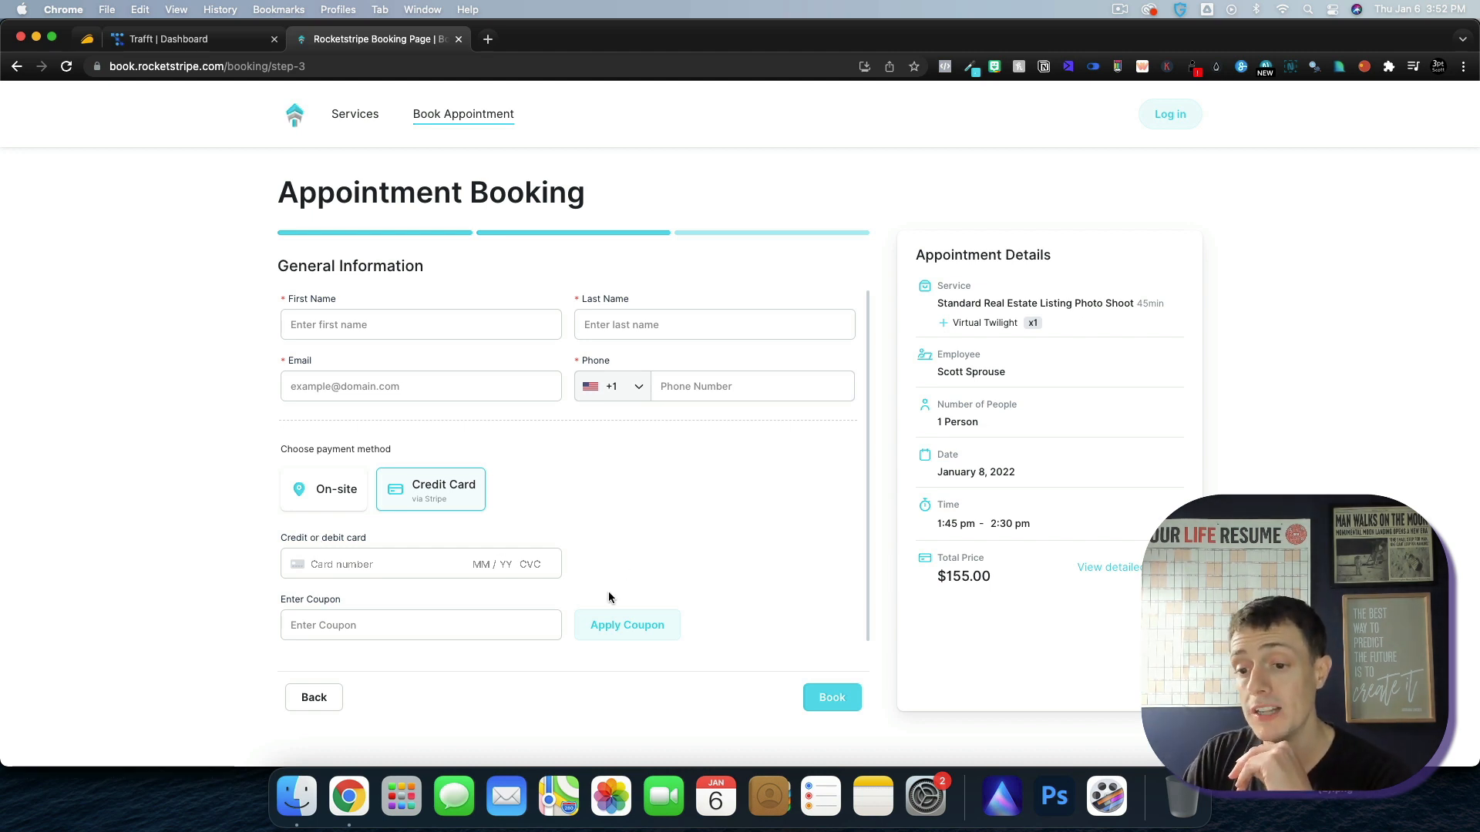
mouse_move(350, 662)
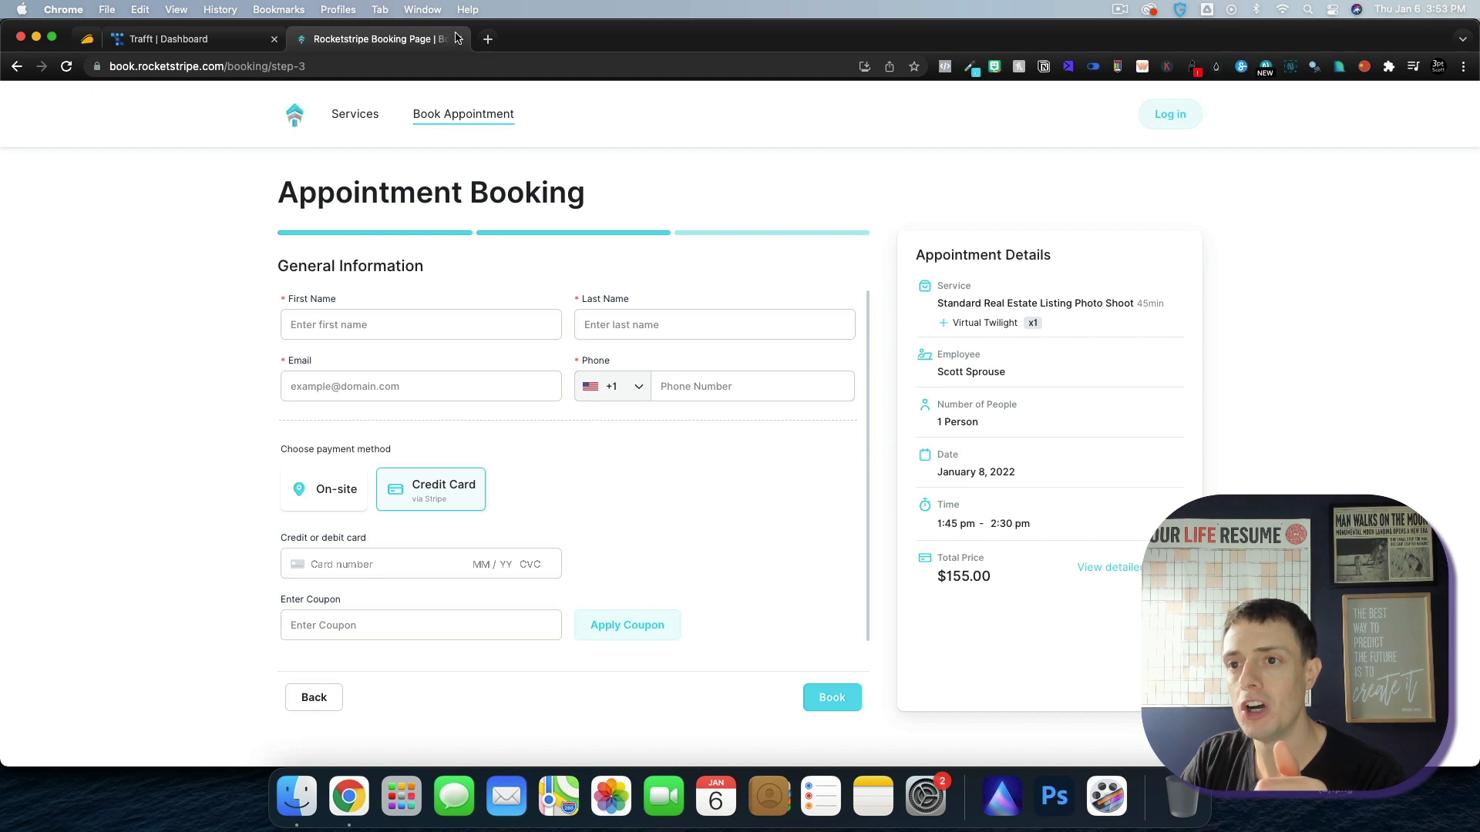
click(169, 39)
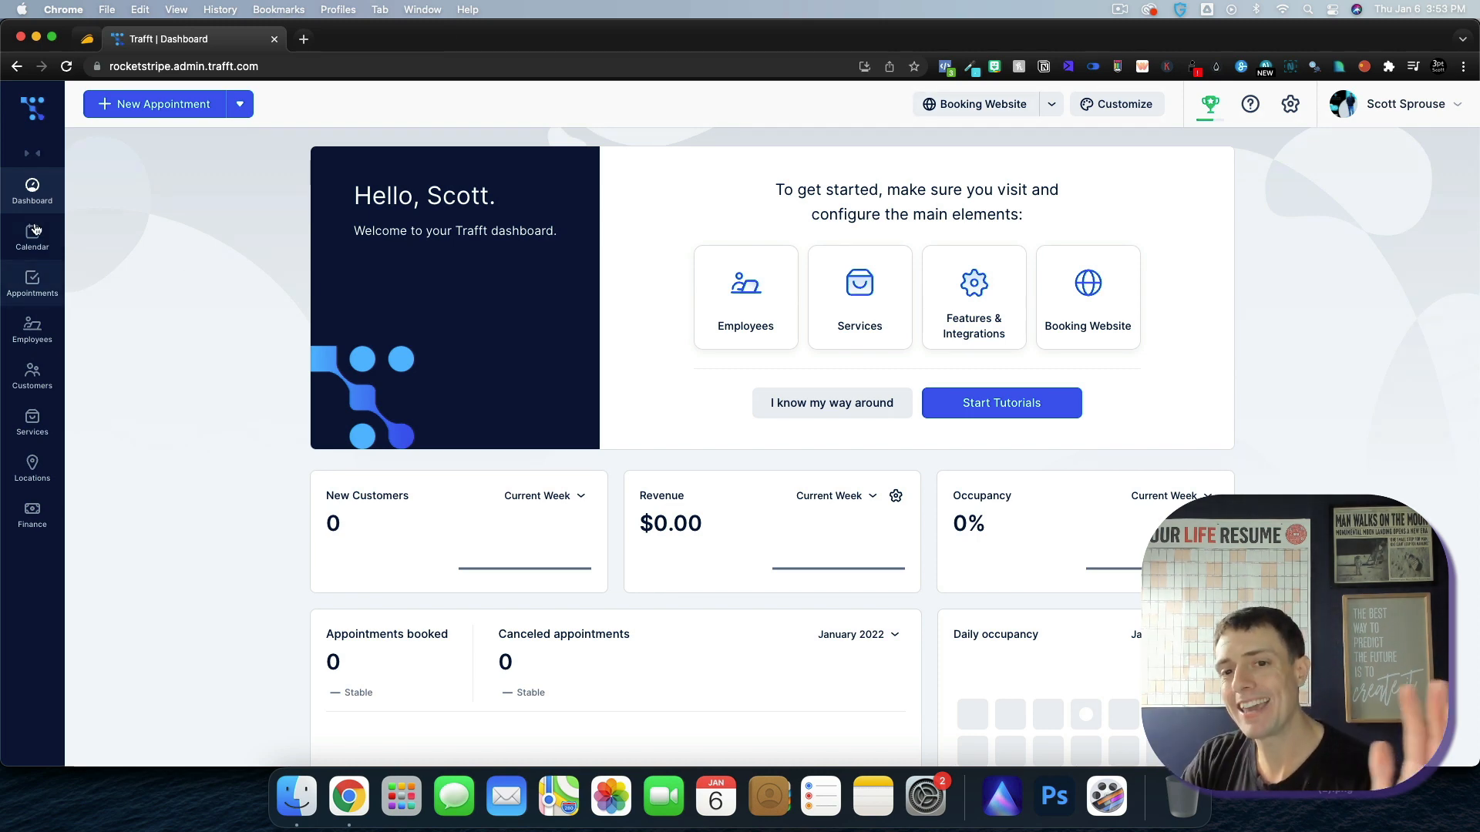
- Browse the weekly calendar and empty appointments list with its date picker, ending on Employees
click(31, 237)
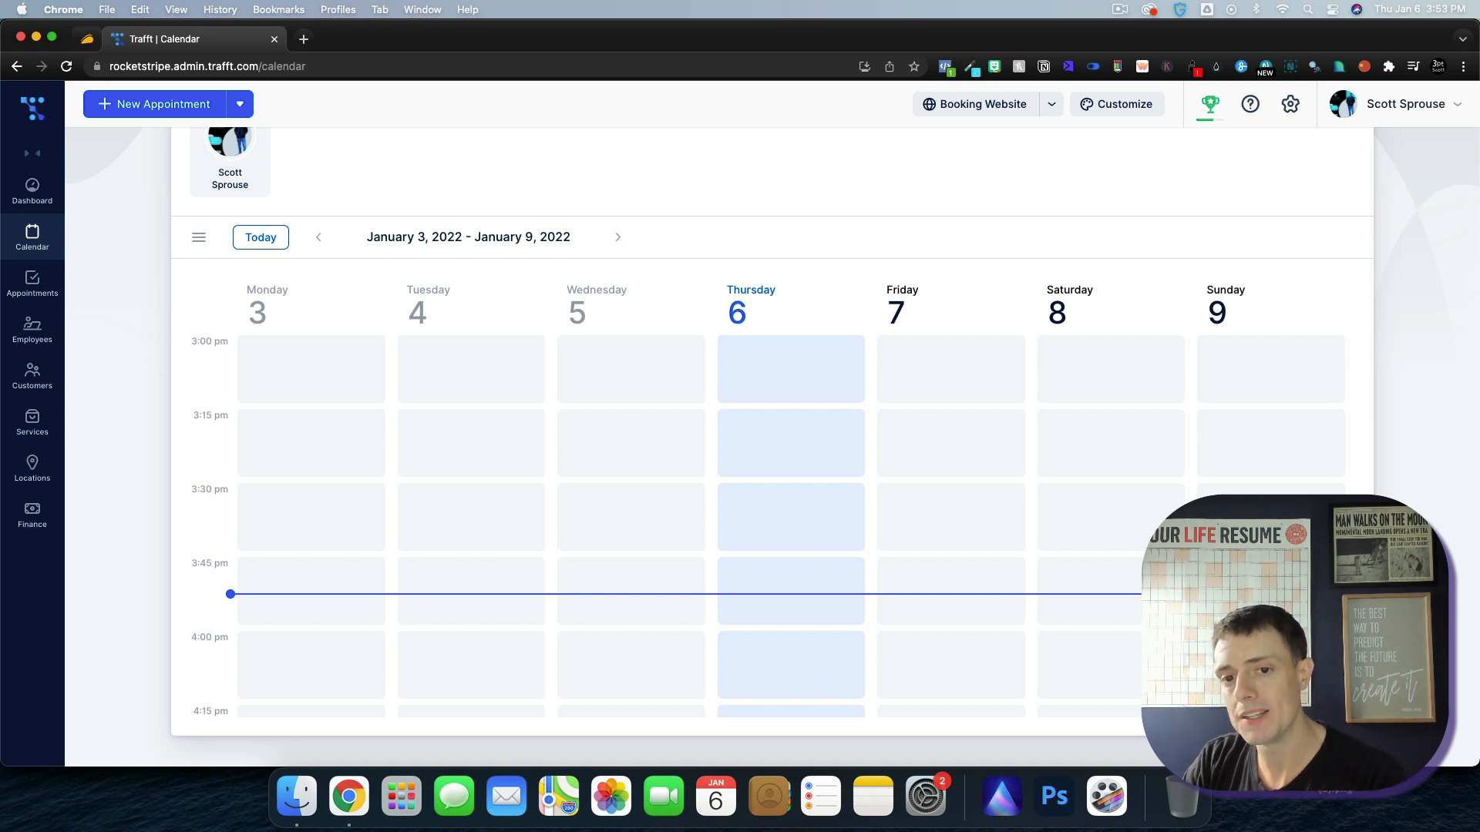
click(31, 284)
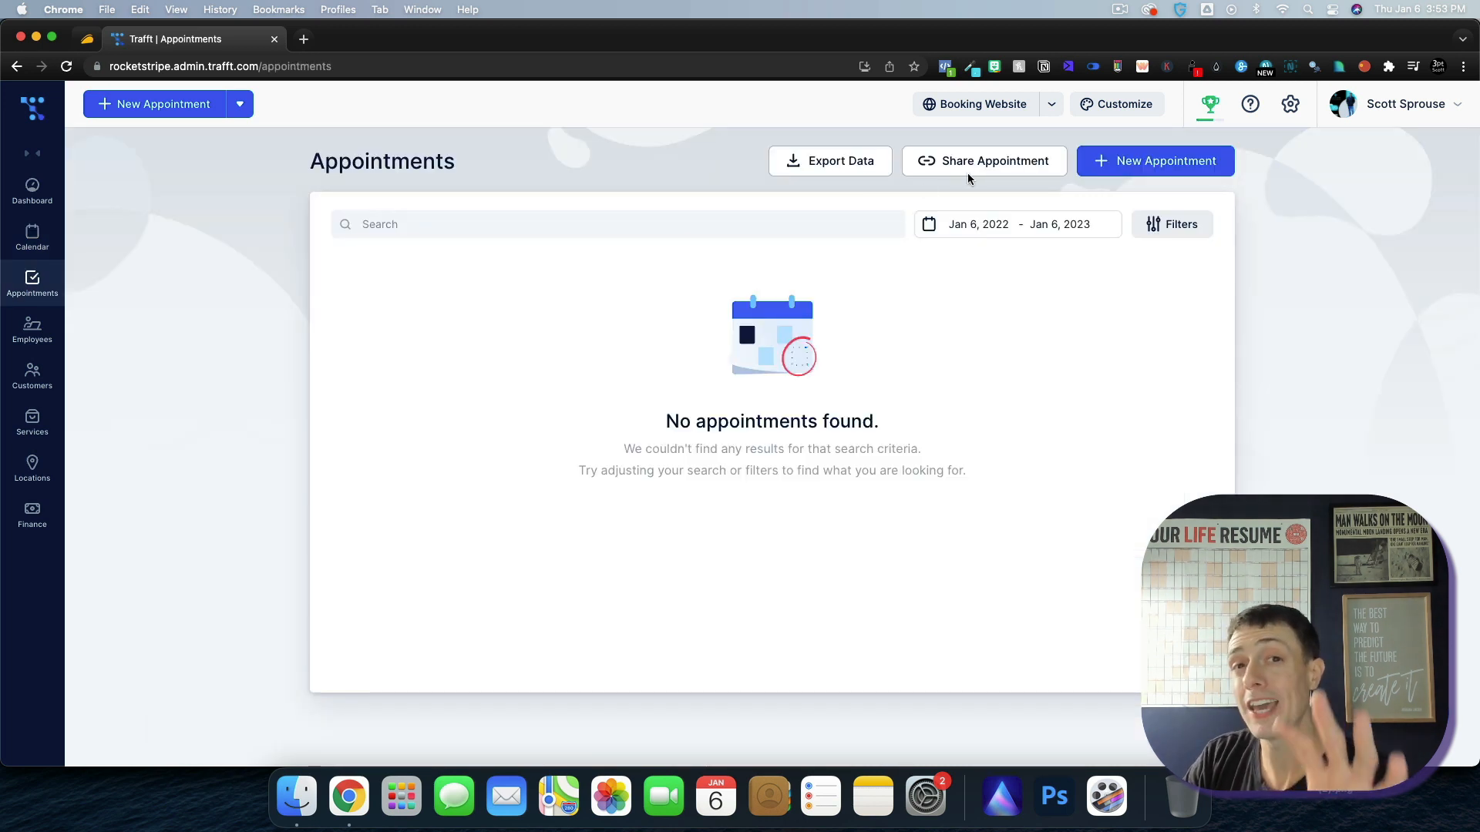
click(1016, 224)
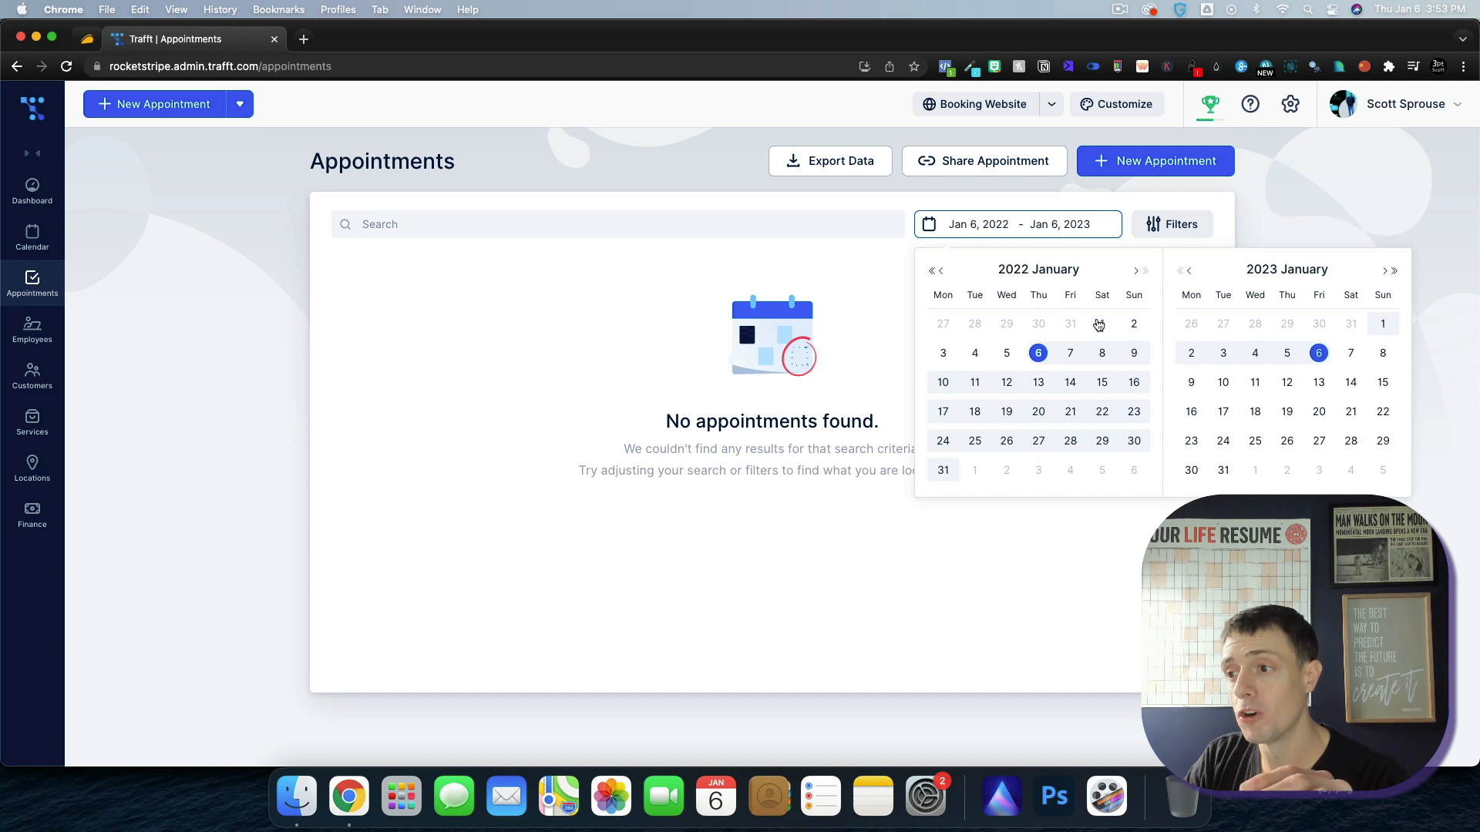
click(598, 307)
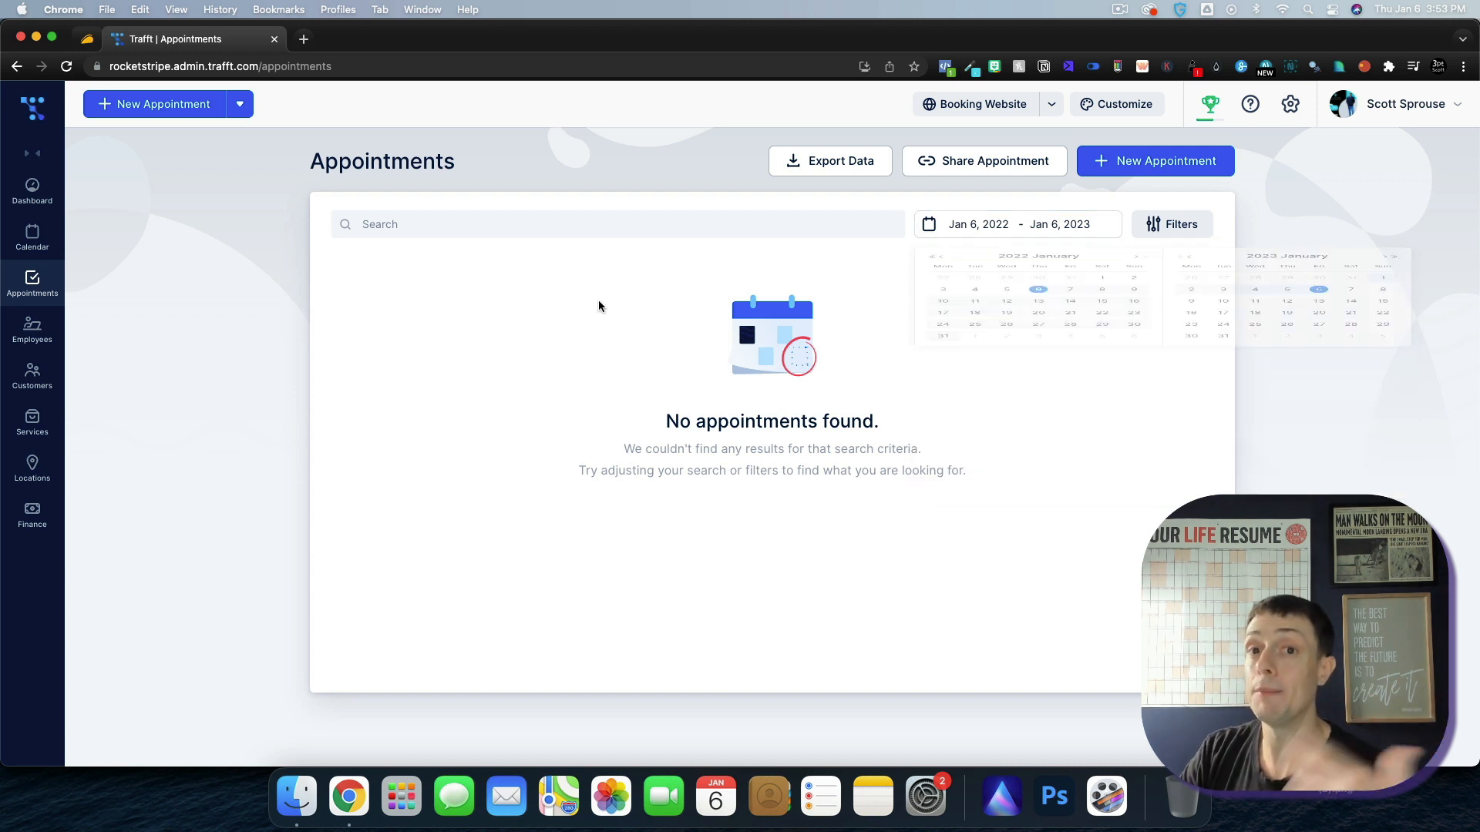
click(31, 330)
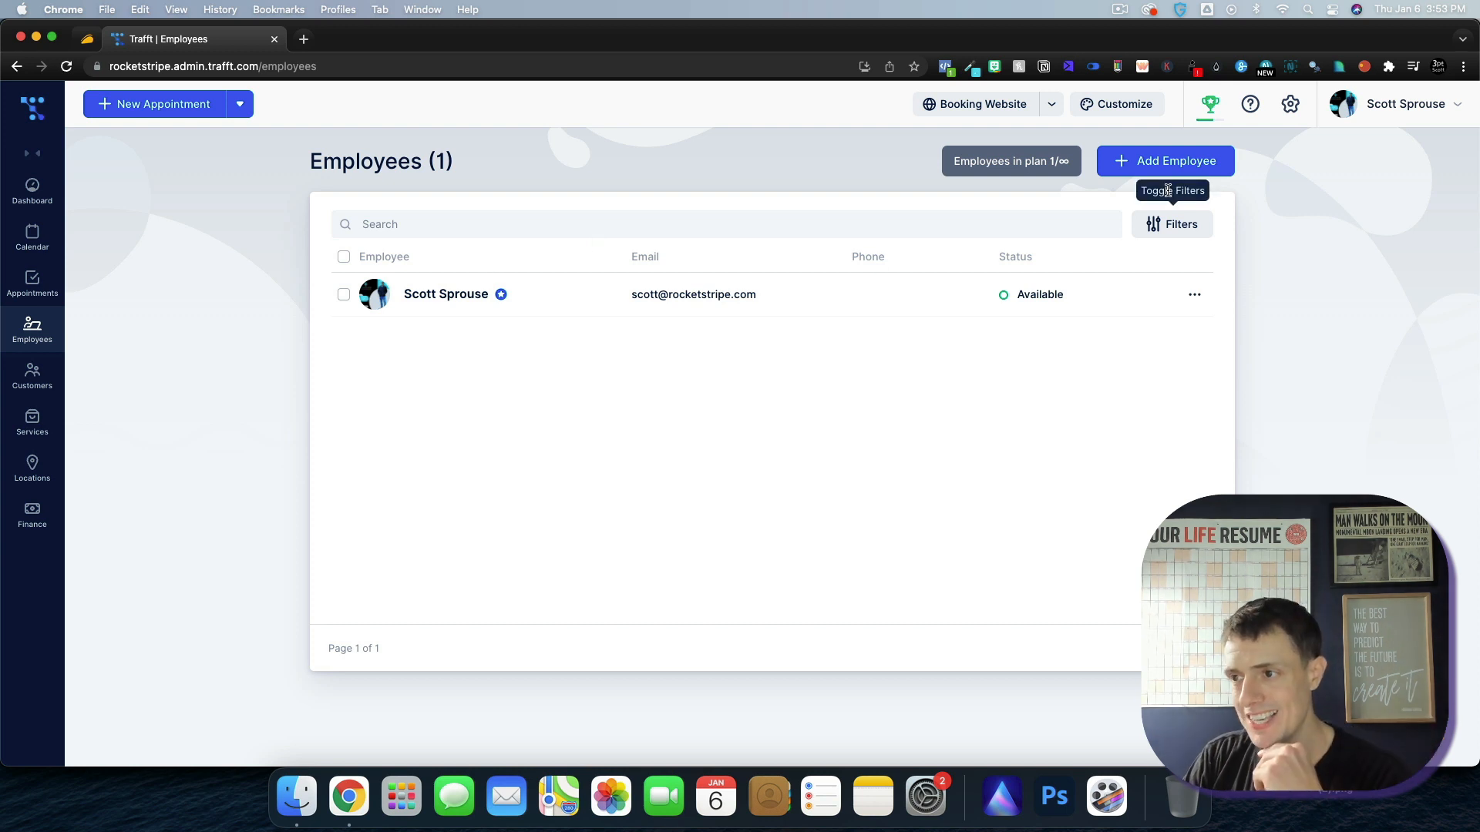
- Start a new employee and review its Days Off, Assigned Services and Working Hours sections
click(1165, 161)
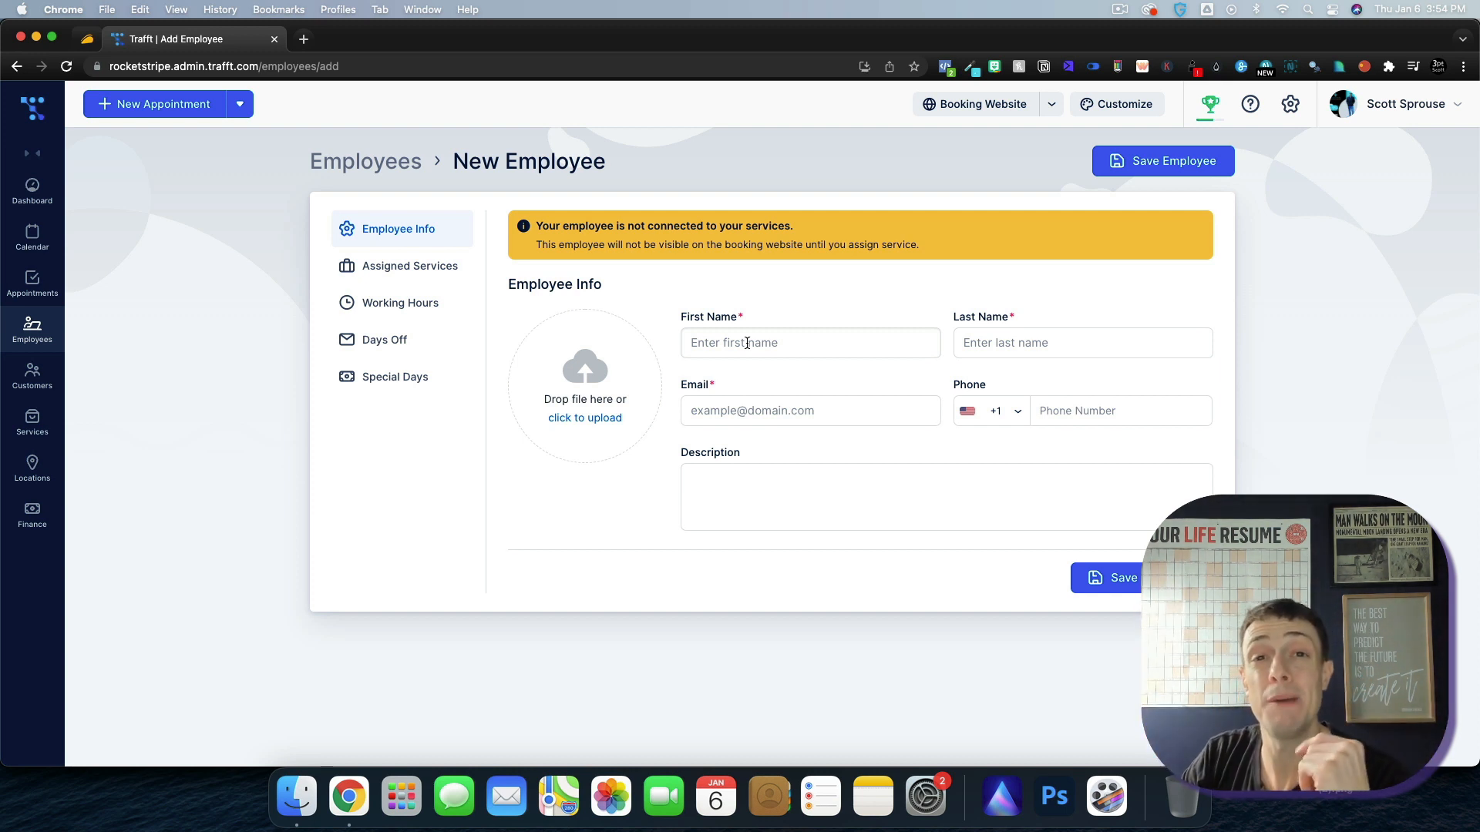
click(384, 339)
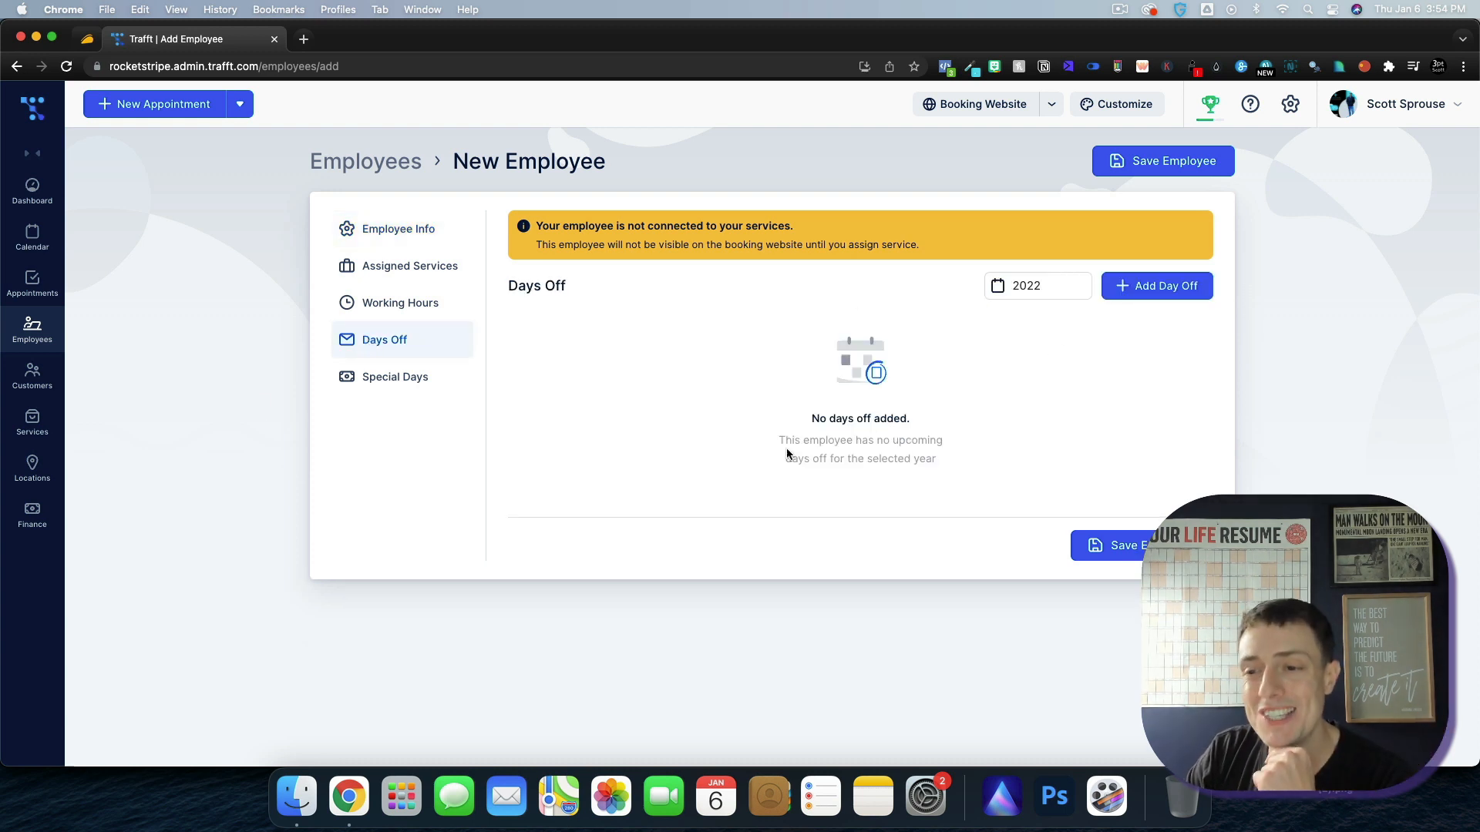
click(410, 266)
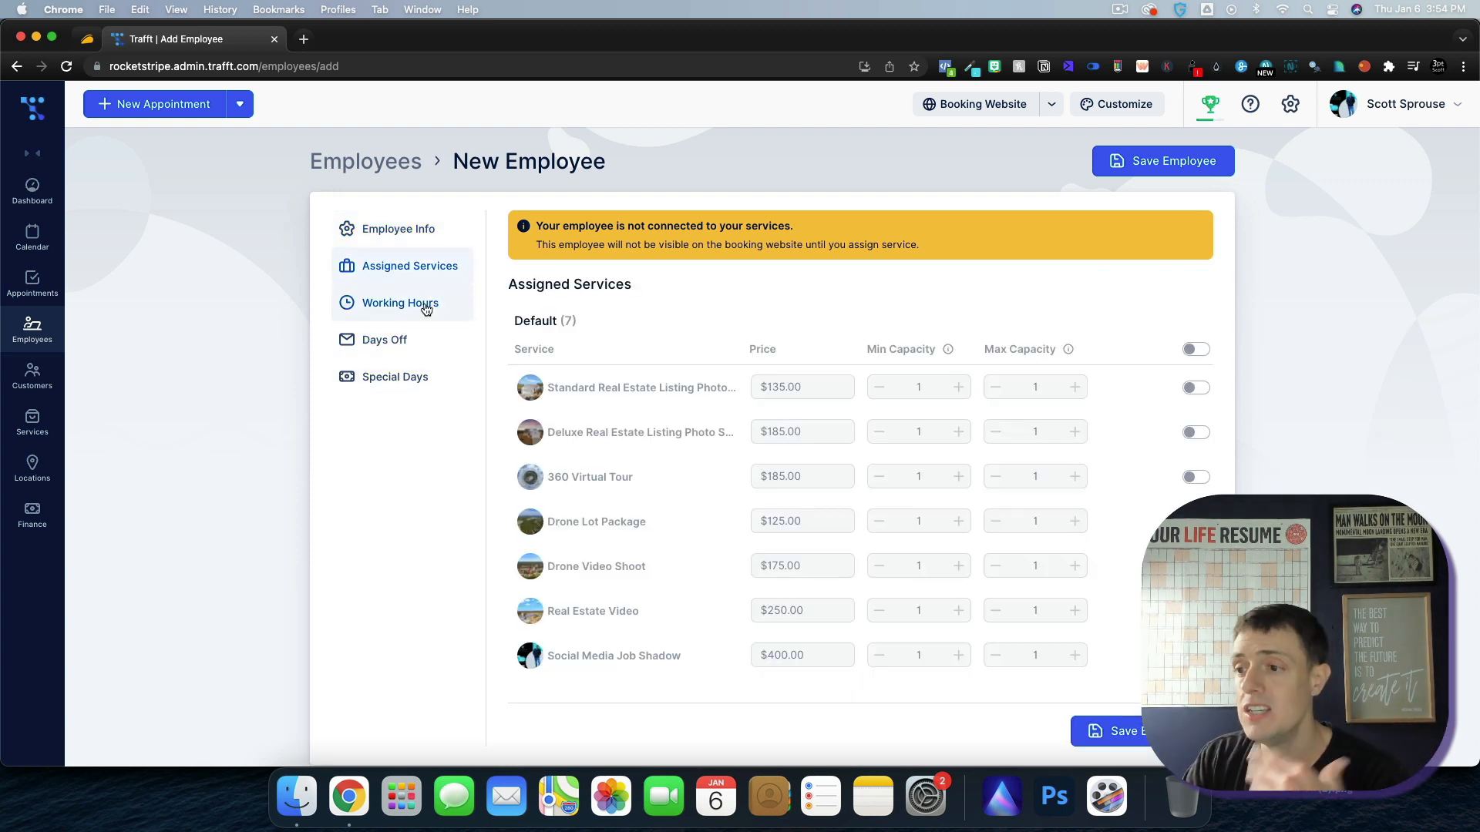
click(399, 304)
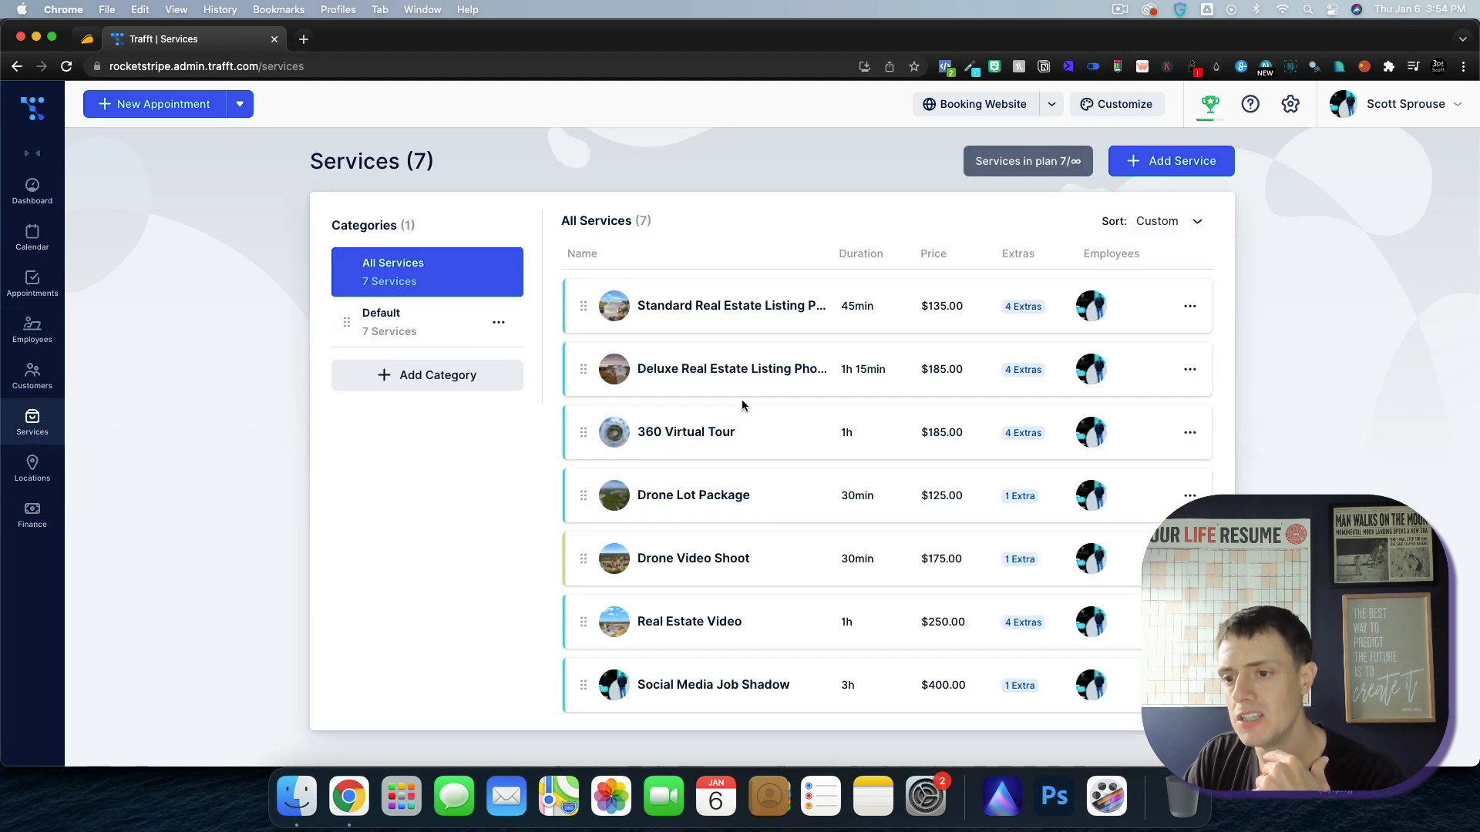
- Start a new service, scroll its Service Info fields and view the empty Extras section
click(1170, 160)
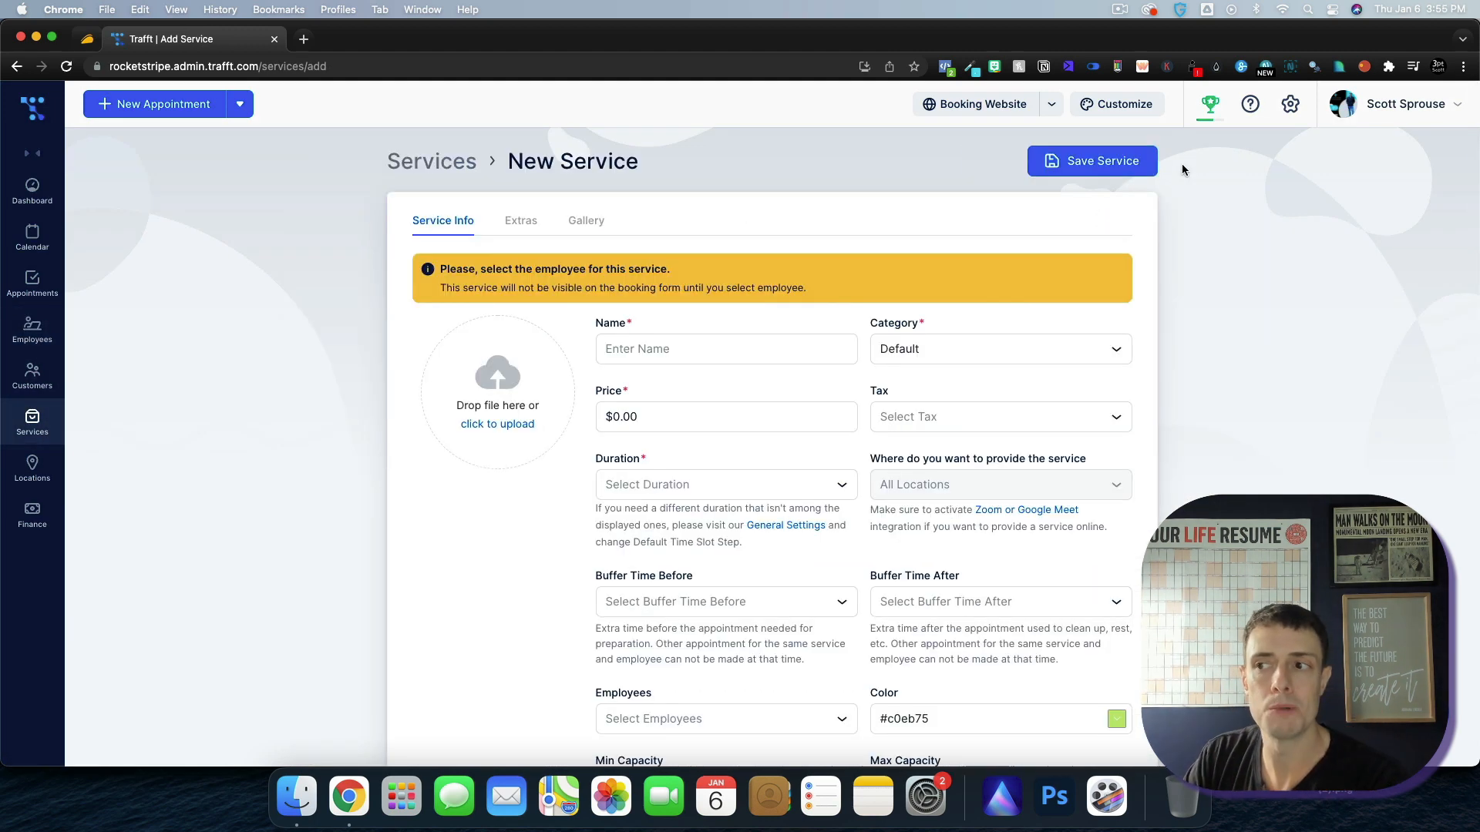
scroll(down, 3)
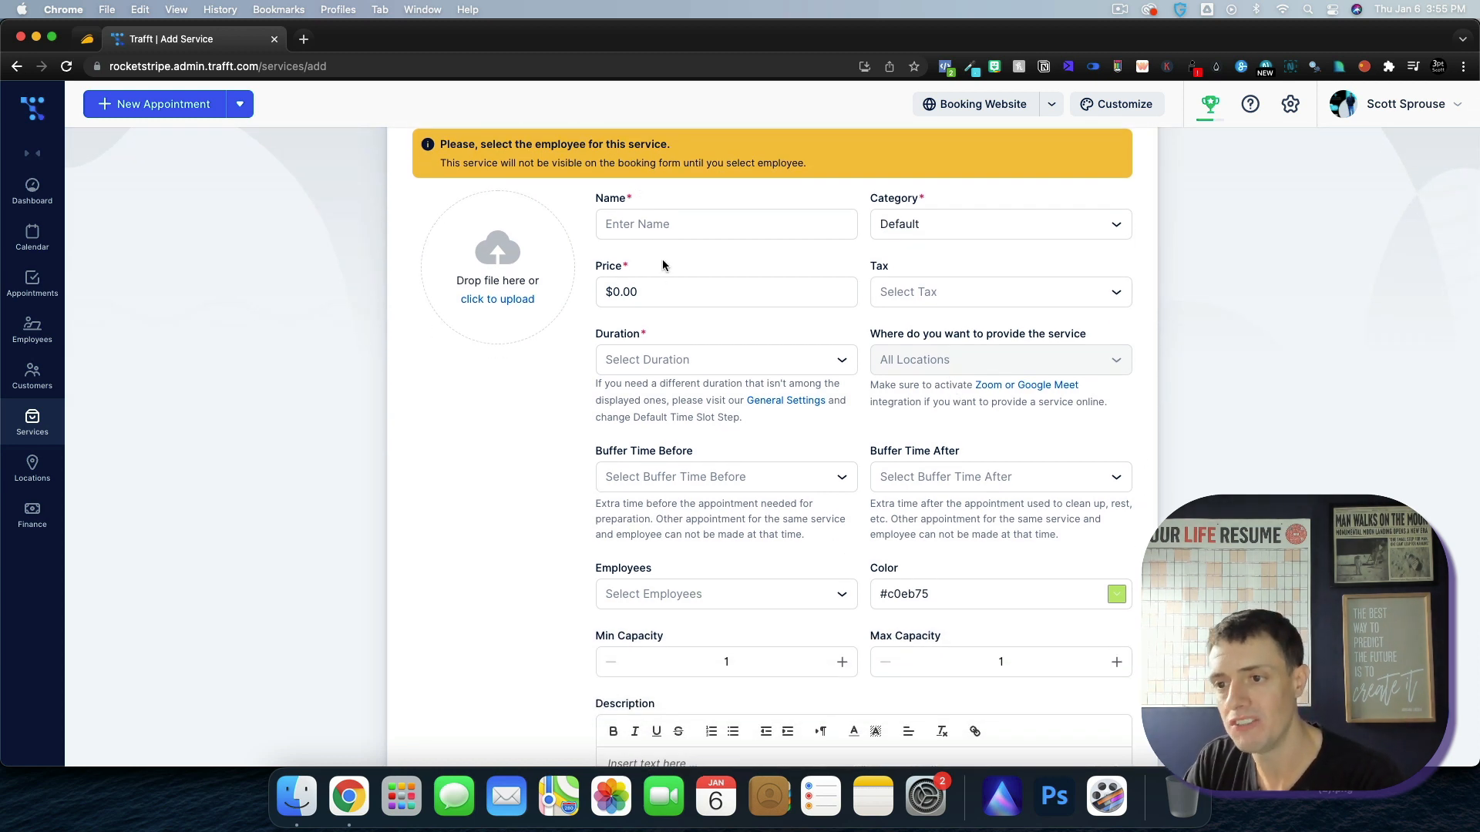
click(726, 359)
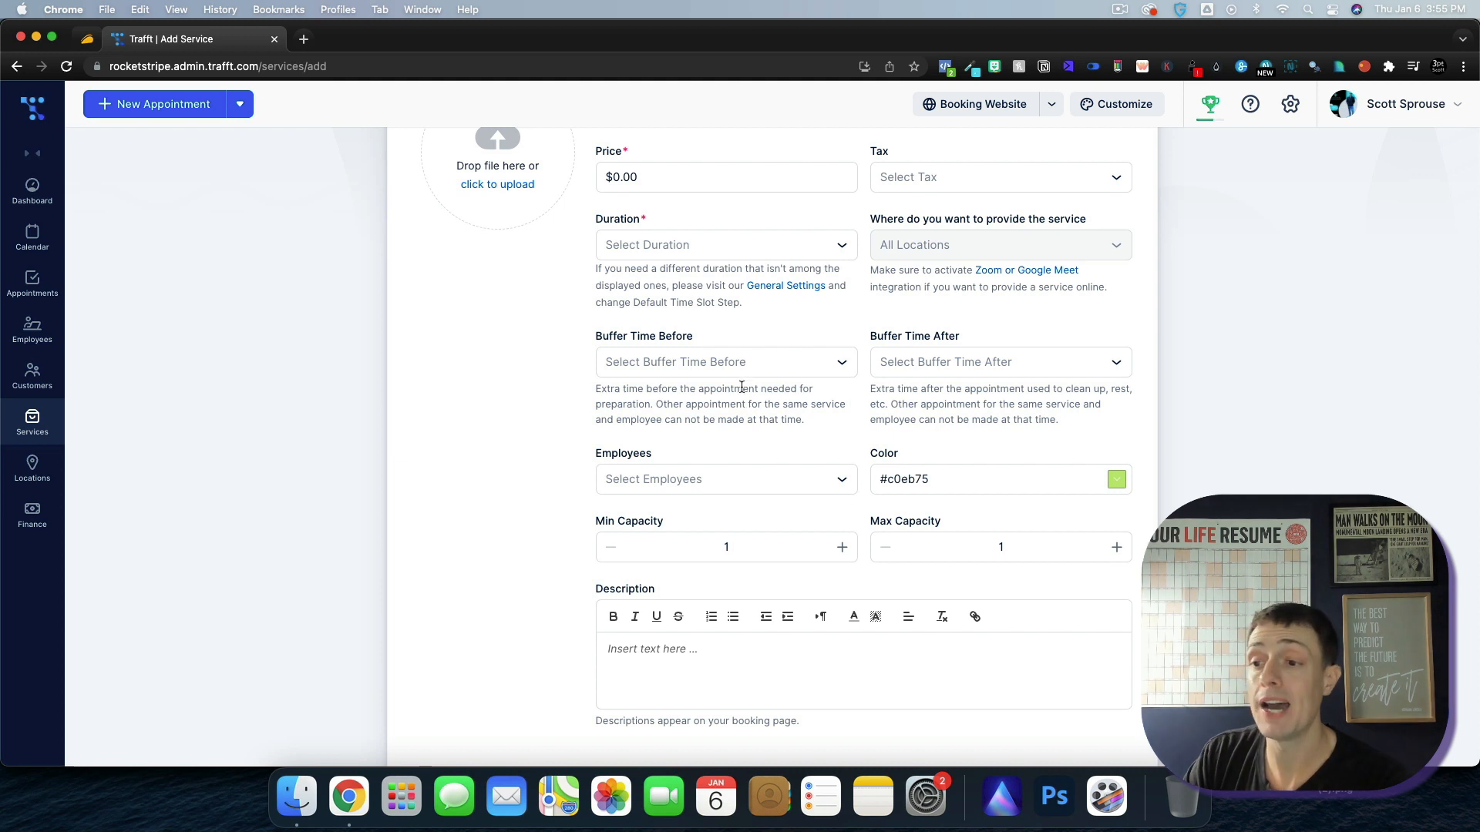
scroll(down, 3)
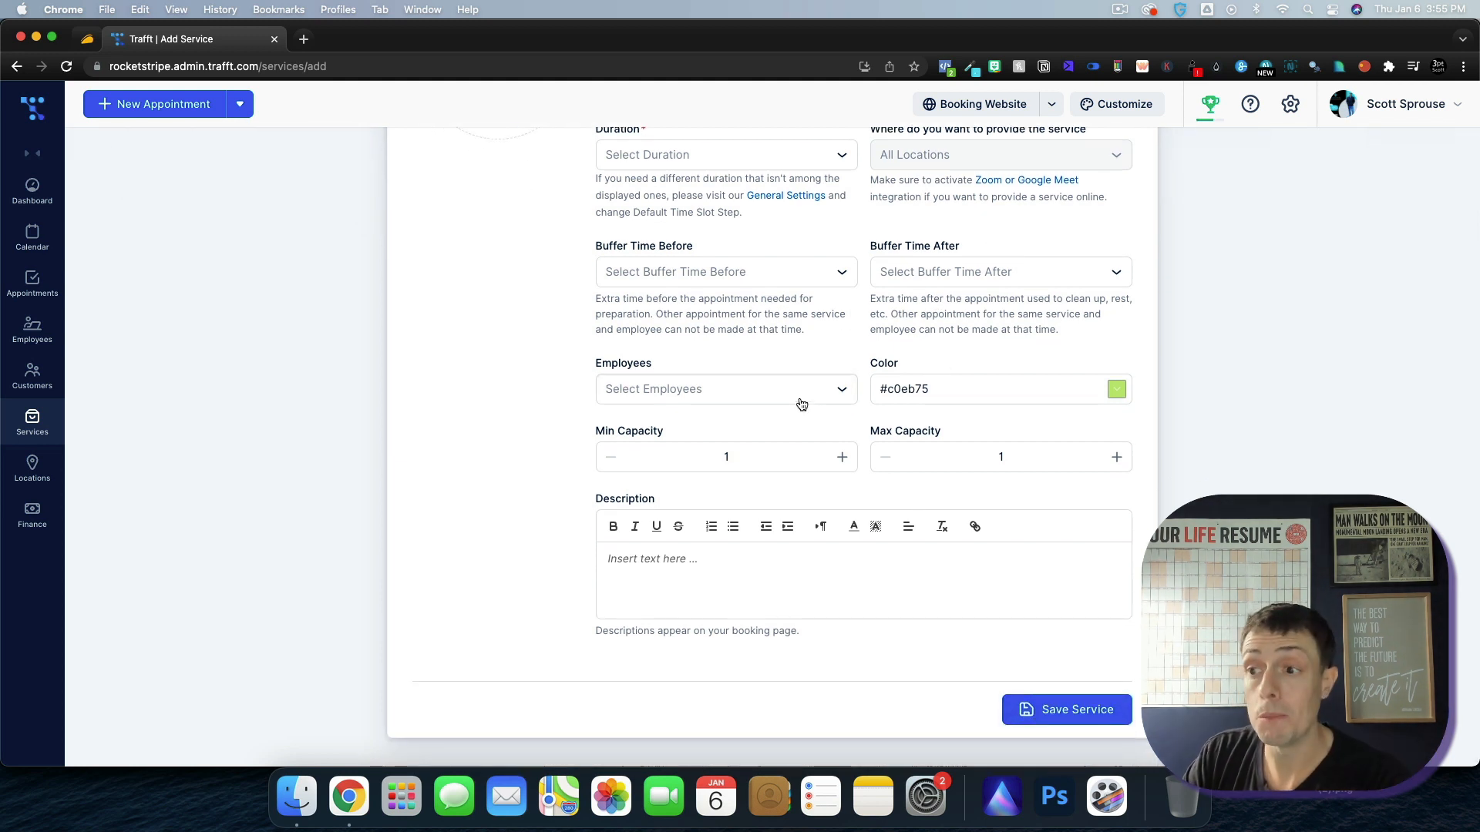
mouse_move(1023, 368)
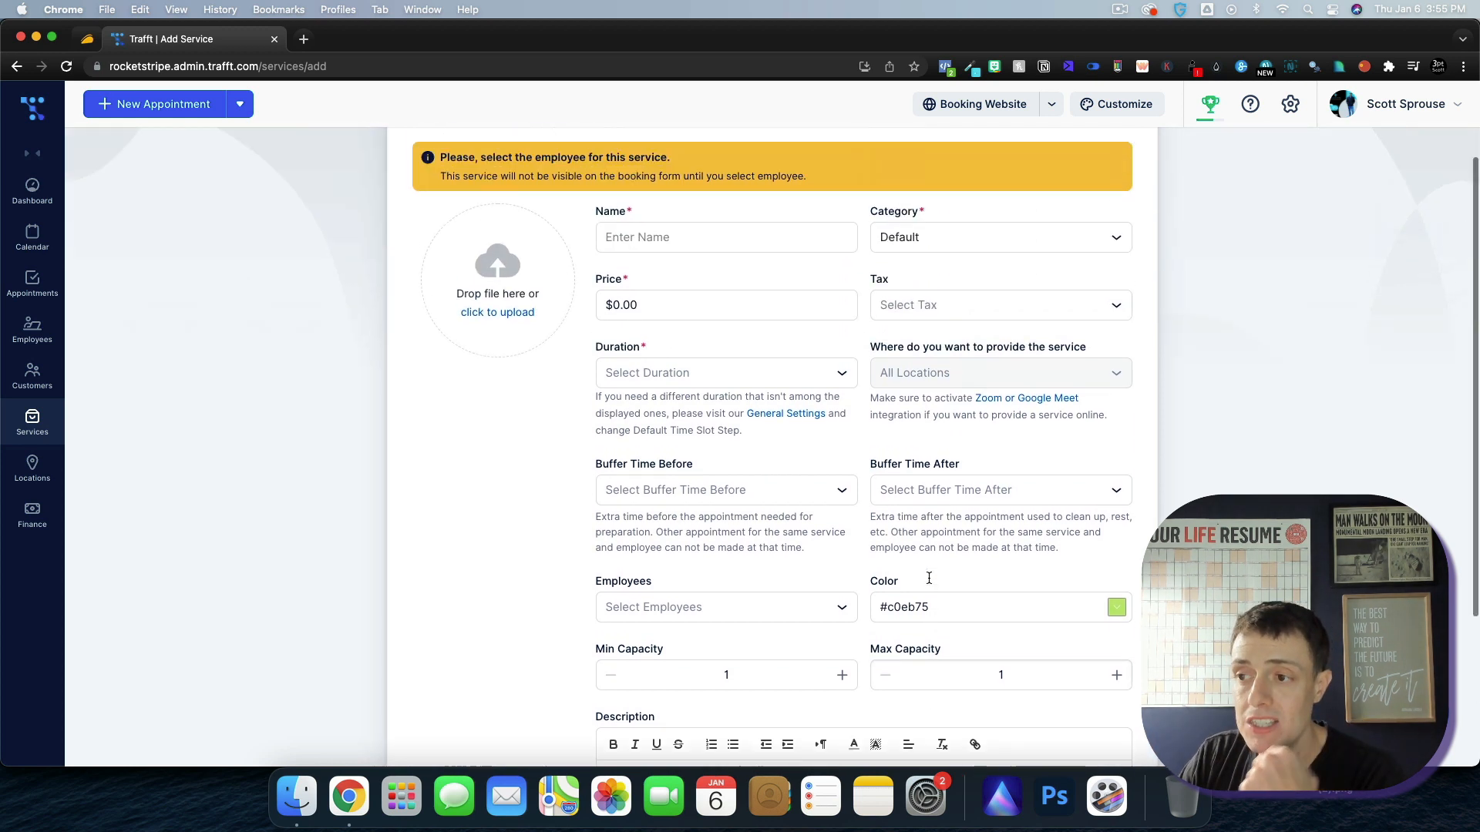
click(519, 221)
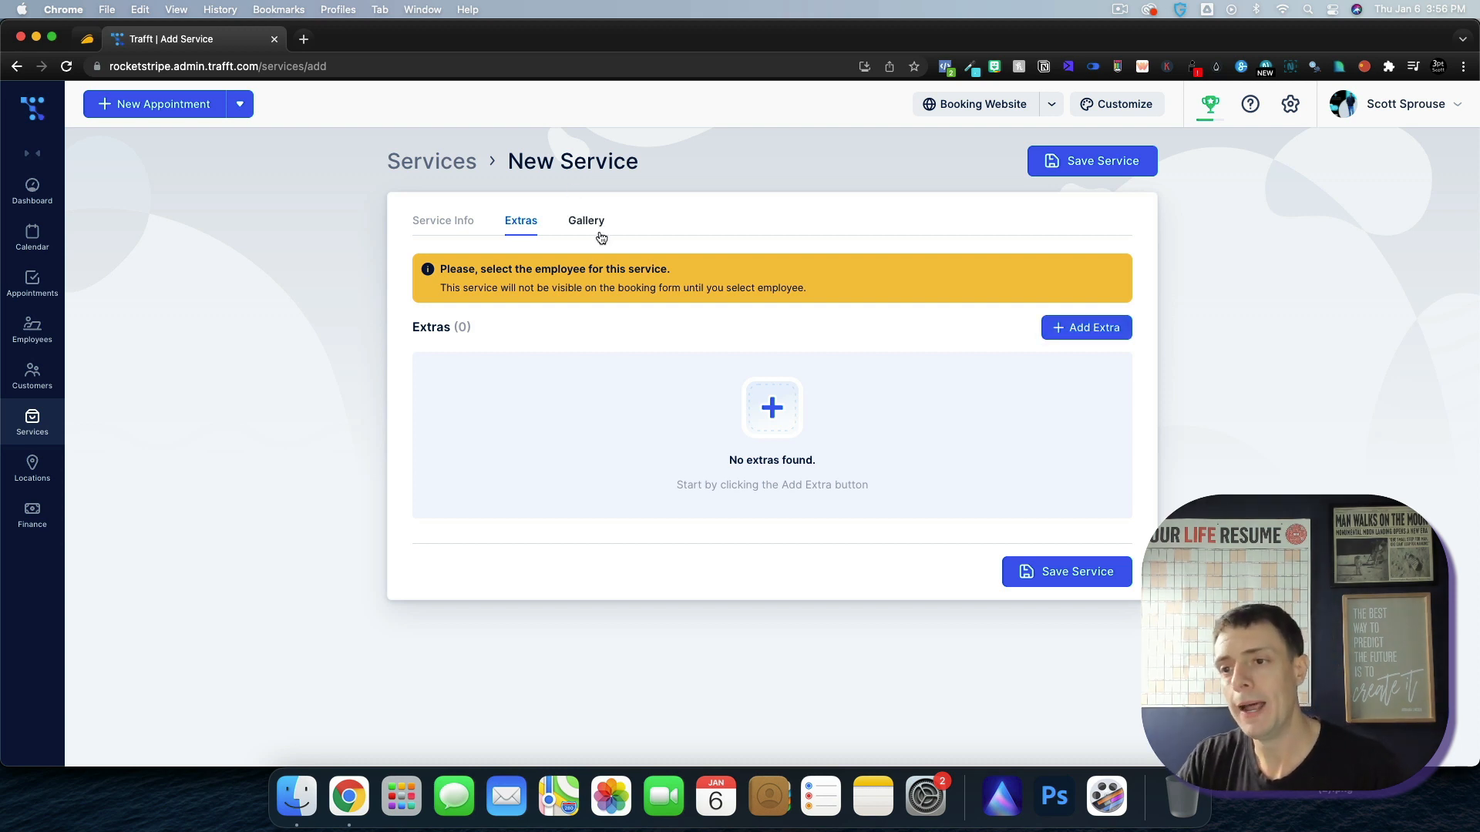
- View the new service's empty Gallery section, then go to the empty Locations page
click(586, 220)
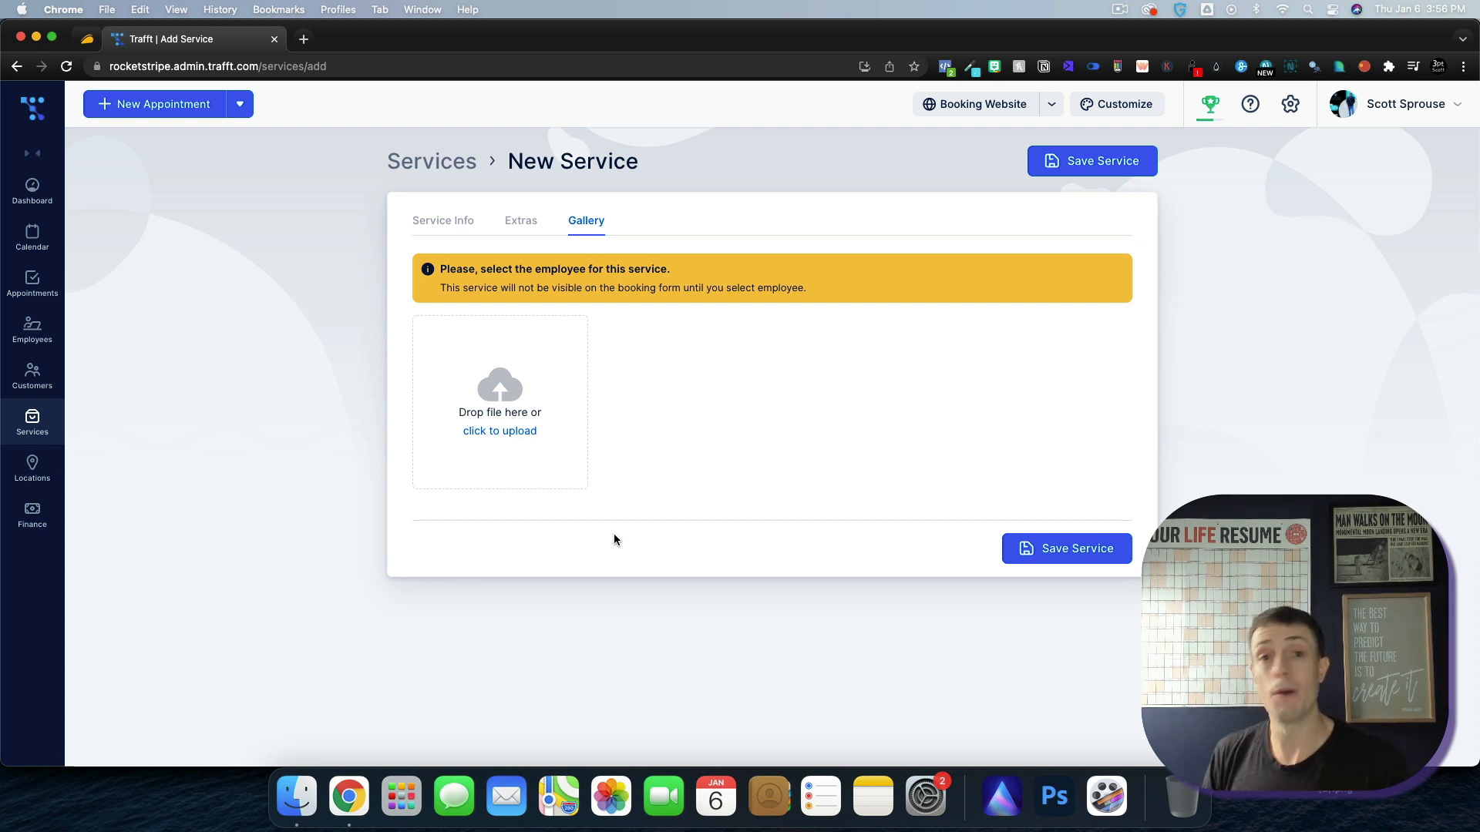
mouse_move(61, 401)
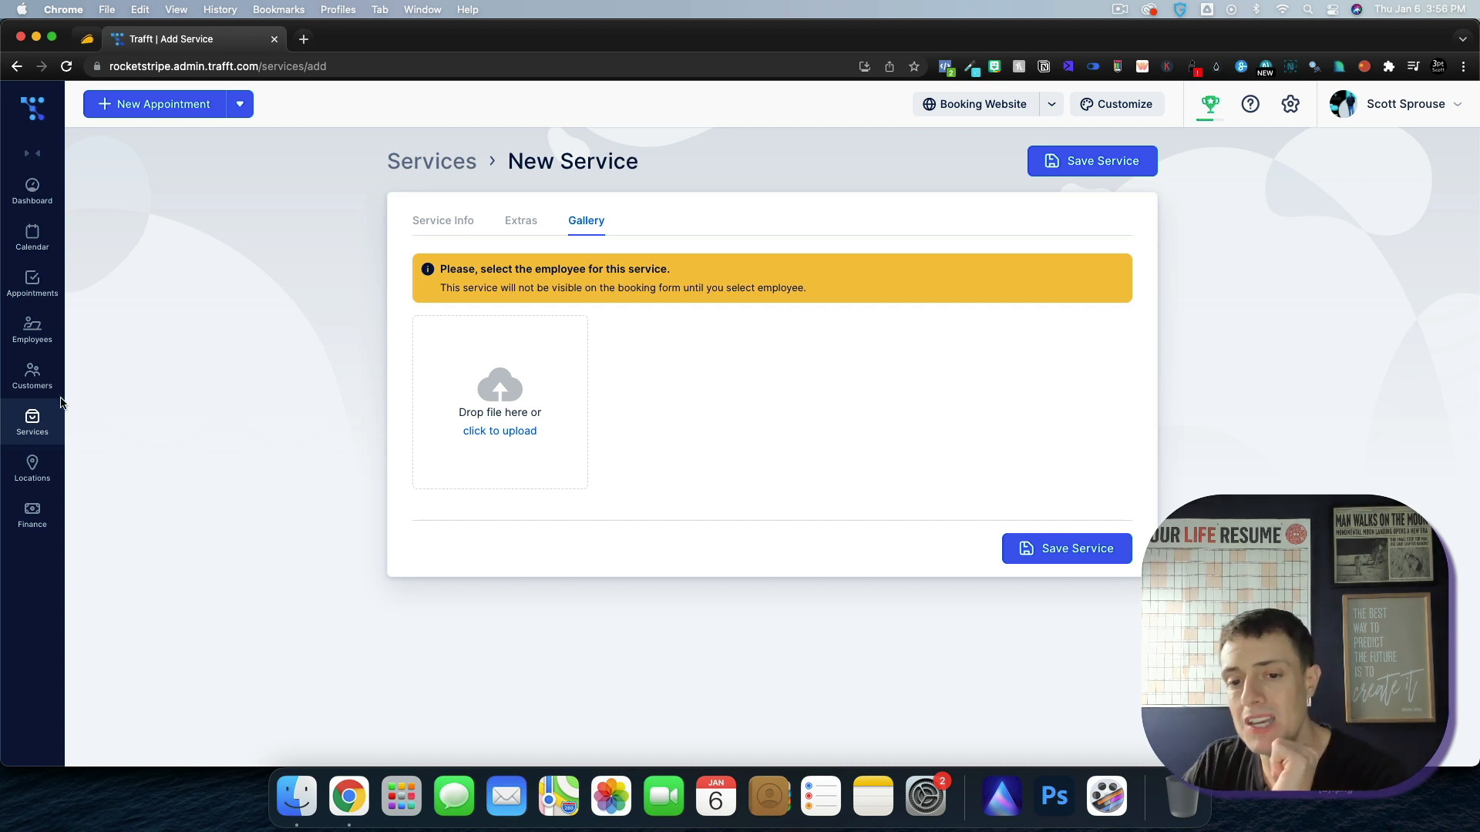
click(32, 467)
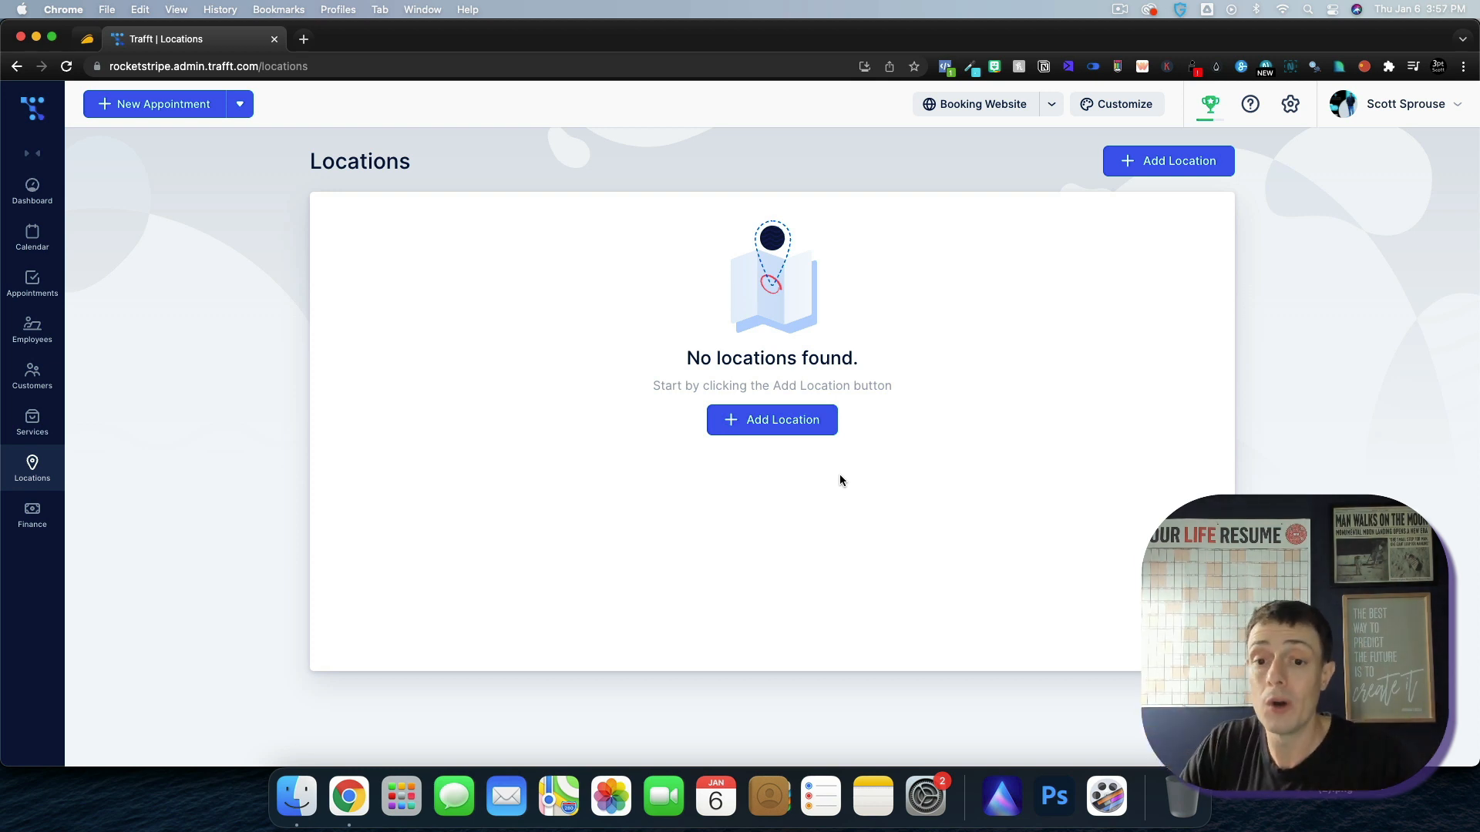
- Review the empty Finance invoices and transactions, then reopen the public booking website
click(30, 516)
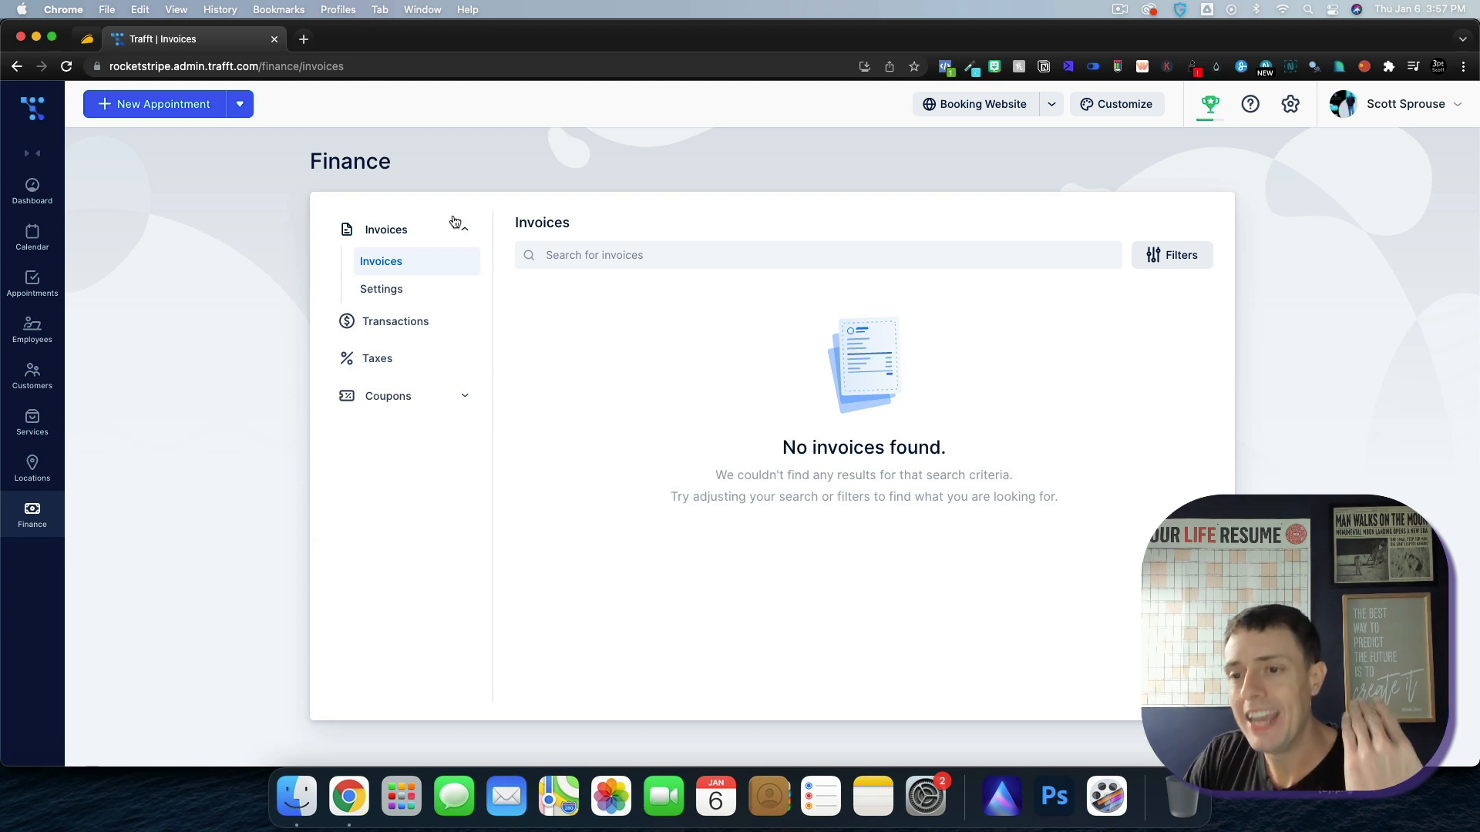
click(396, 321)
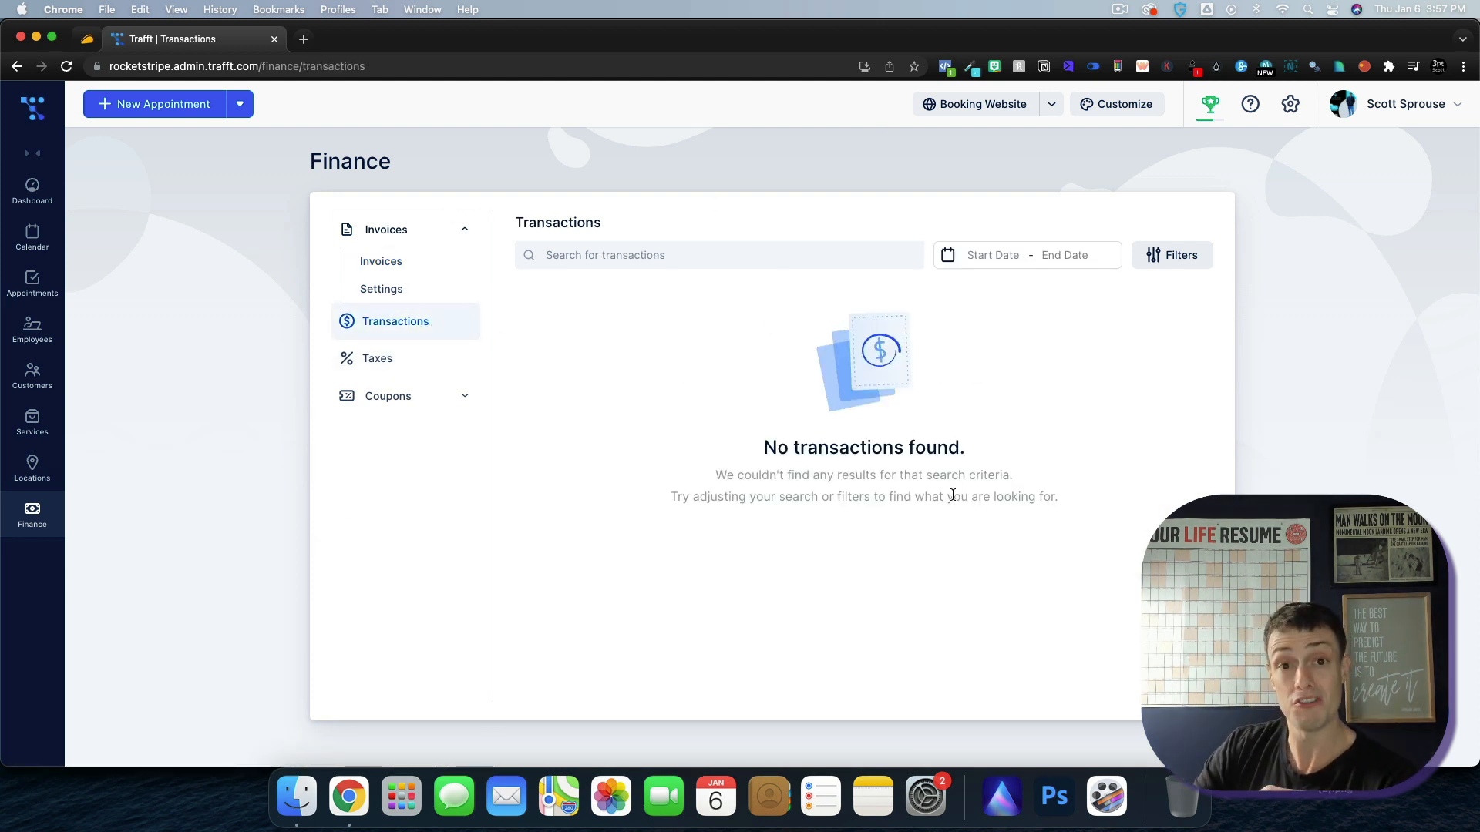
mouse_move(916, 133)
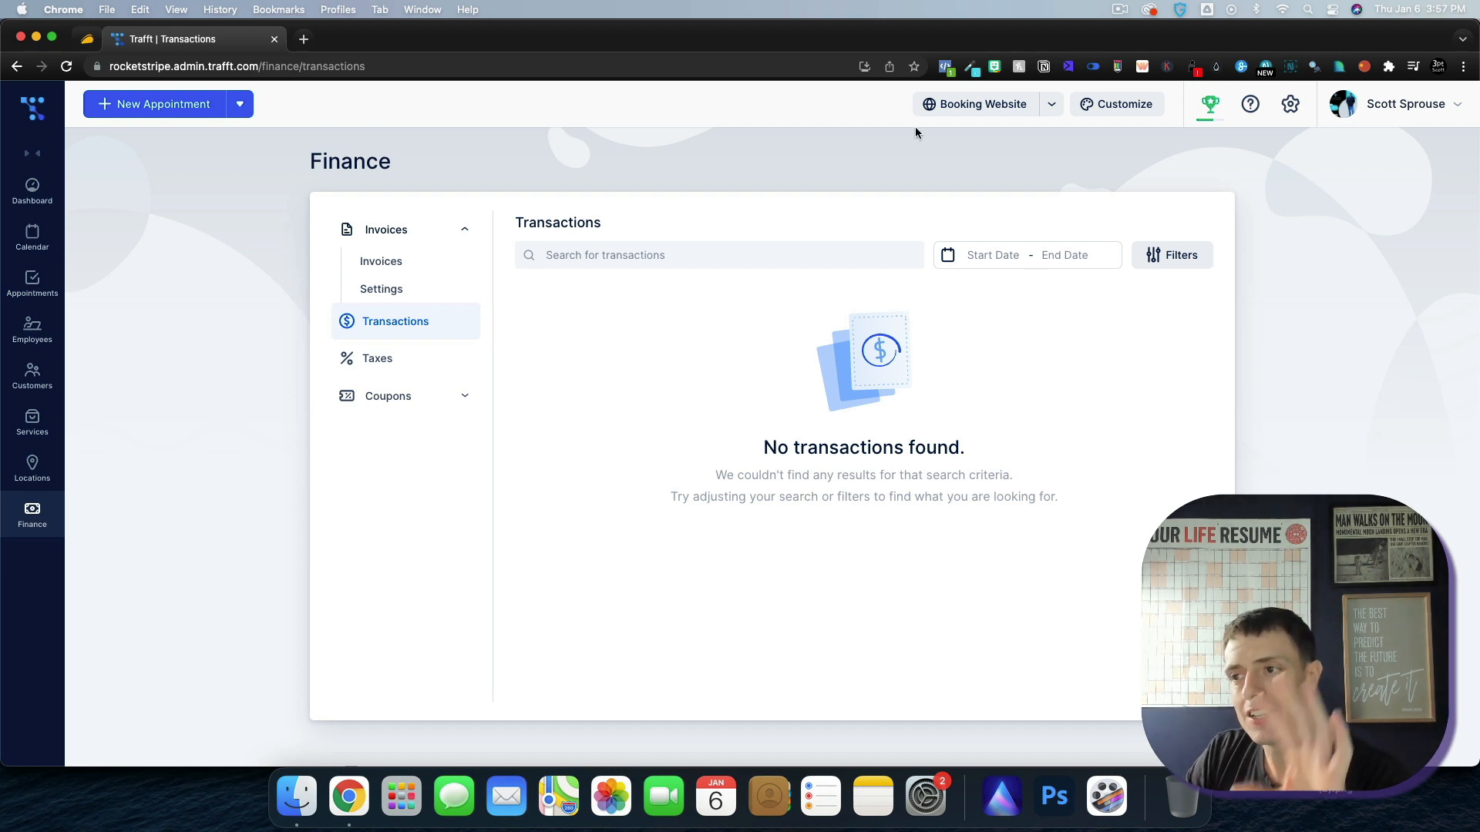
click(982, 103)
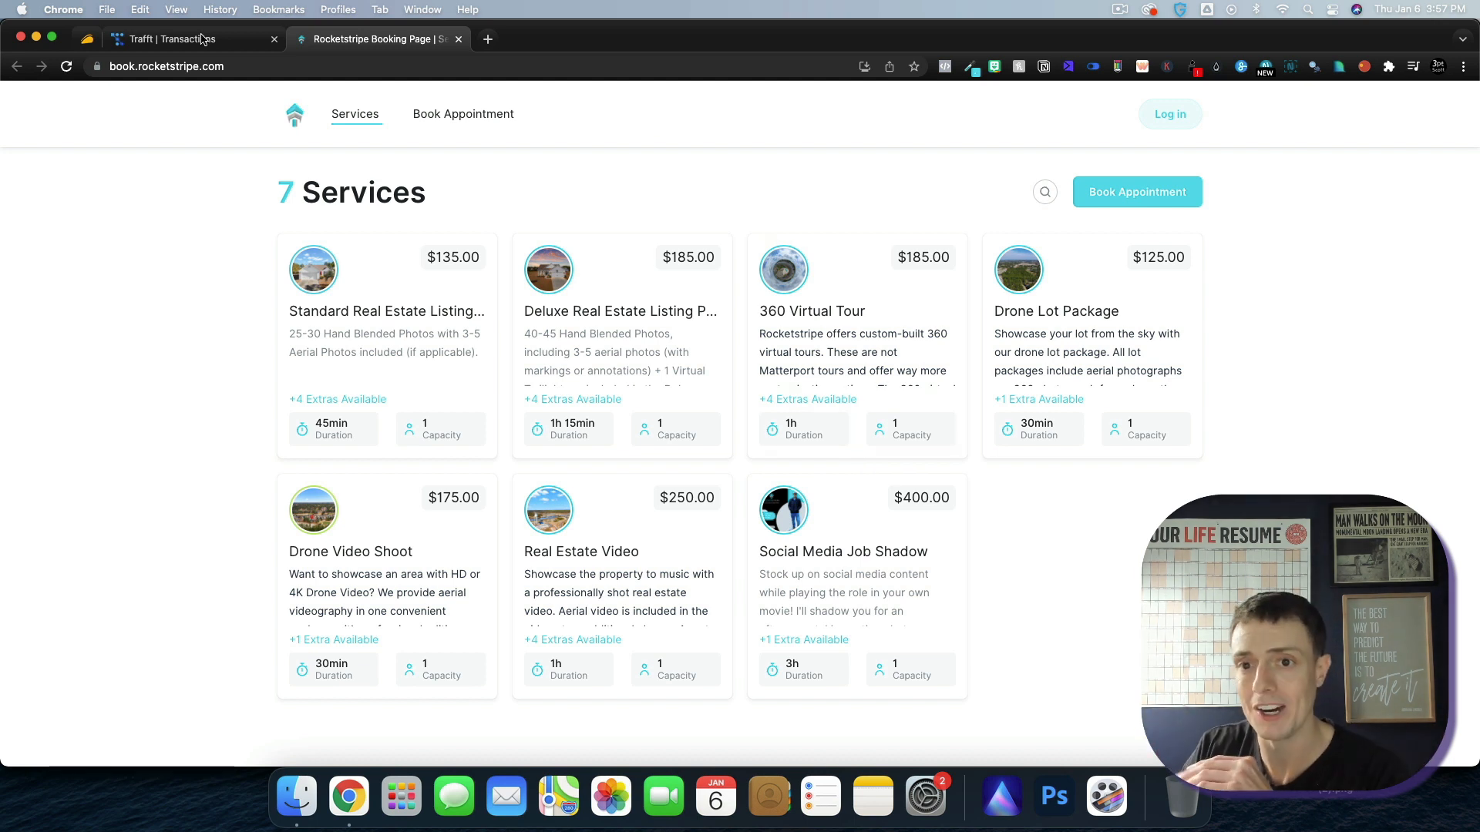
- Back in admin, view the empty Taxes page and the coupons list with the 100% firstshootfree coupon
click(195, 39)
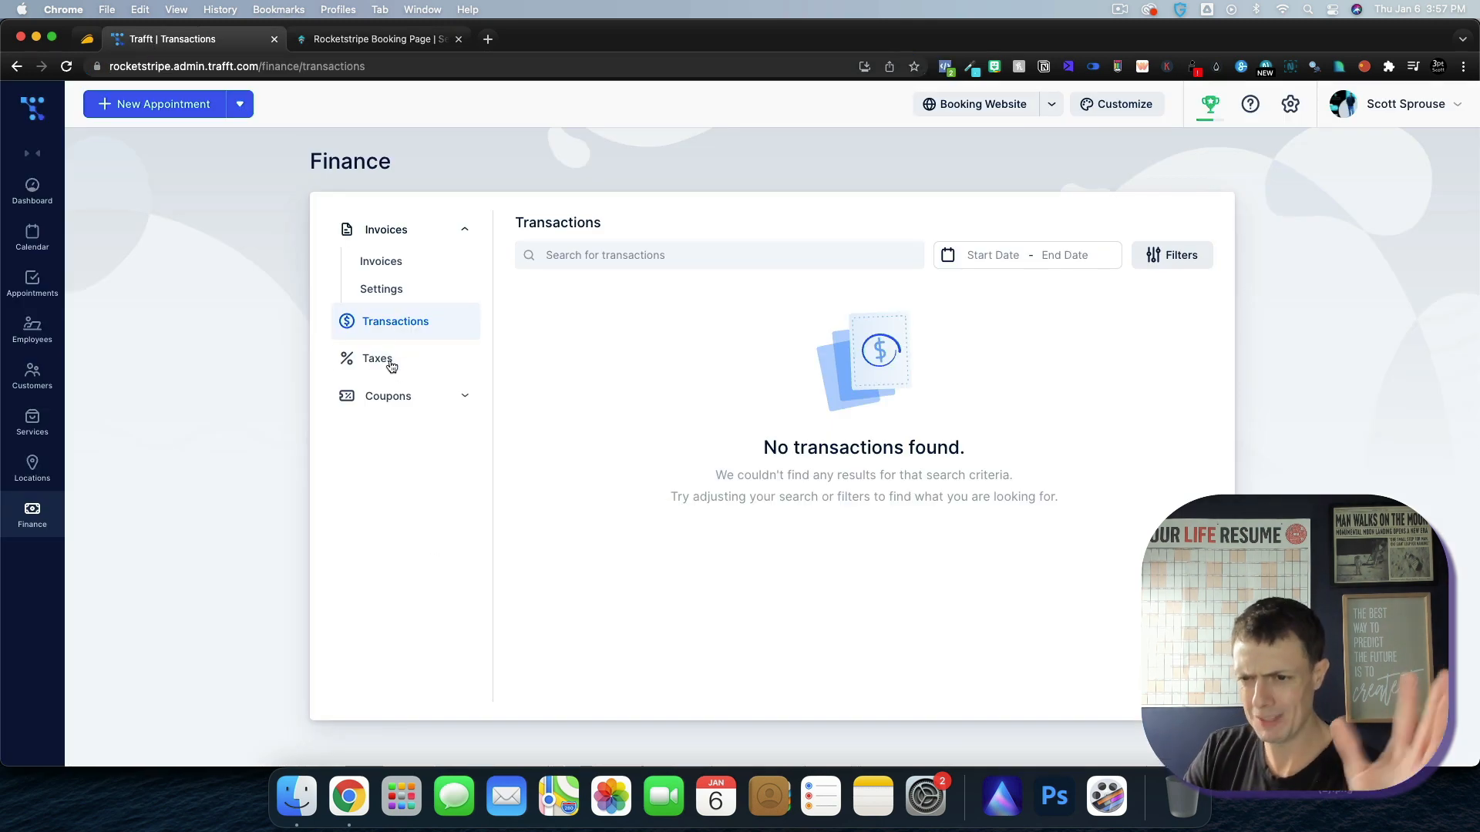
click(376, 358)
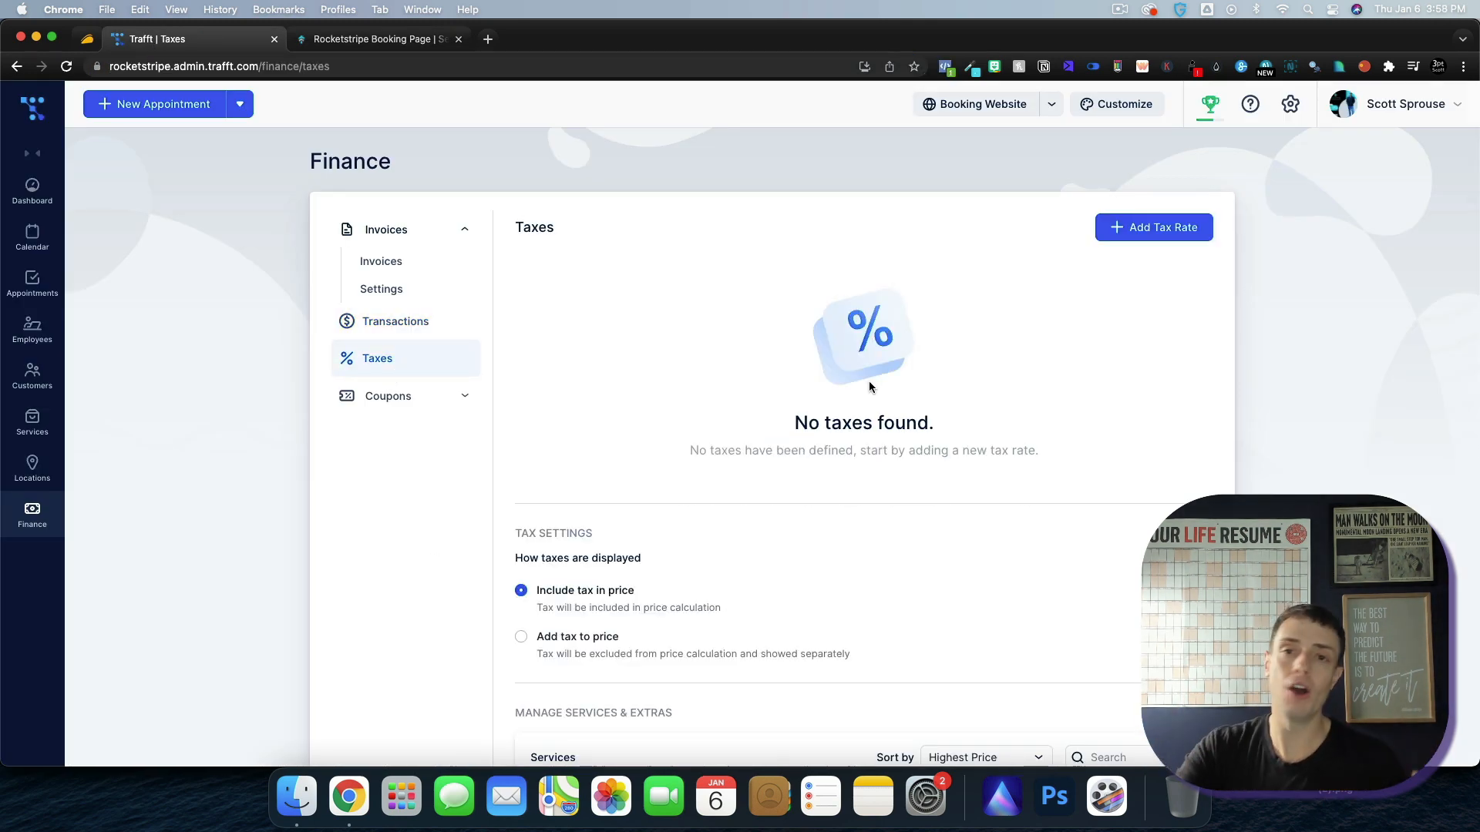
scroll(down, 3)
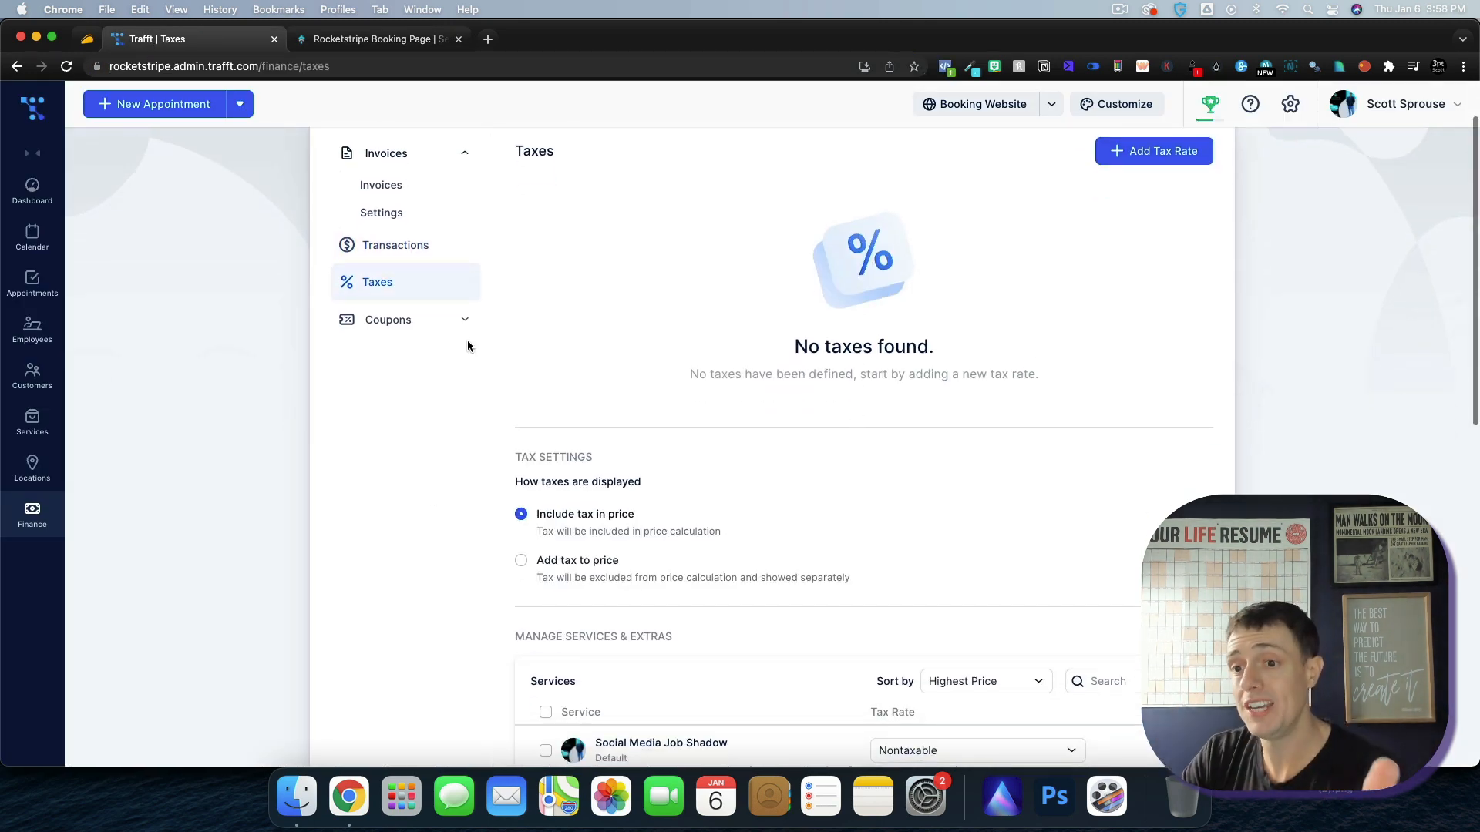
click(389, 319)
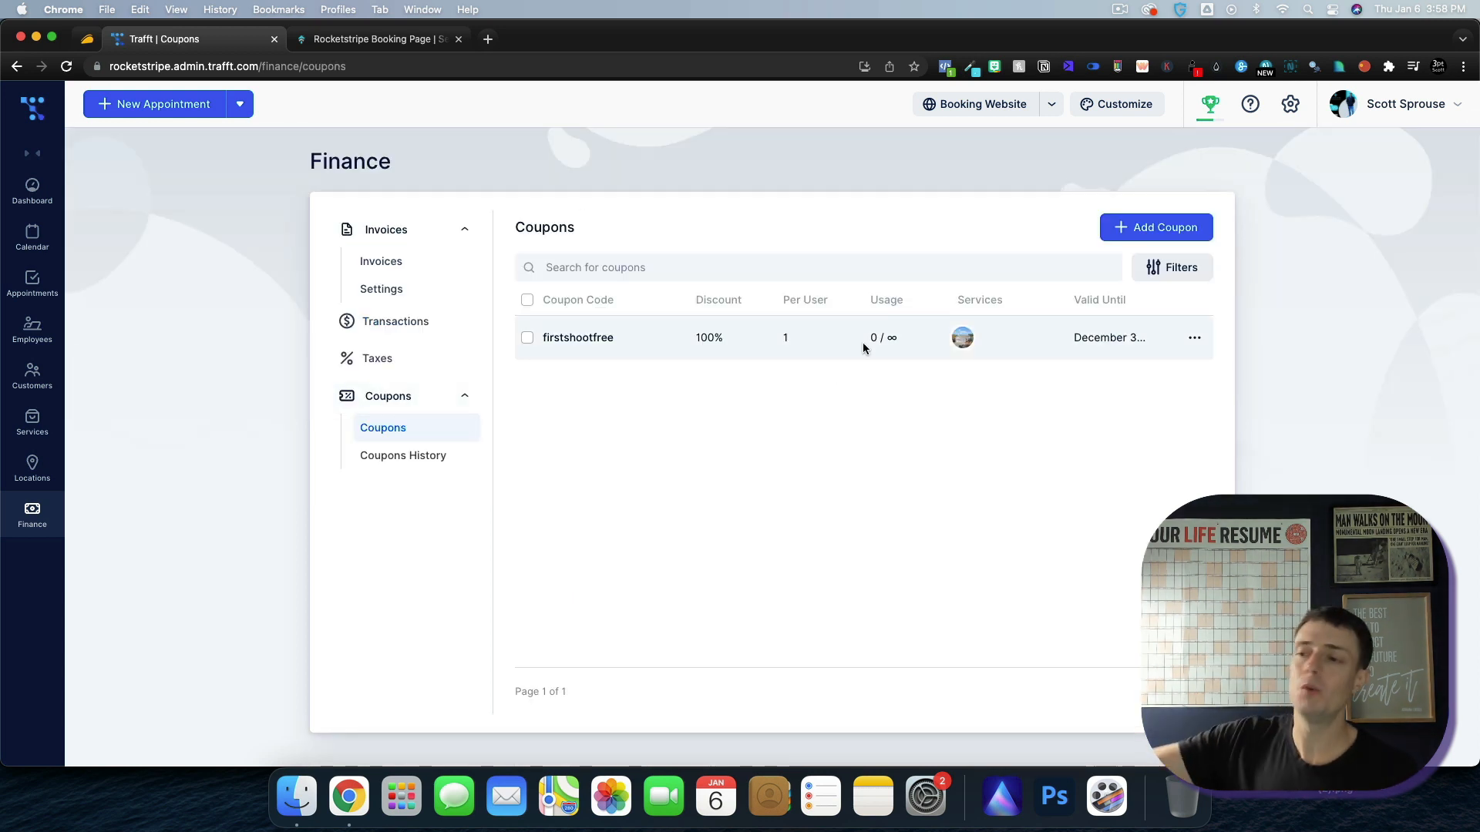
mouse_move(617, 342)
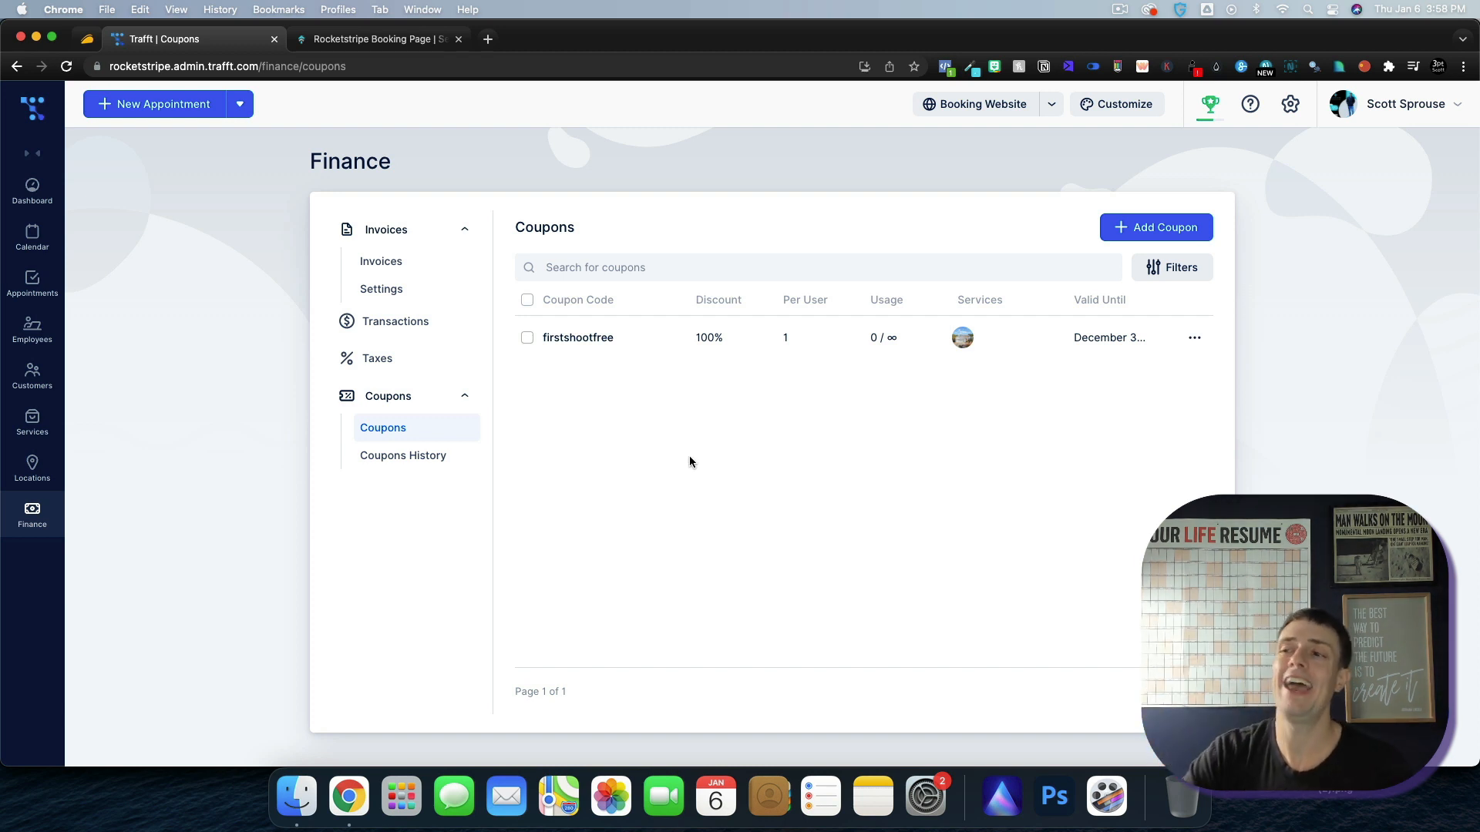
mouse_move(1167, 228)
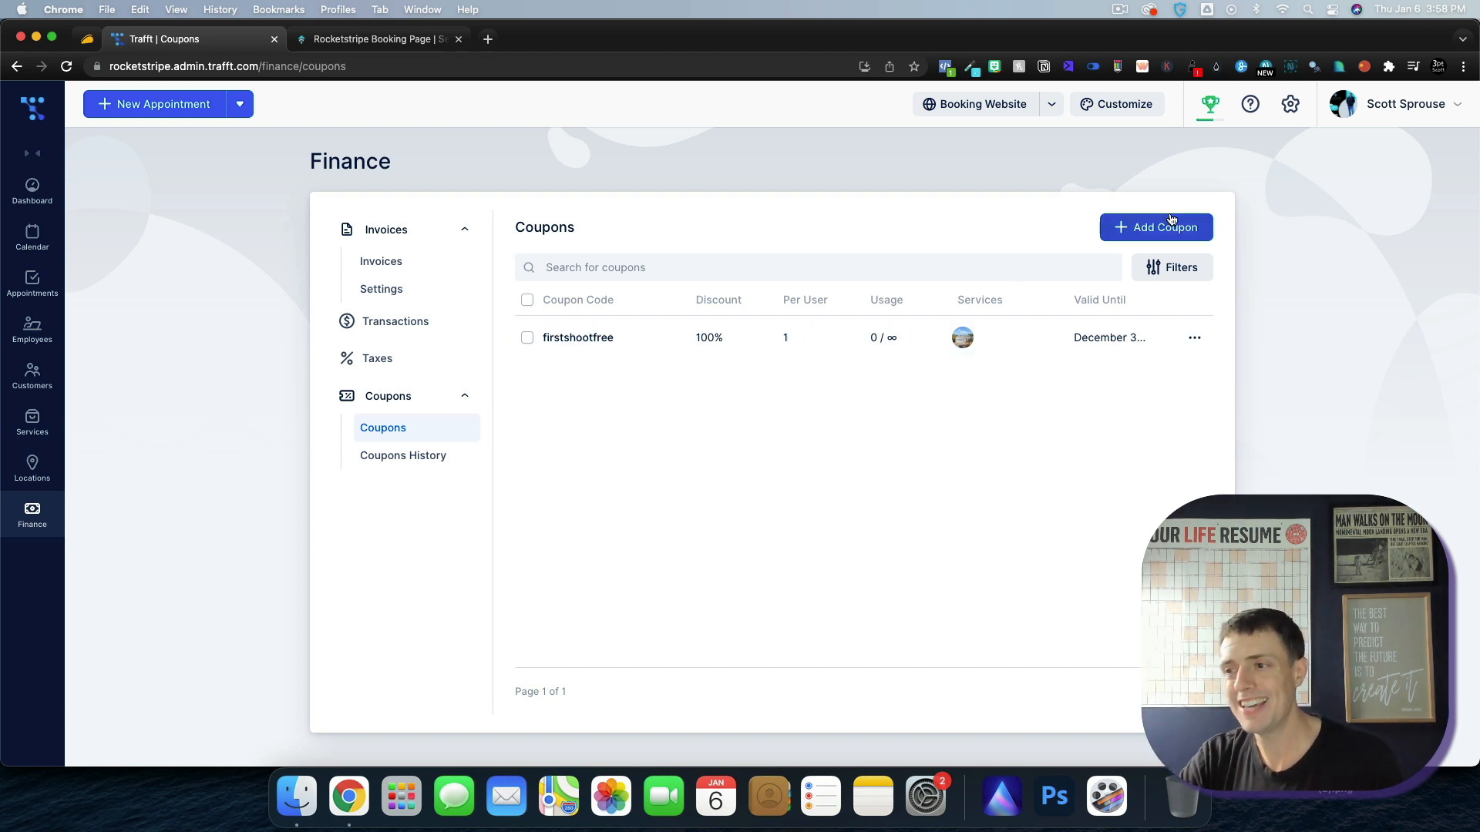
- Draft coupon 'aiprofitz' expiring January 7, 2022 with limits 6 total and 2 per user
click(1154, 228)
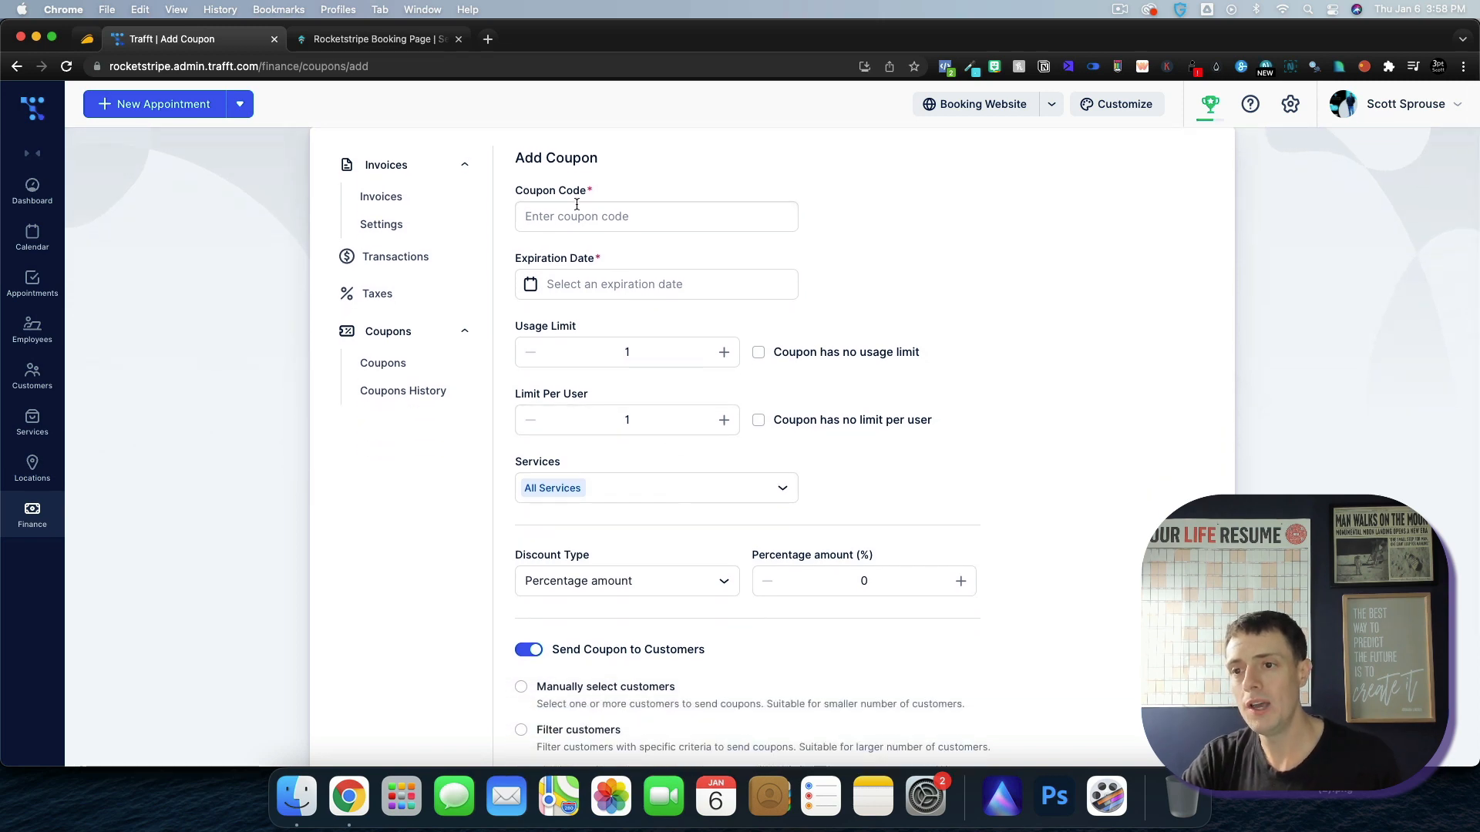
text(aiprofitz)
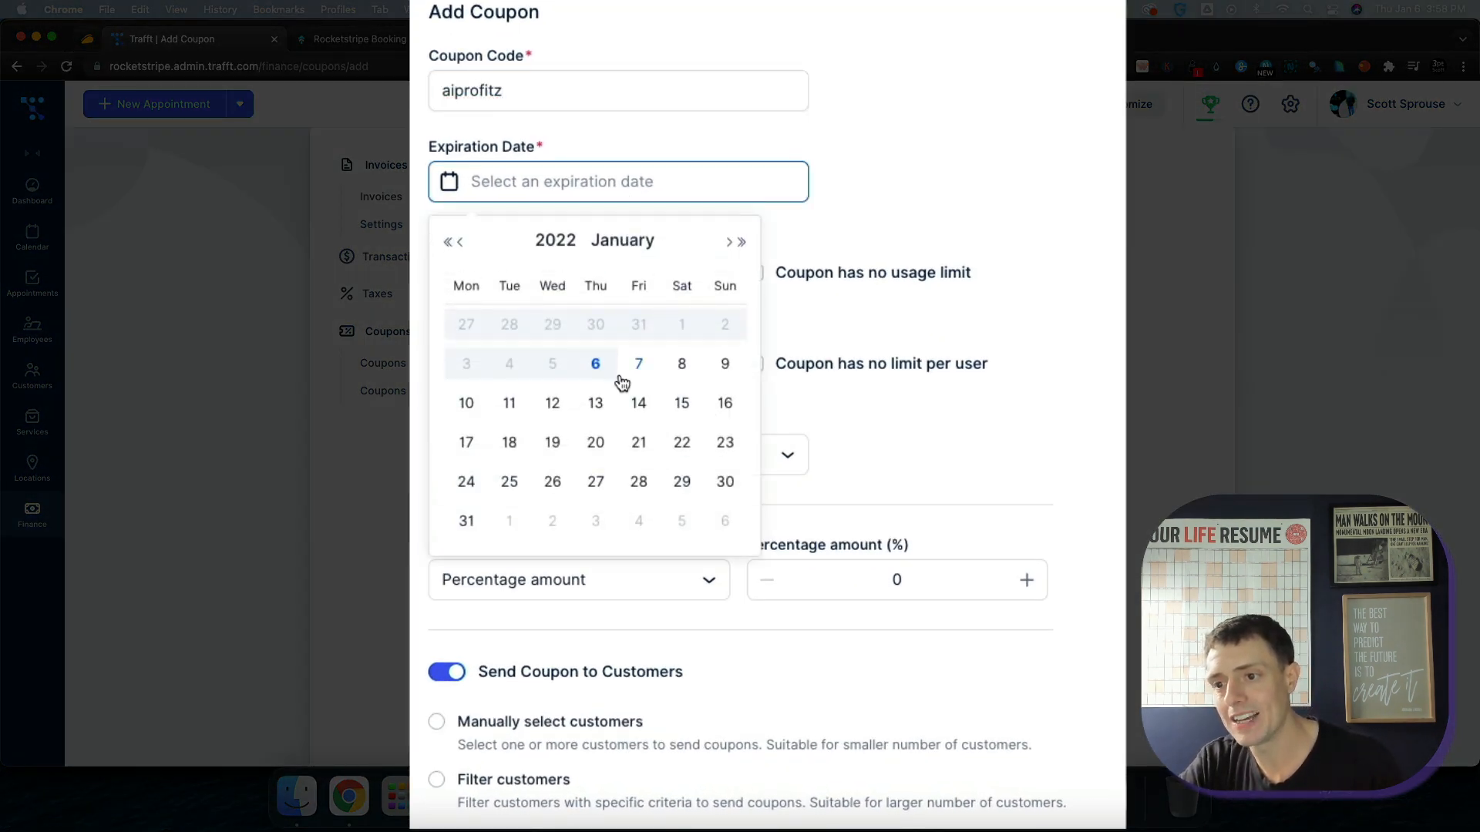
click(638, 364)
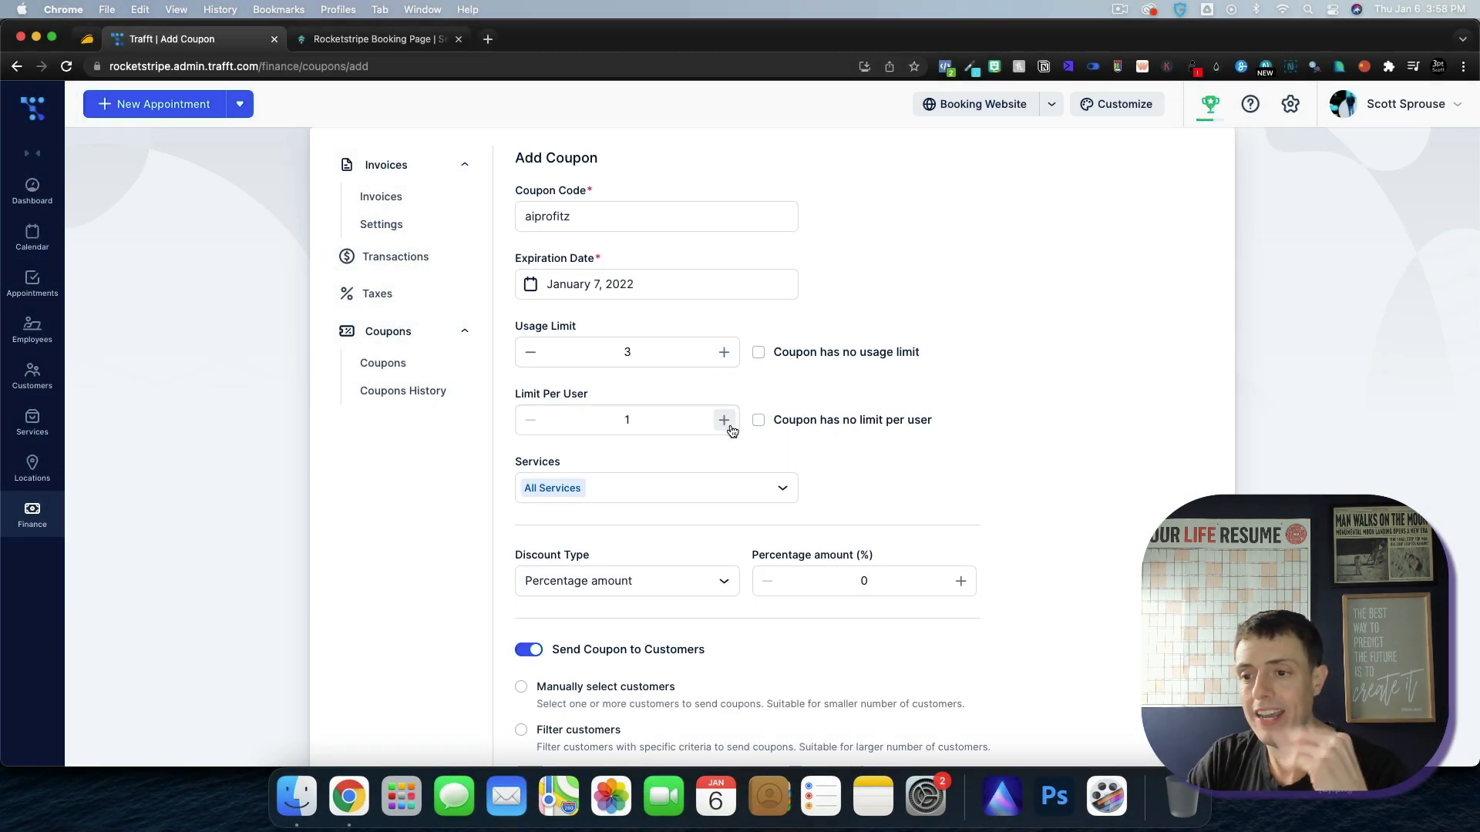
click(724, 419)
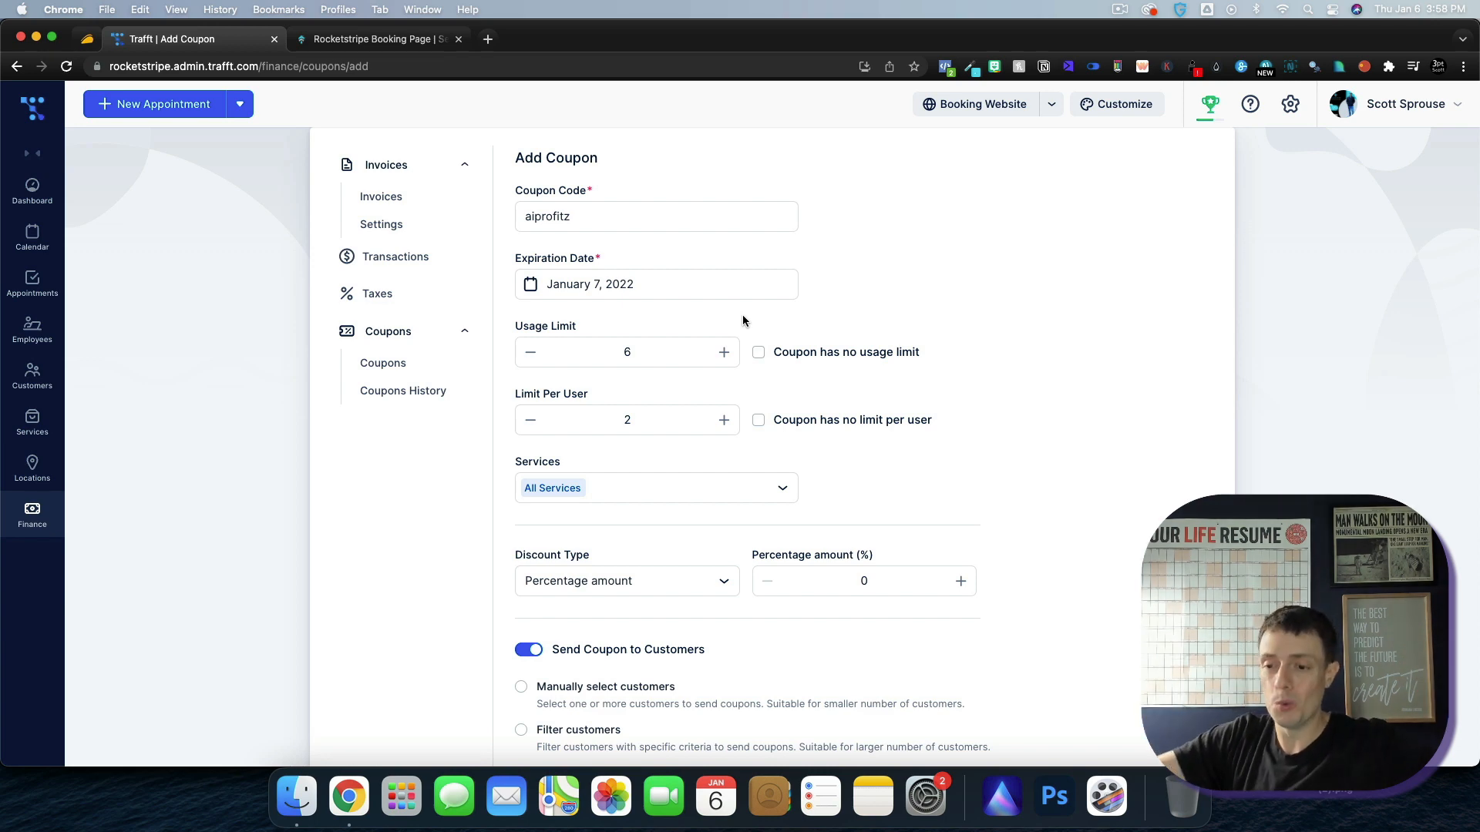
click(32, 467)
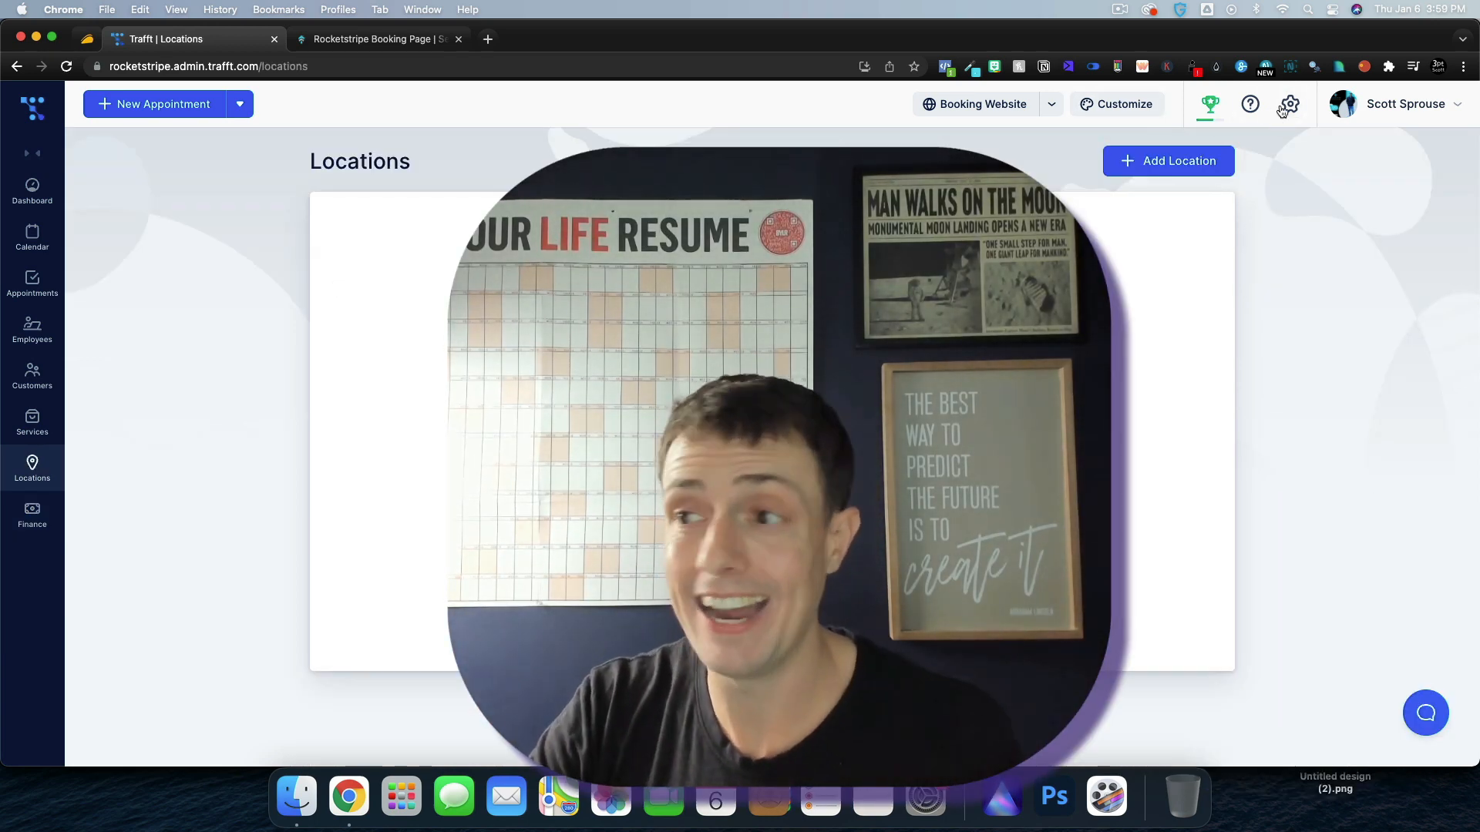
- Review general settings' Default Time Slot Step options, then show Office Hours 9:30 am–5:00 pm
click(1289, 103)
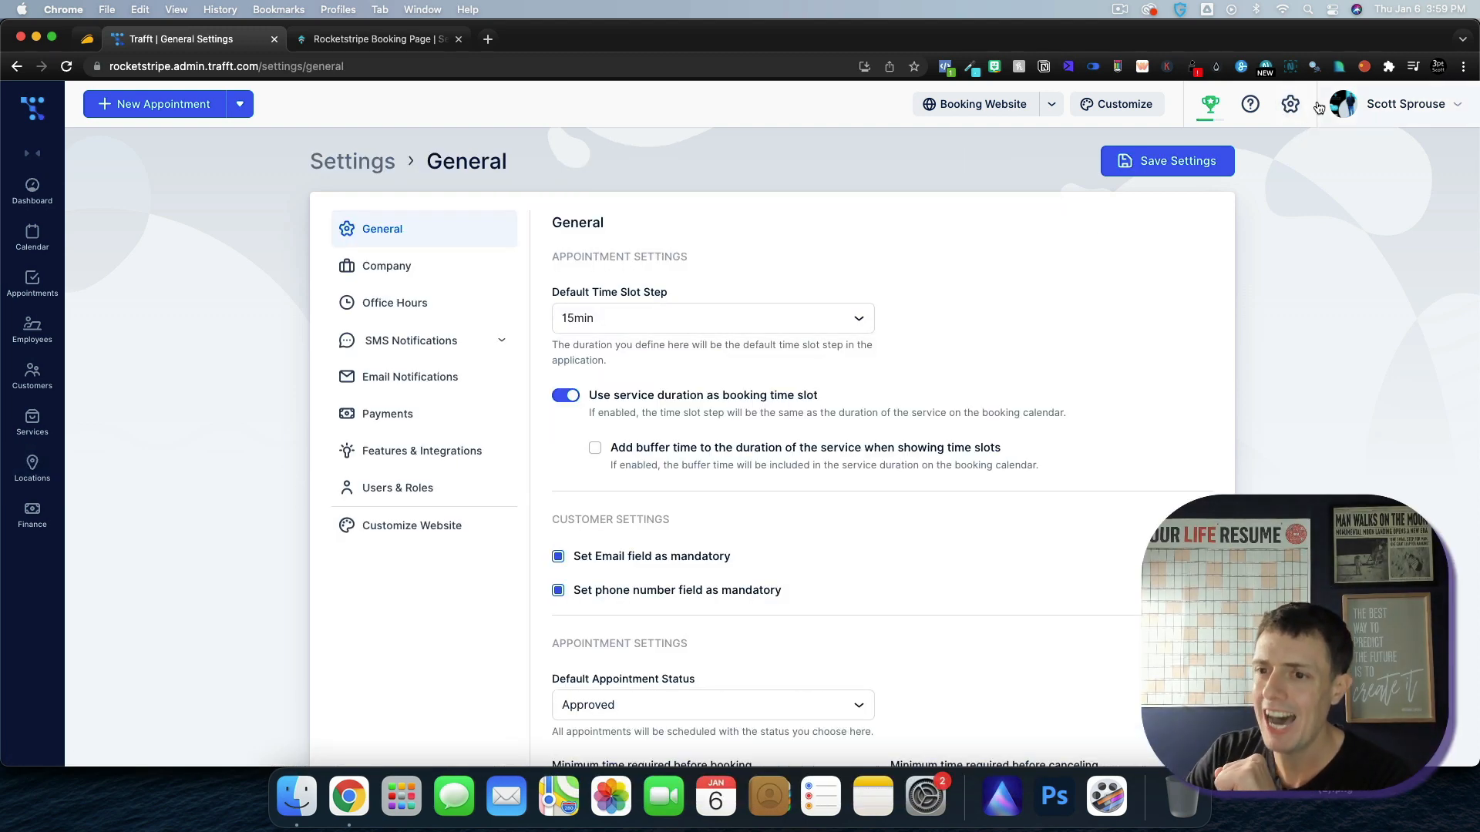
scroll(down, 3)
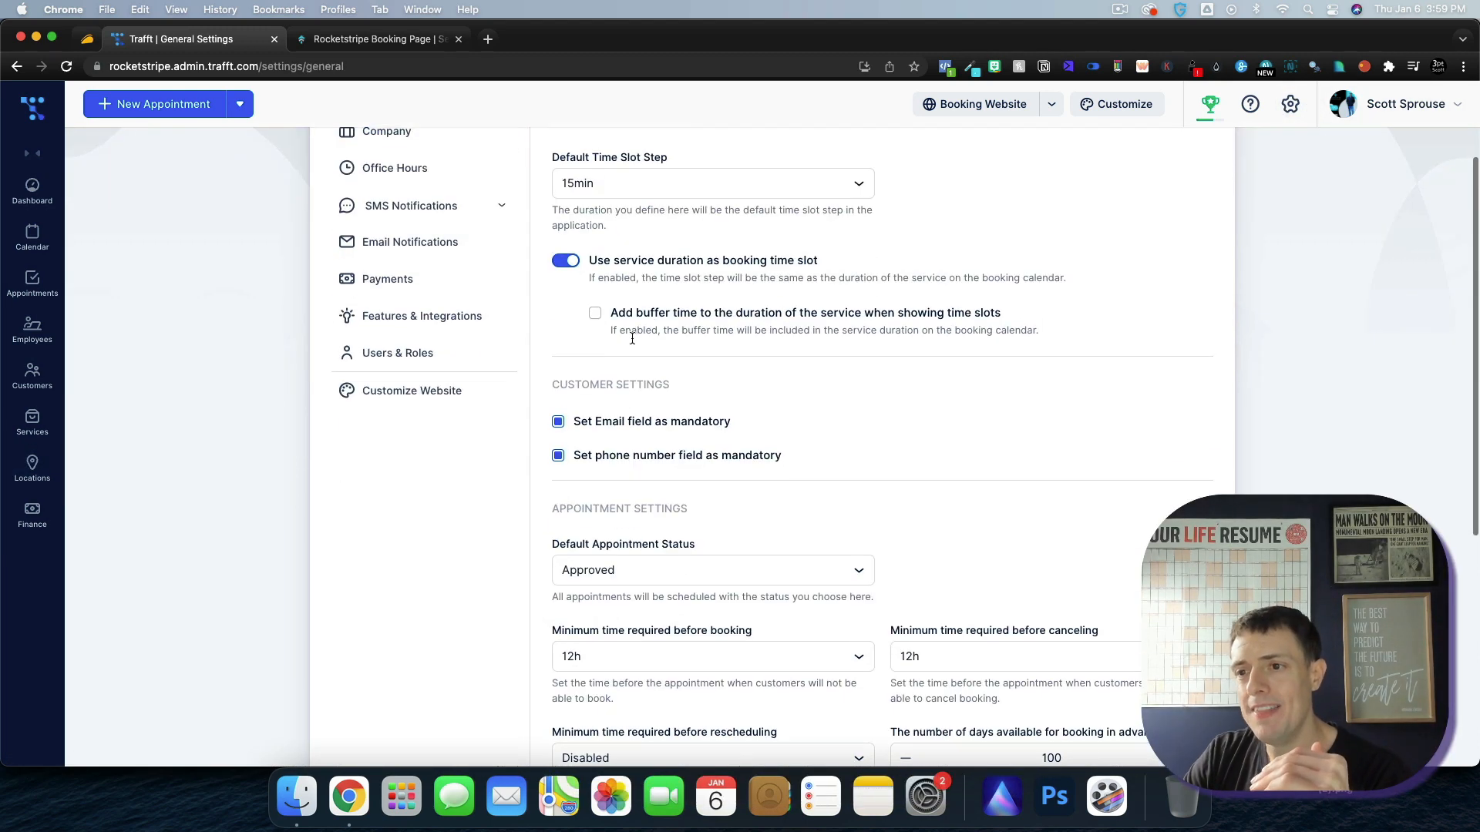
click(711, 183)
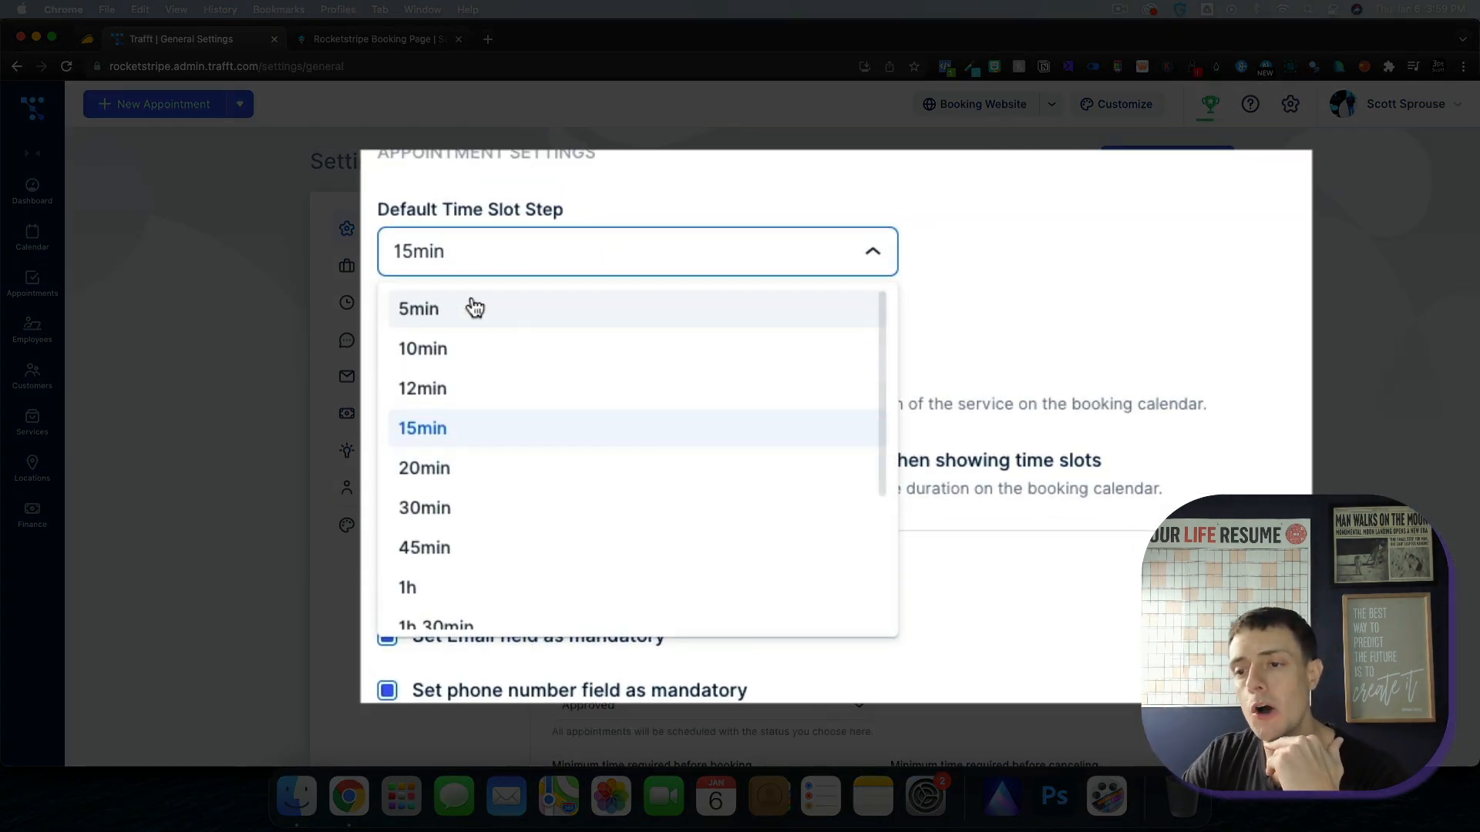
mouse_move(495, 512)
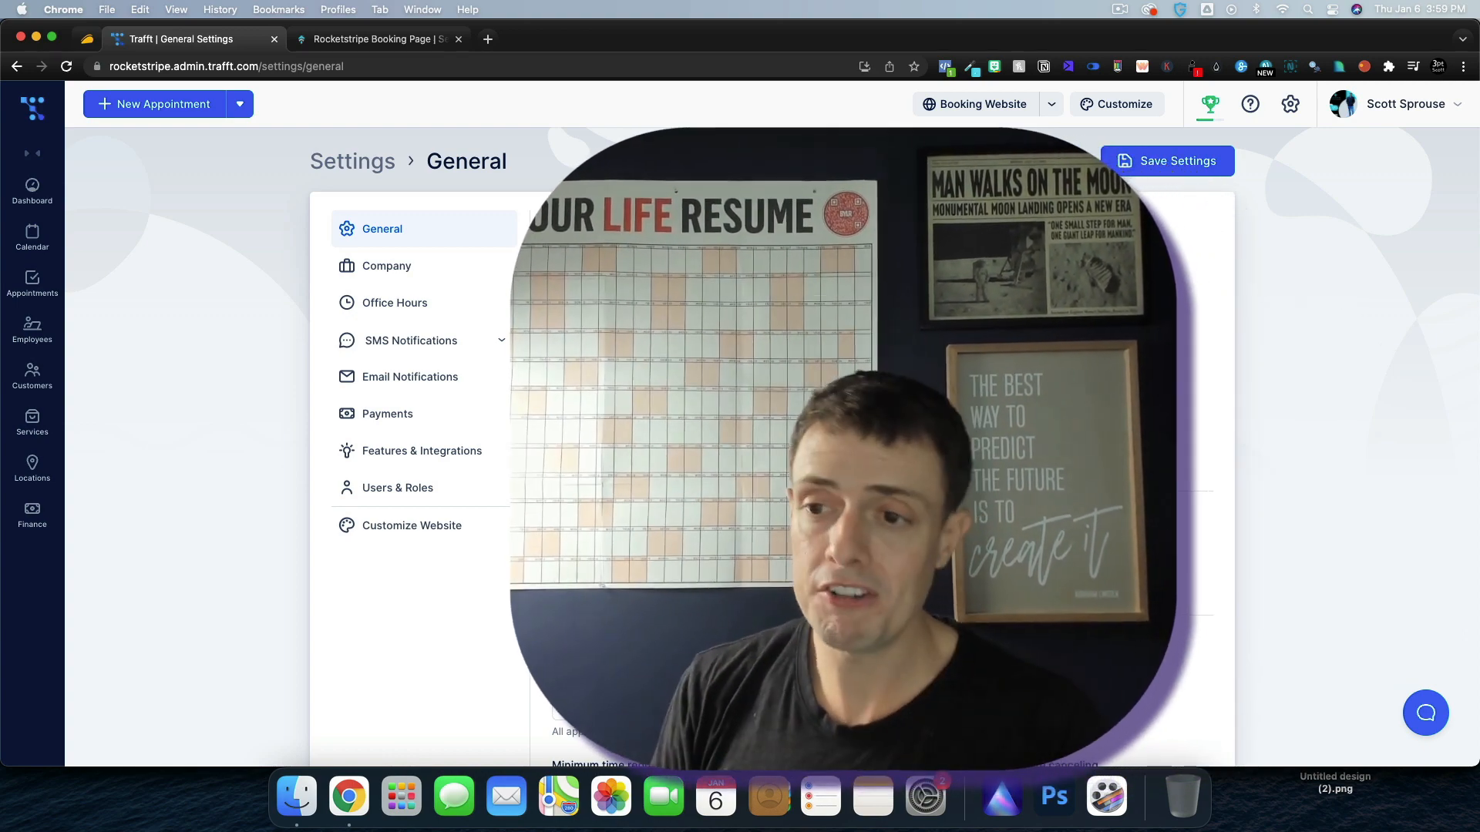
click(711, 318)
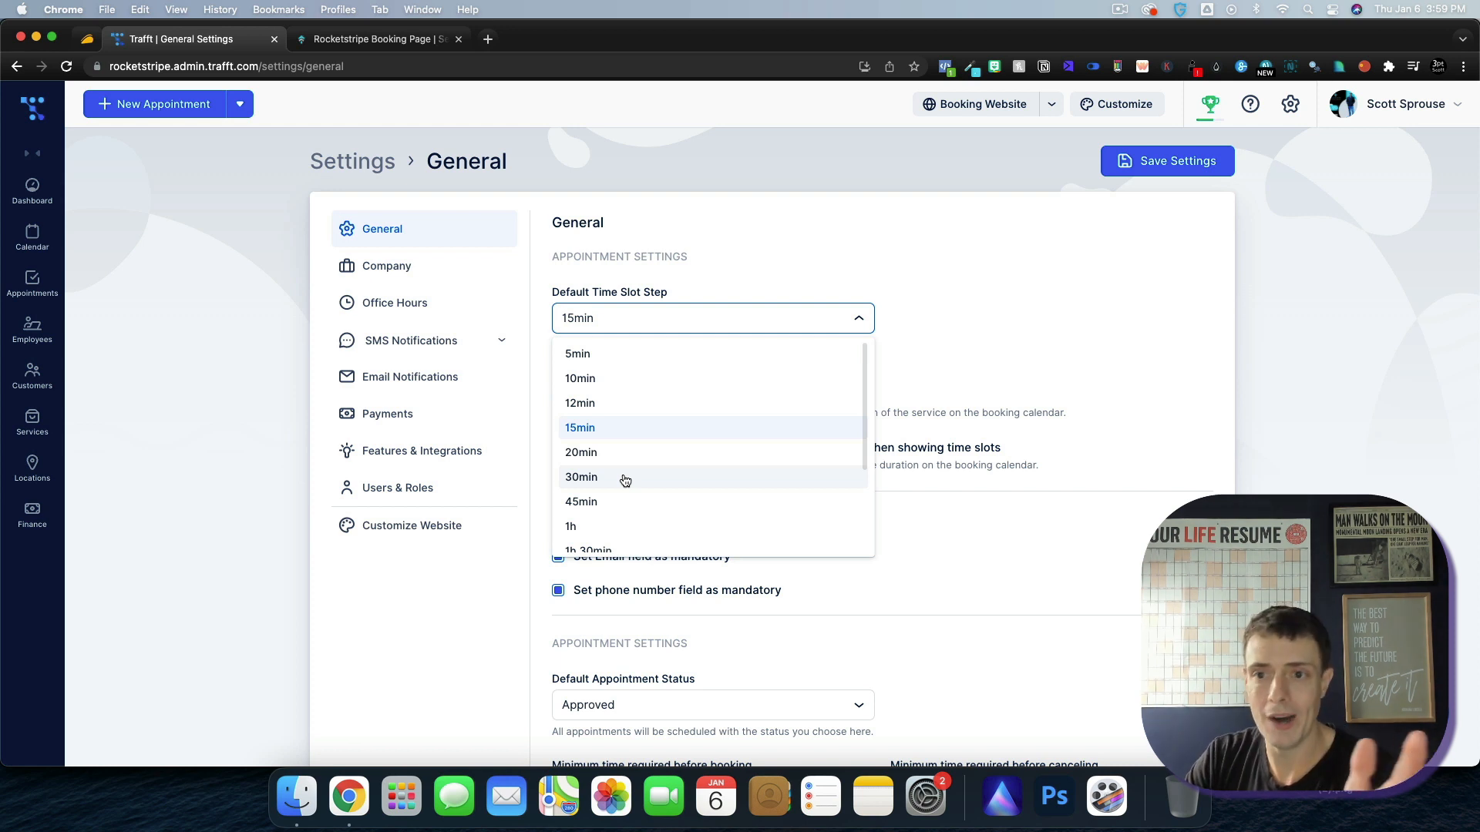
click(394, 222)
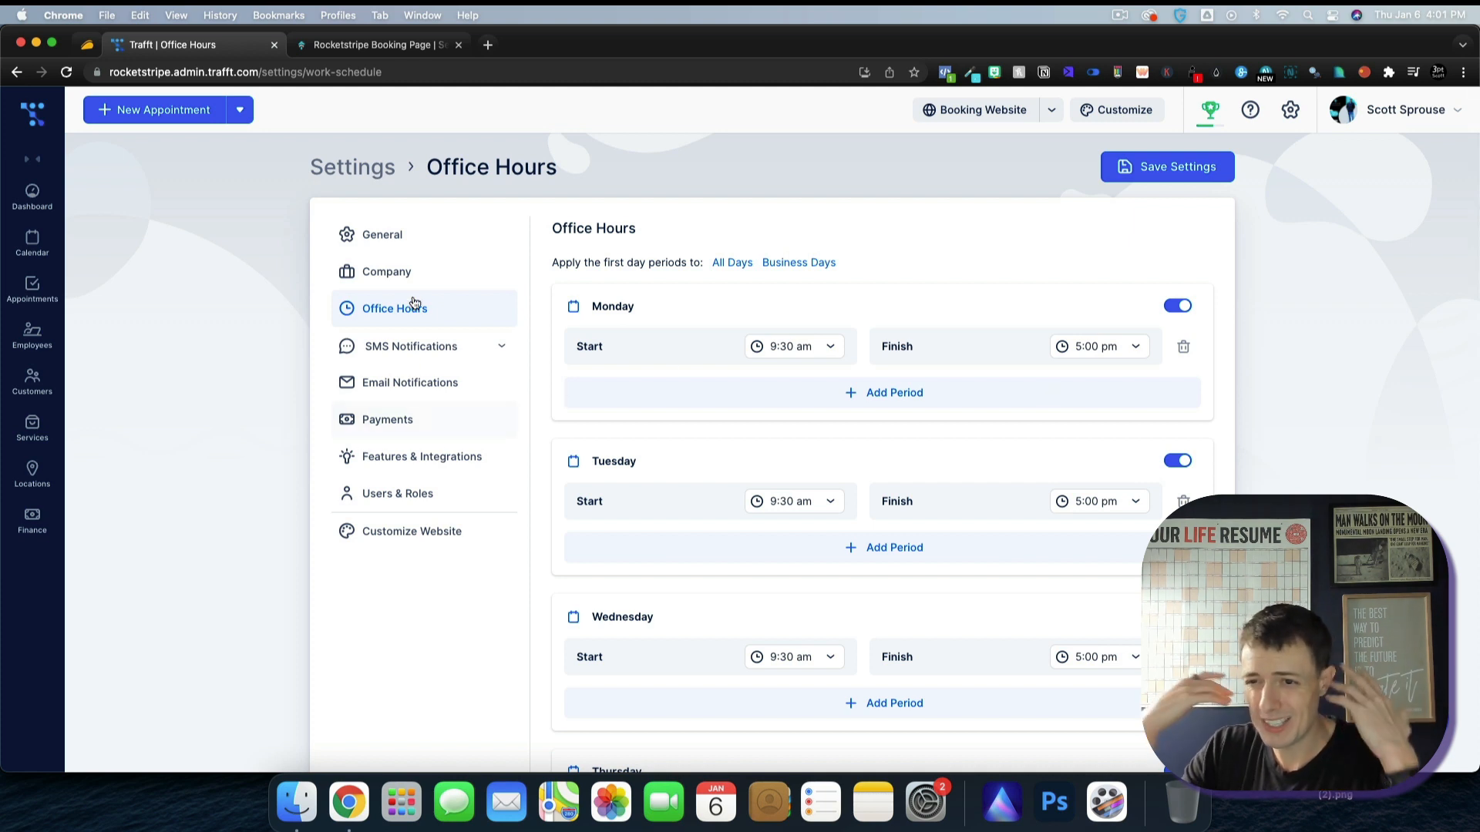
- Show the SMS History with no messages and 20.00 SMS credits remaining
click(410, 345)
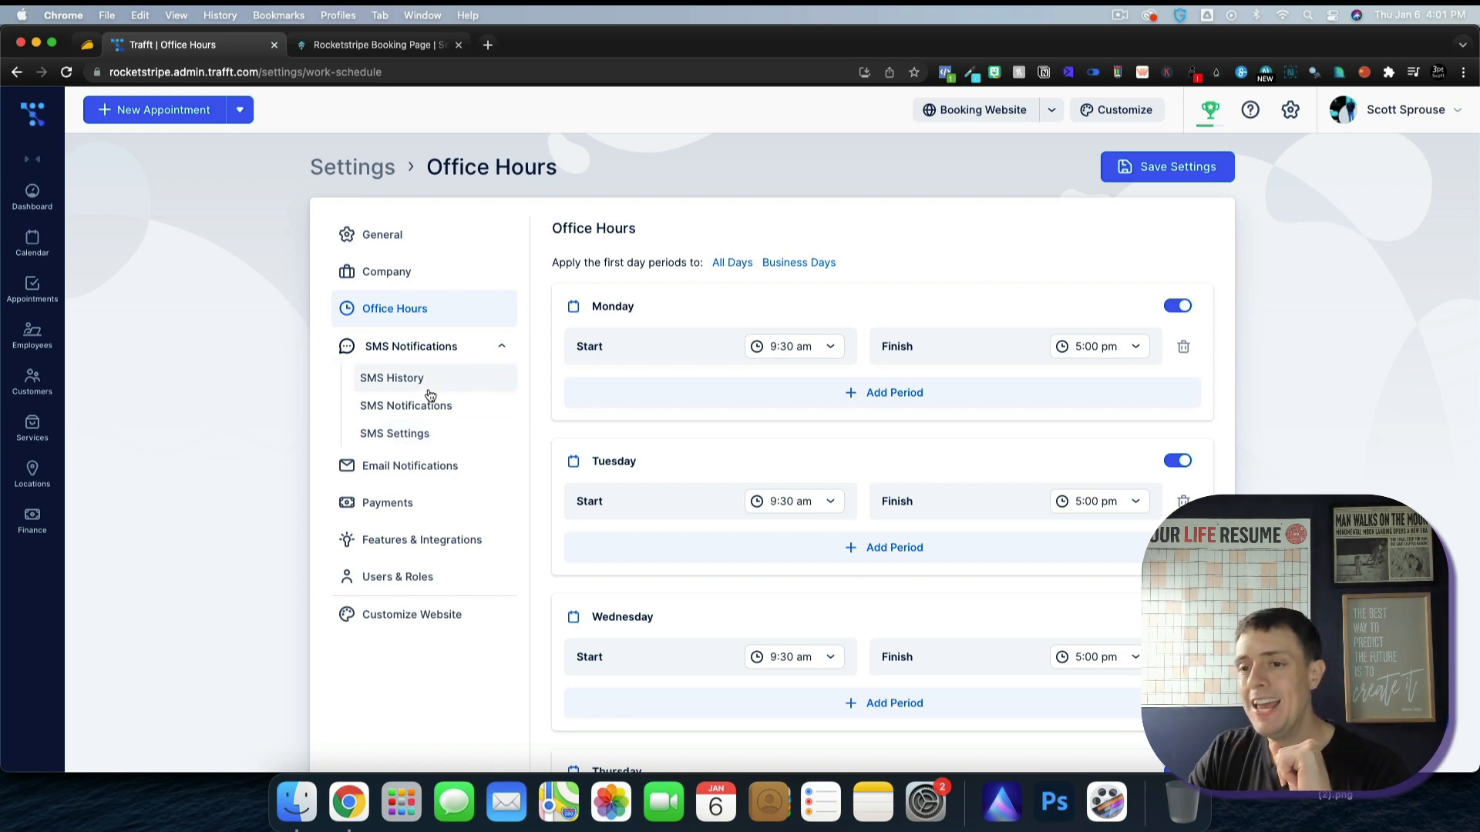
click(392, 377)
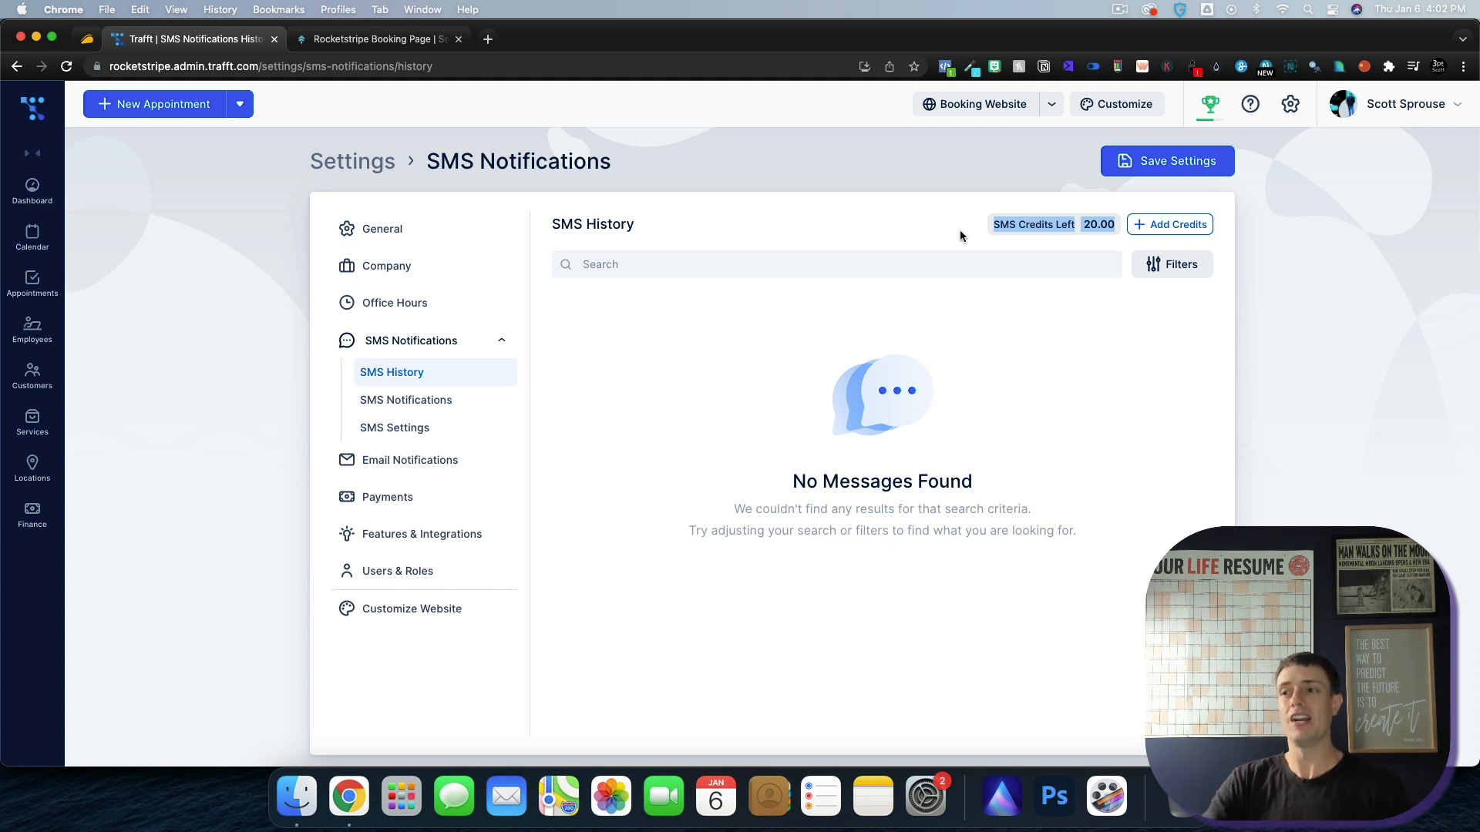
mouse_move(1159, 250)
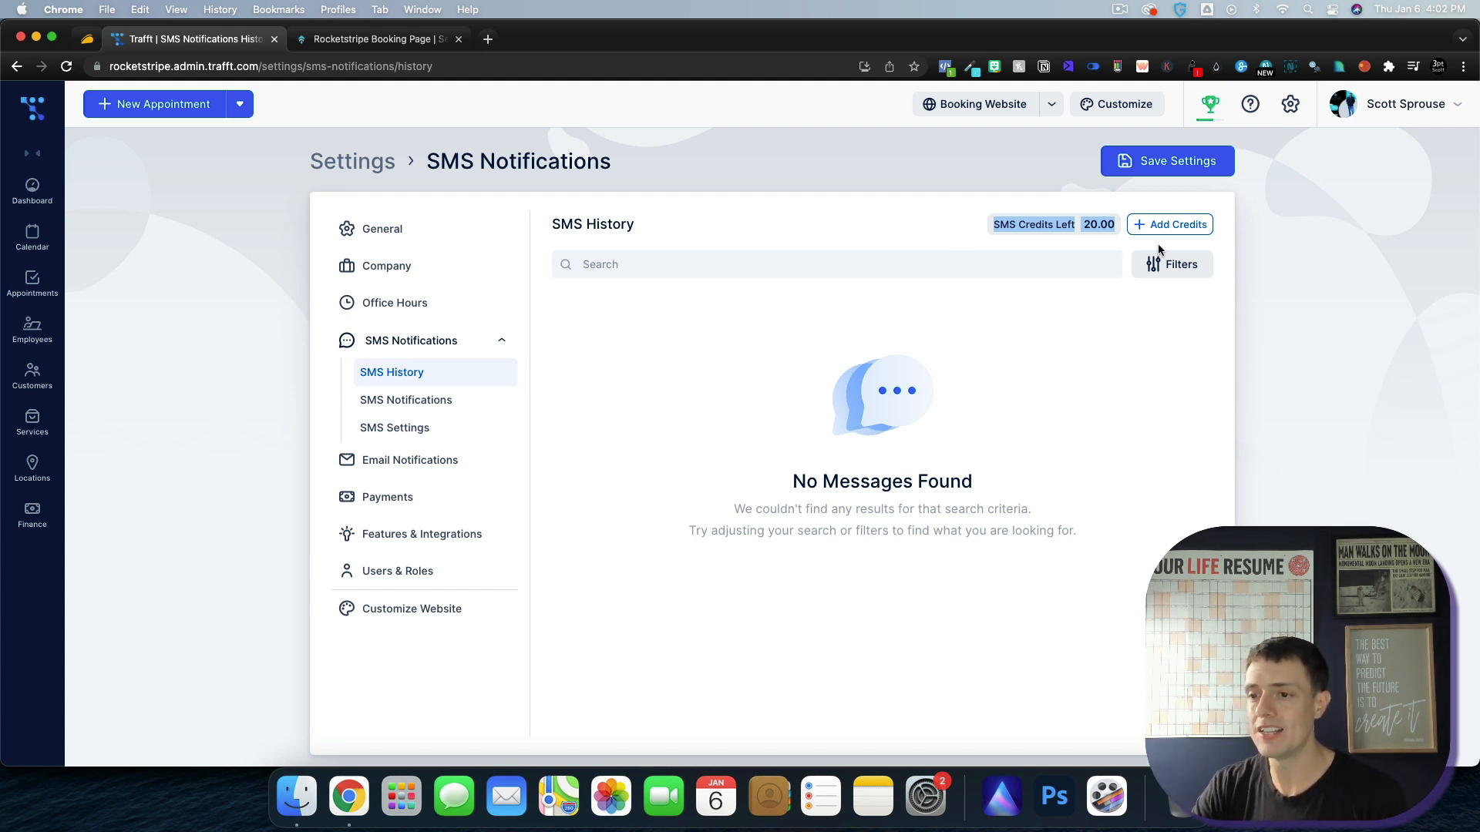
click(1170, 223)
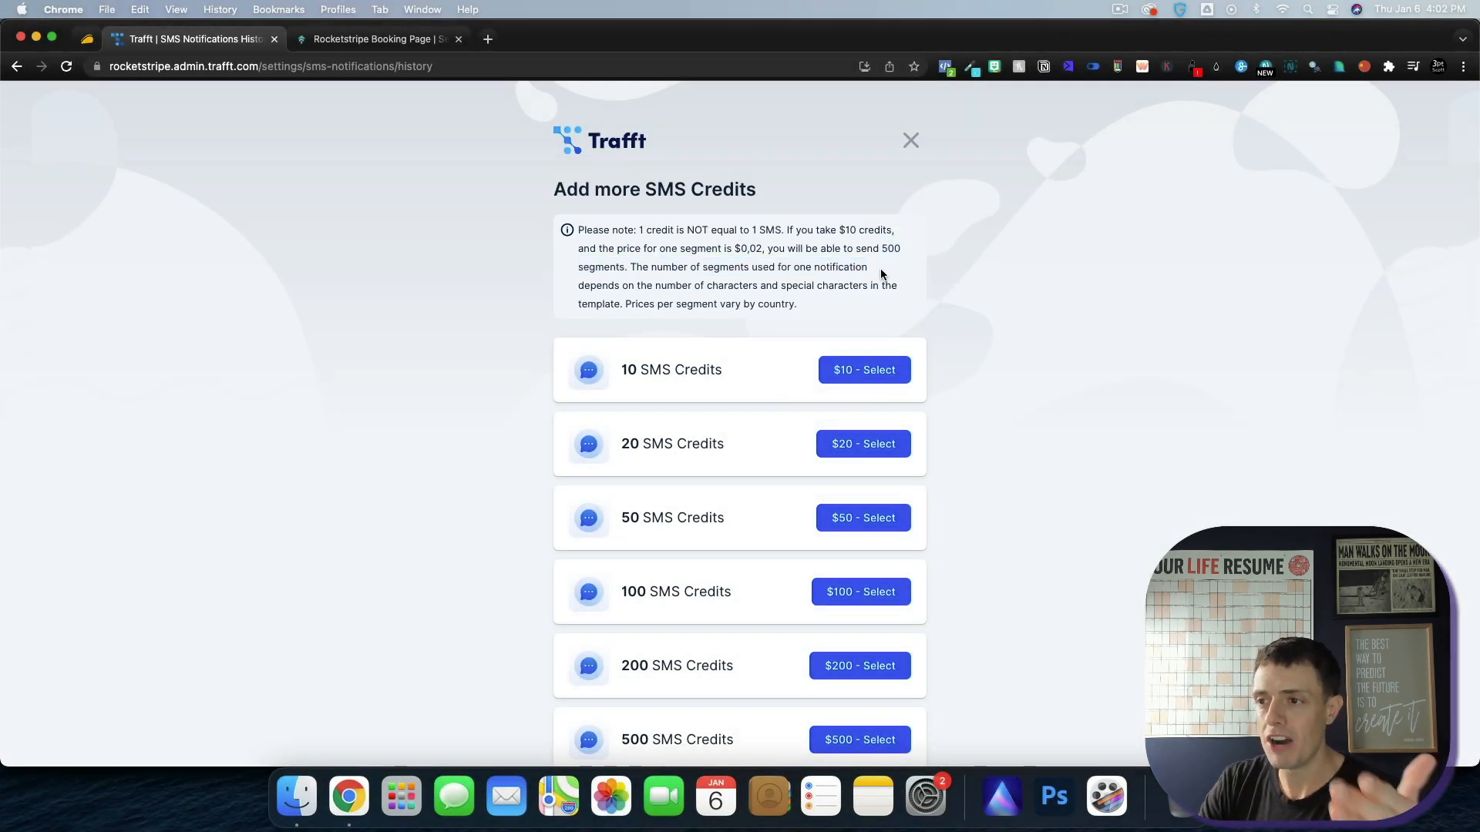
mouse_move(911, 145)
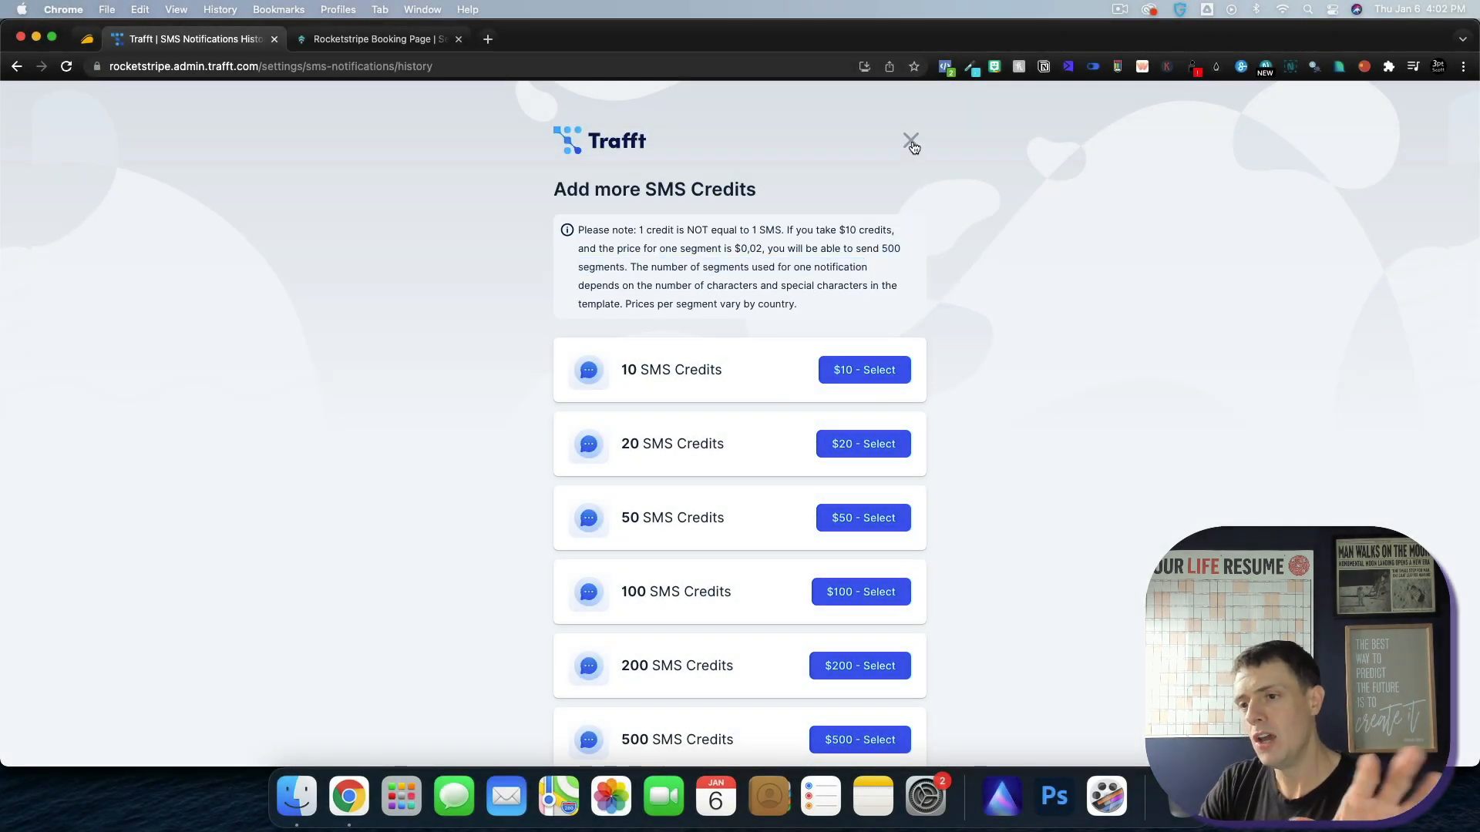
click(909, 141)
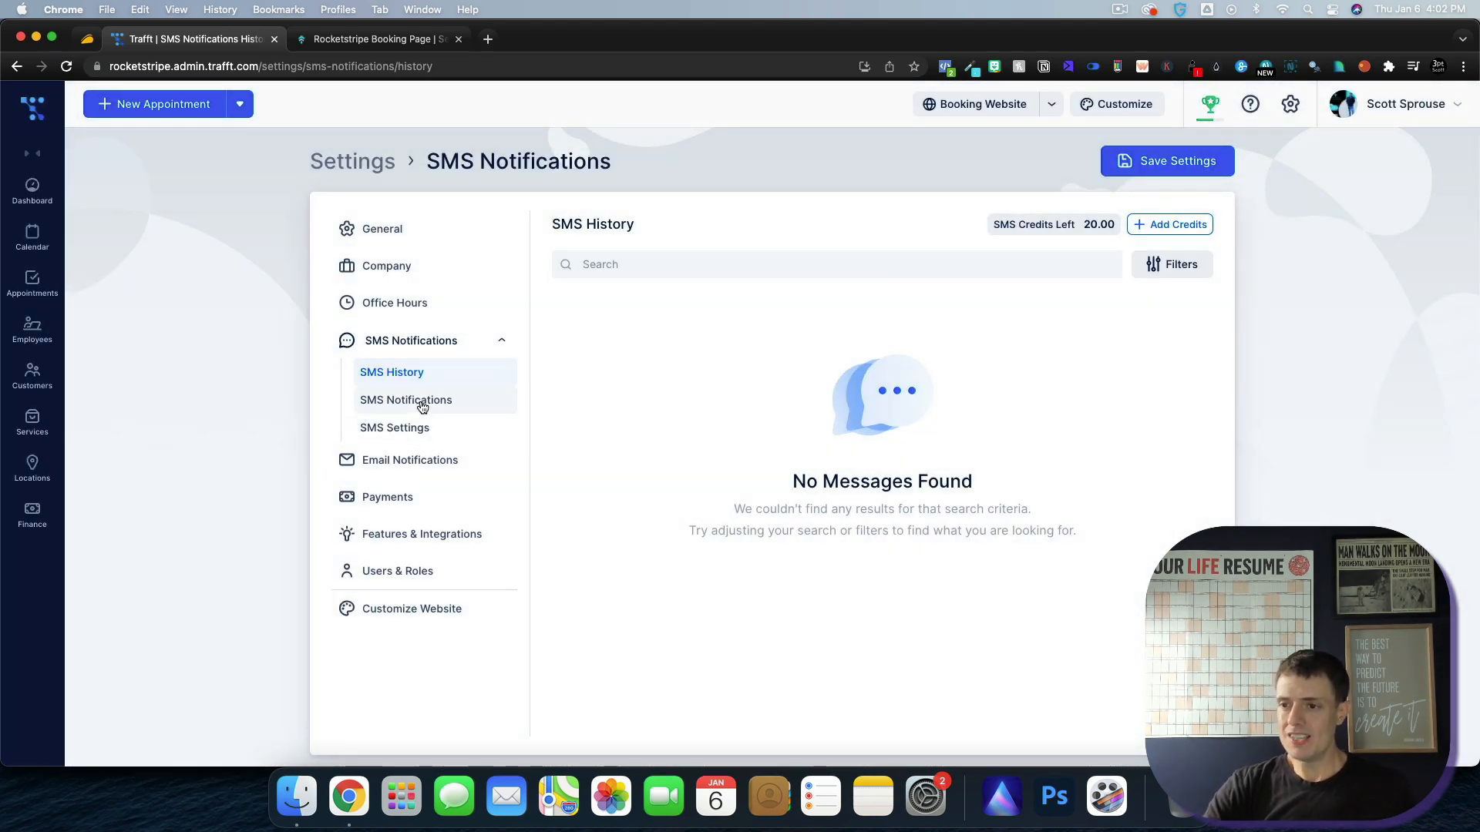
- View the Appointment Follow Up SMS template, then show Payments settings in US Dollar
click(405, 399)
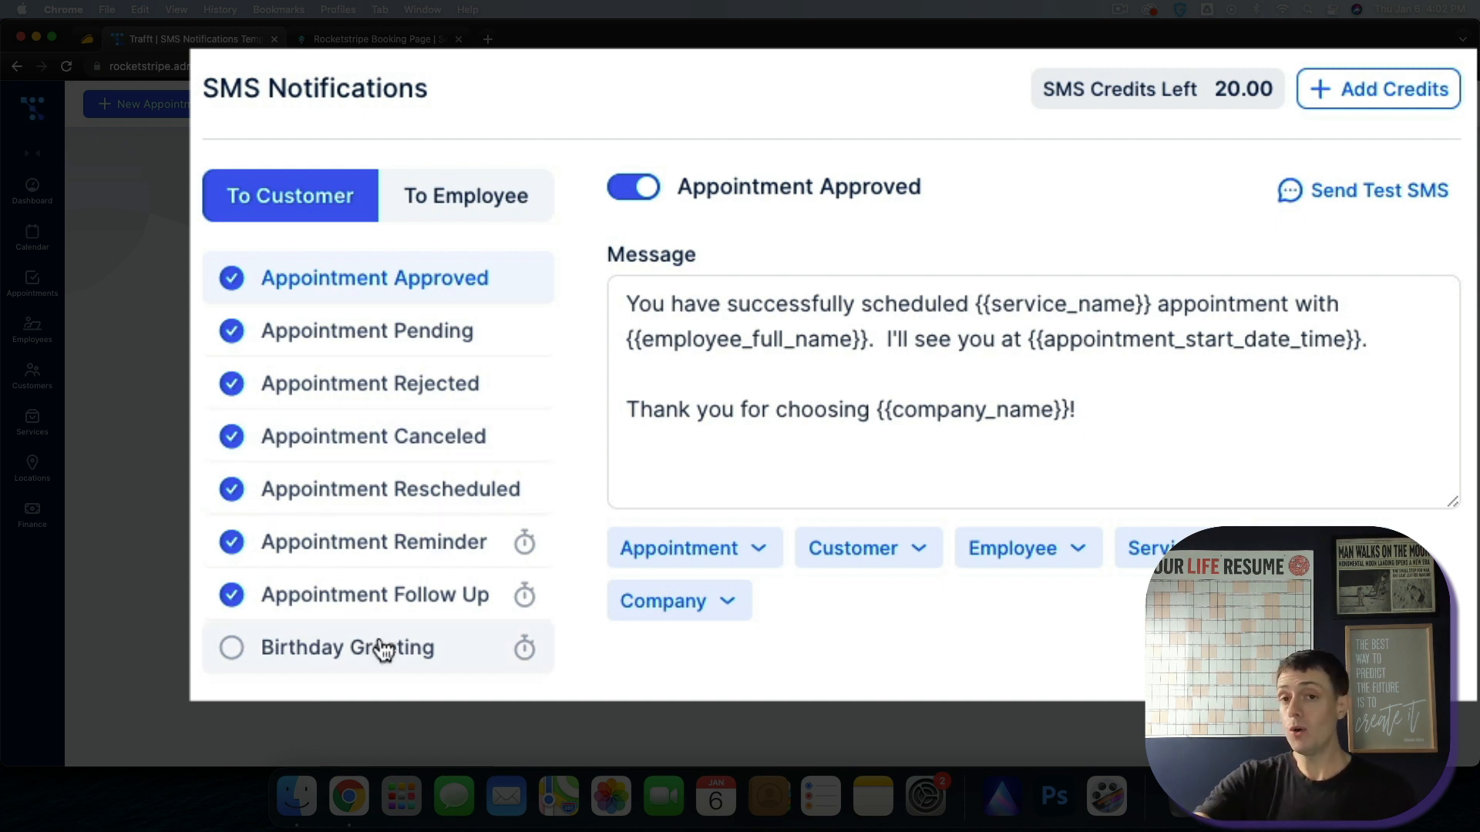
click(374, 595)
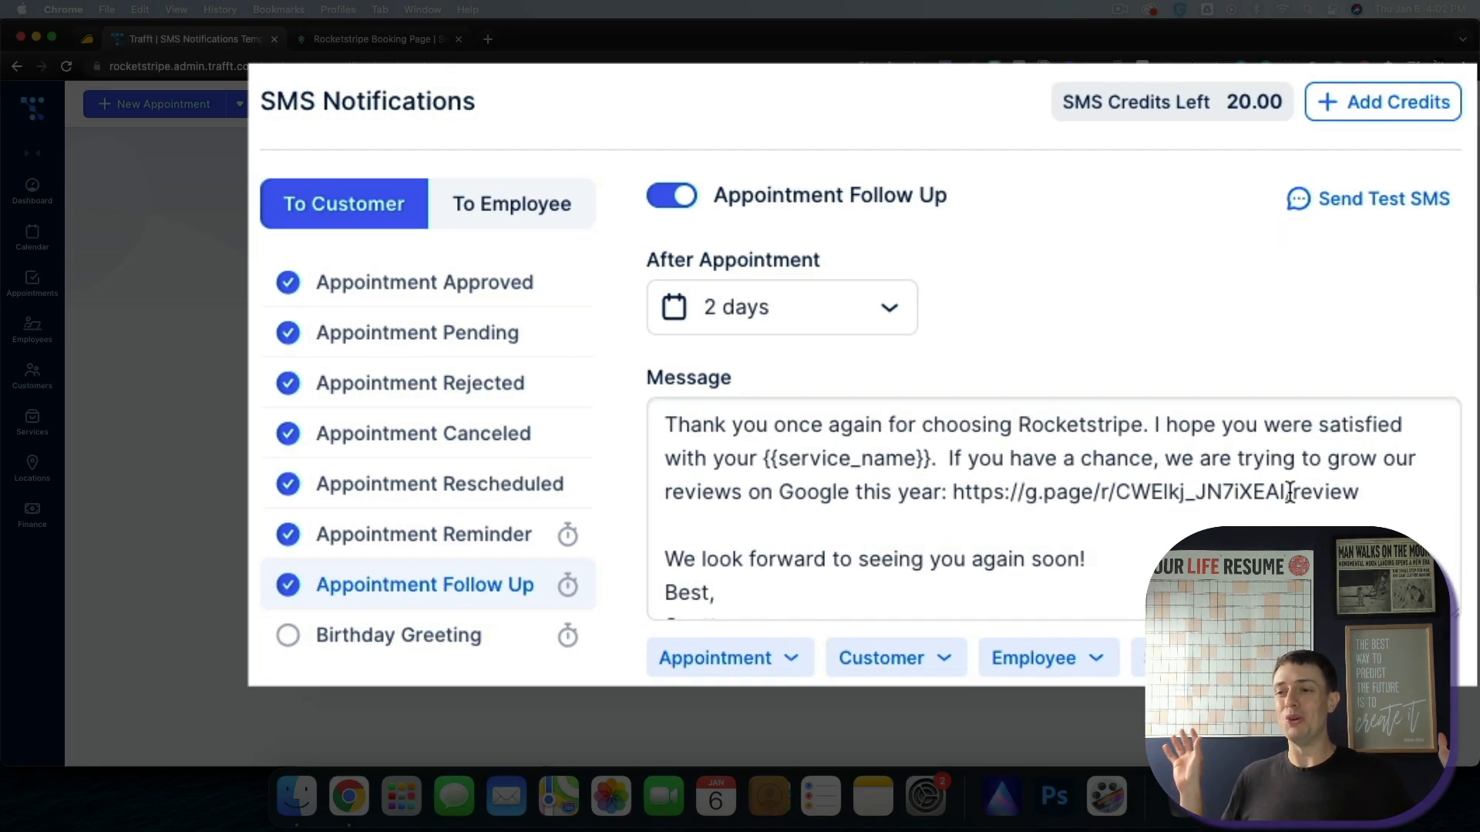
click(410, 459)
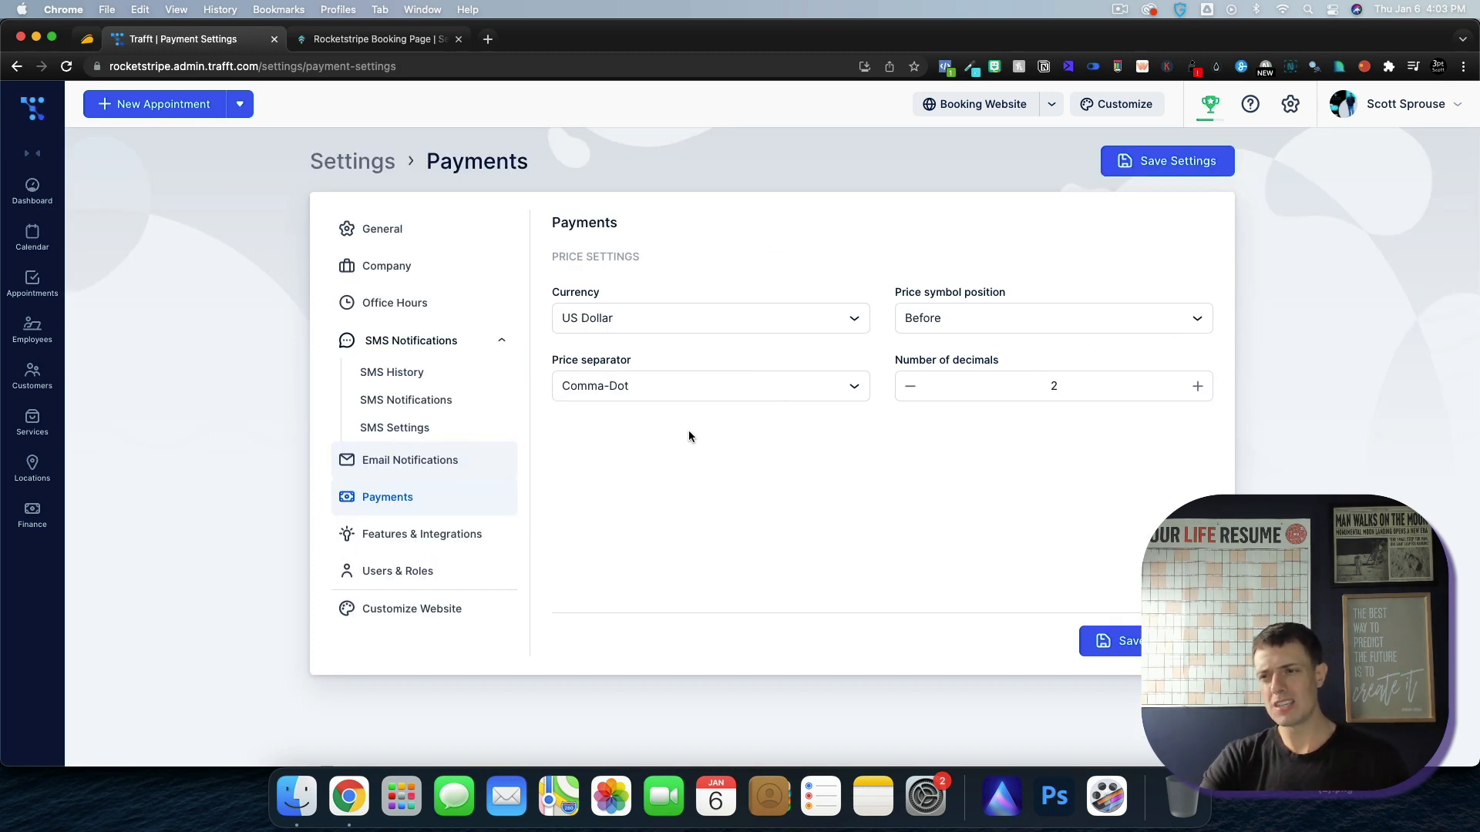
mouse_move(646, 552)
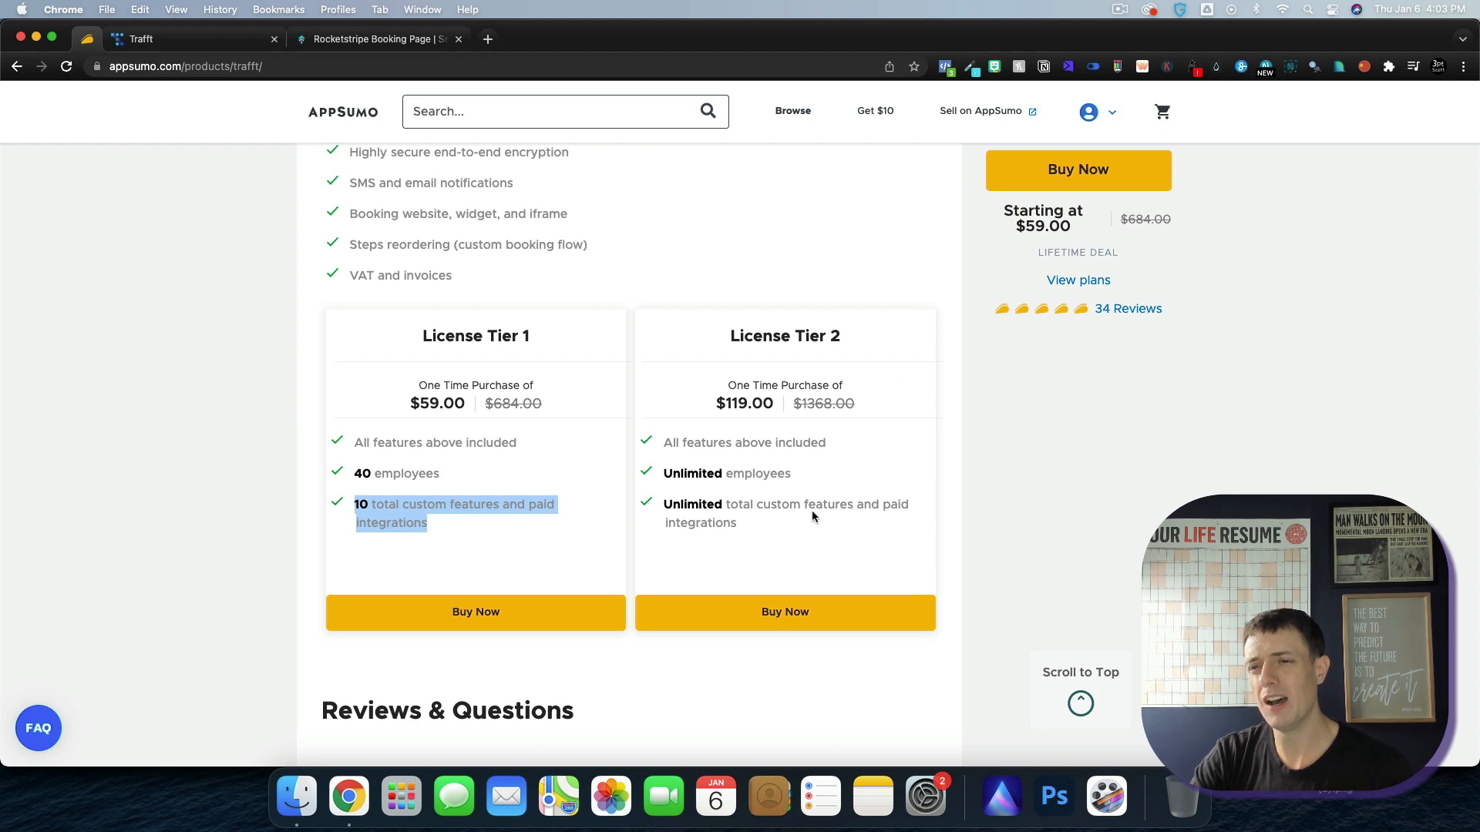
- Return to Trafft's Features & Integrations showing License Tier 2 with 9 active features
click(208, 80)
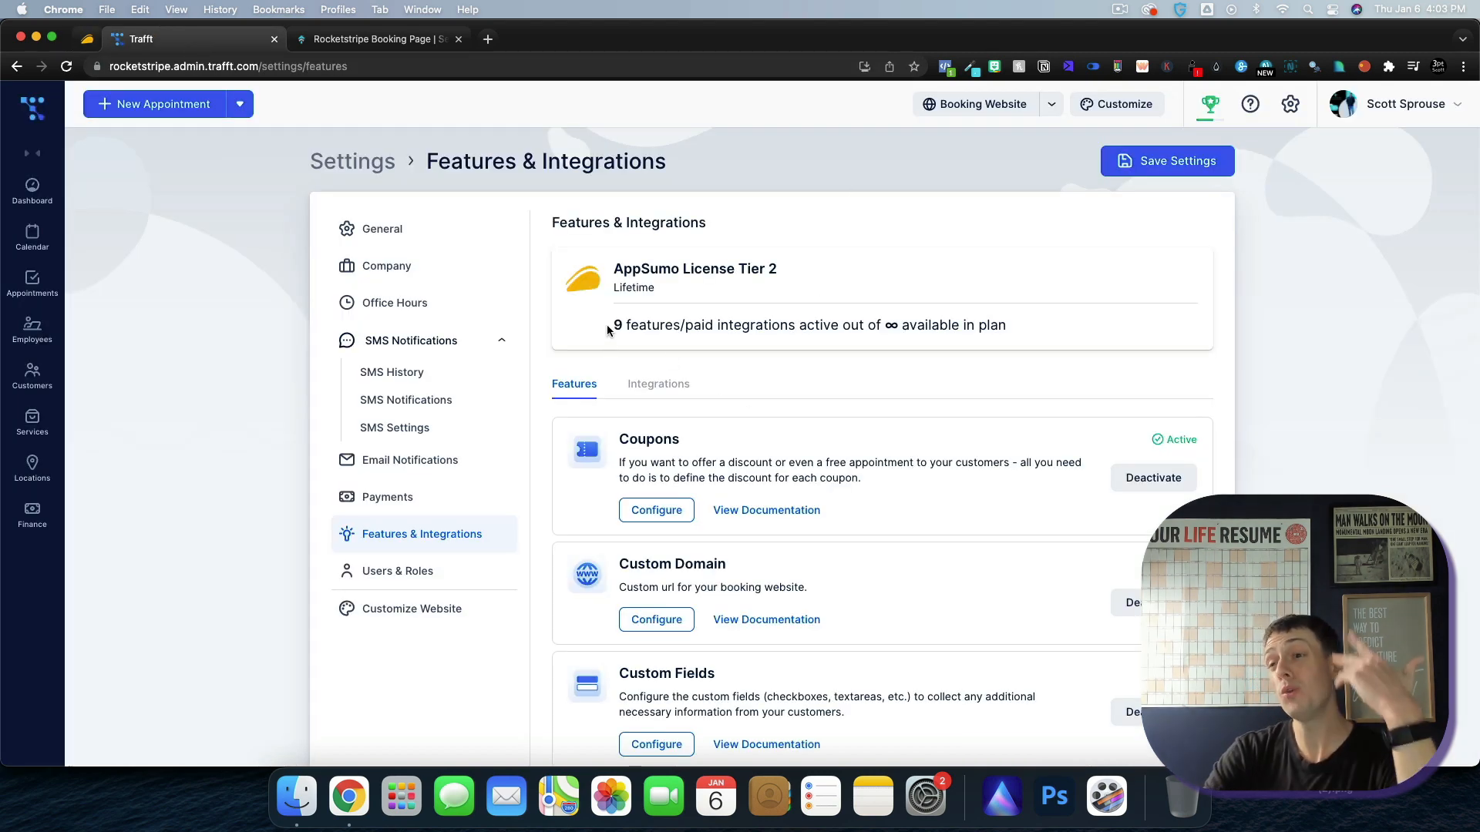
double_click(646, 325)
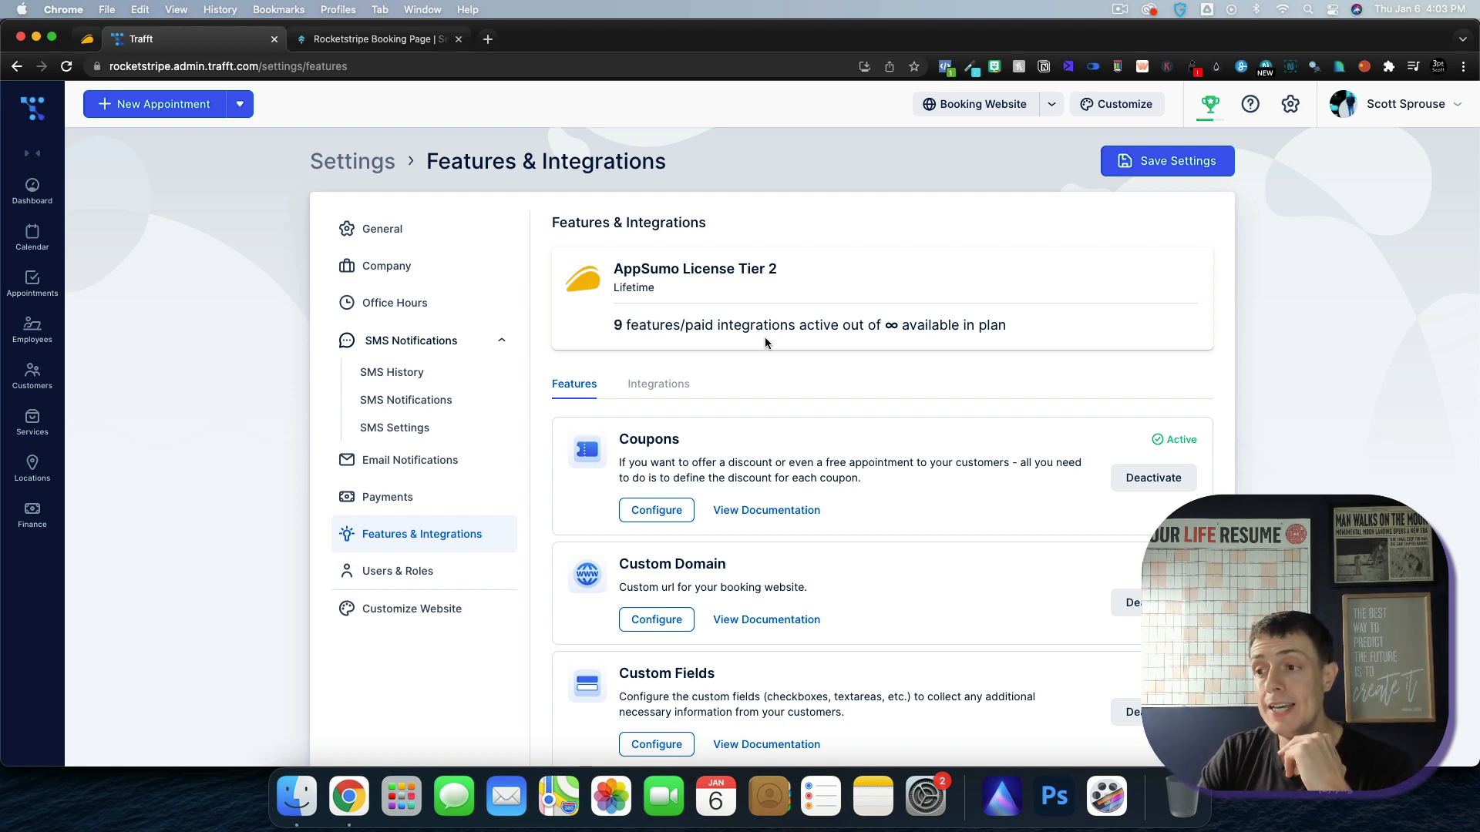
scroll(down, 3)
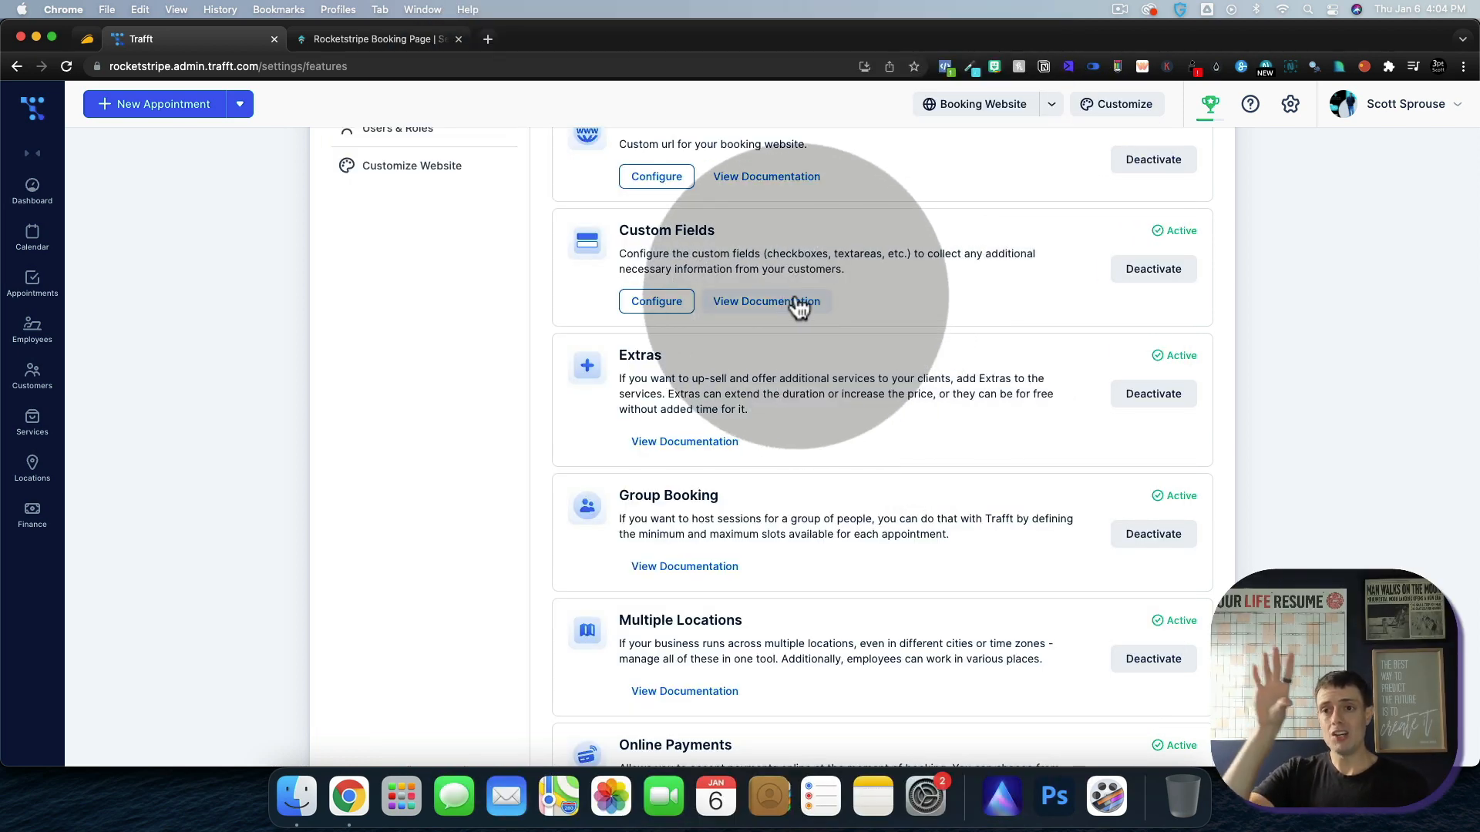
- Read the Trafft Docs Custom Fields article from the feature card's View Documentation link
click(766, 300)
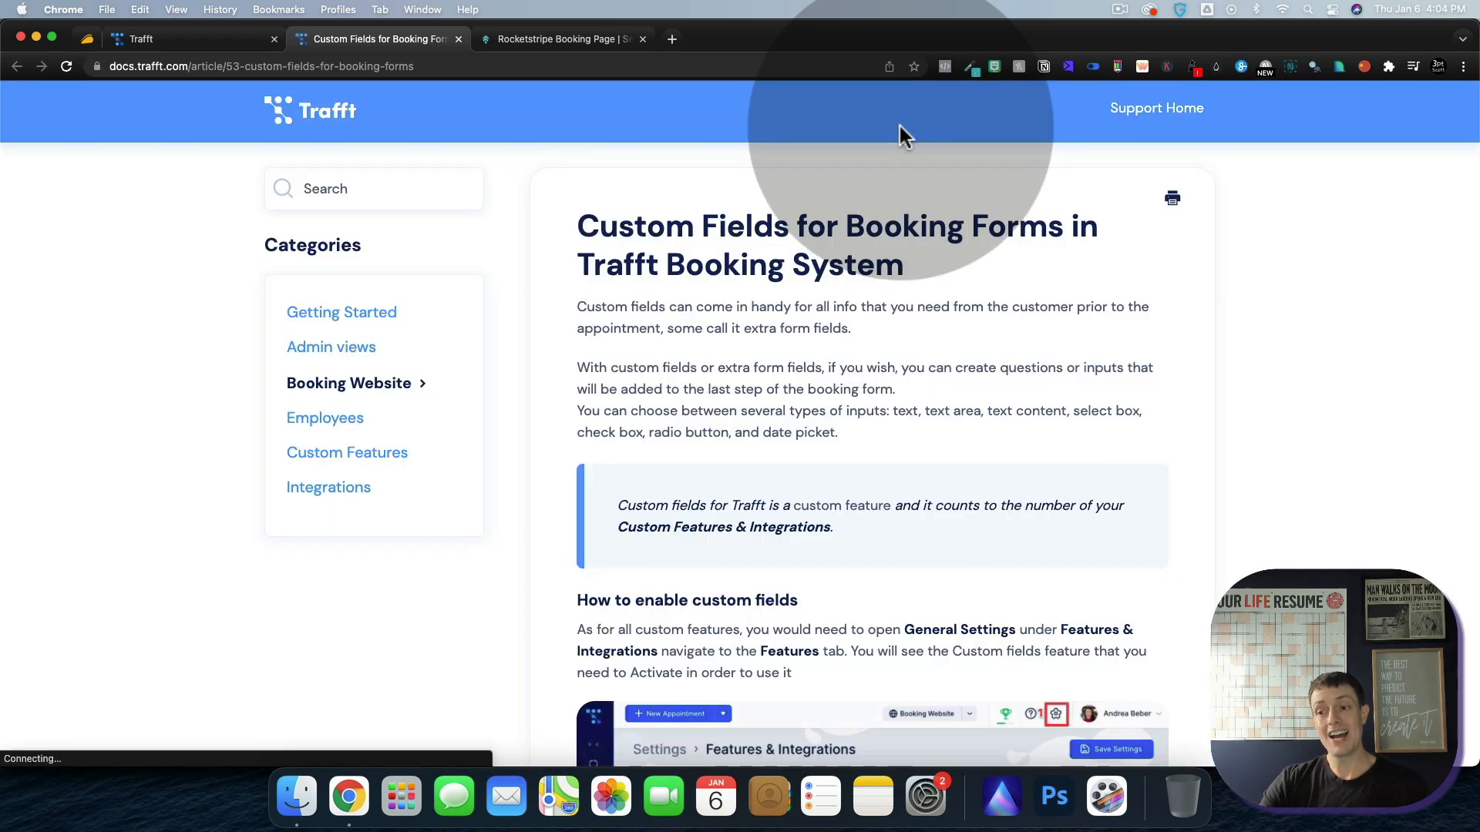
scroll(down, 3)
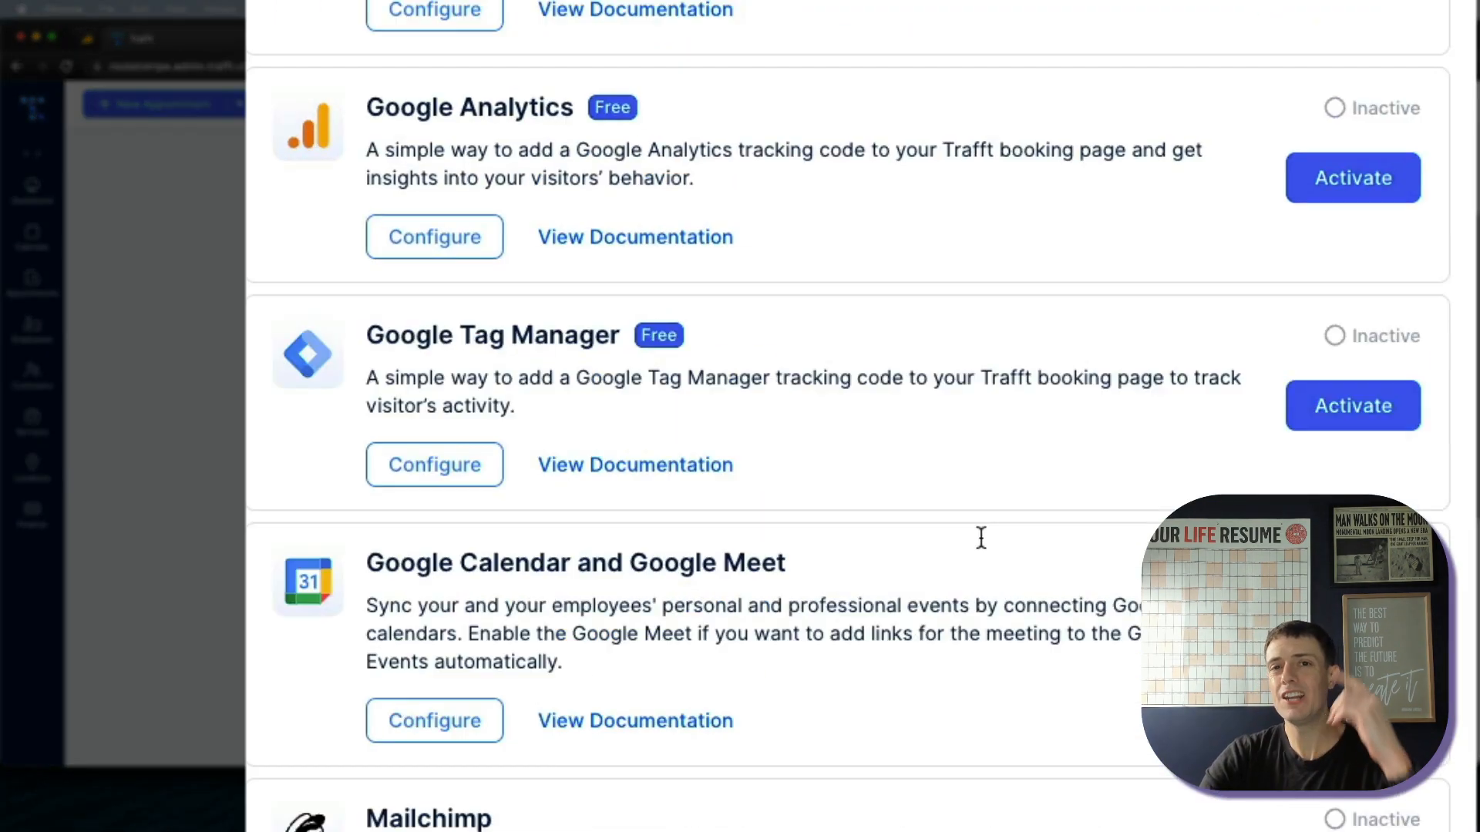
- Scroll through integration cards: Google Analytics, Facebook Pixel, Mailchimp, Outlook, SendFox, Zapier
scroll(up, 3)
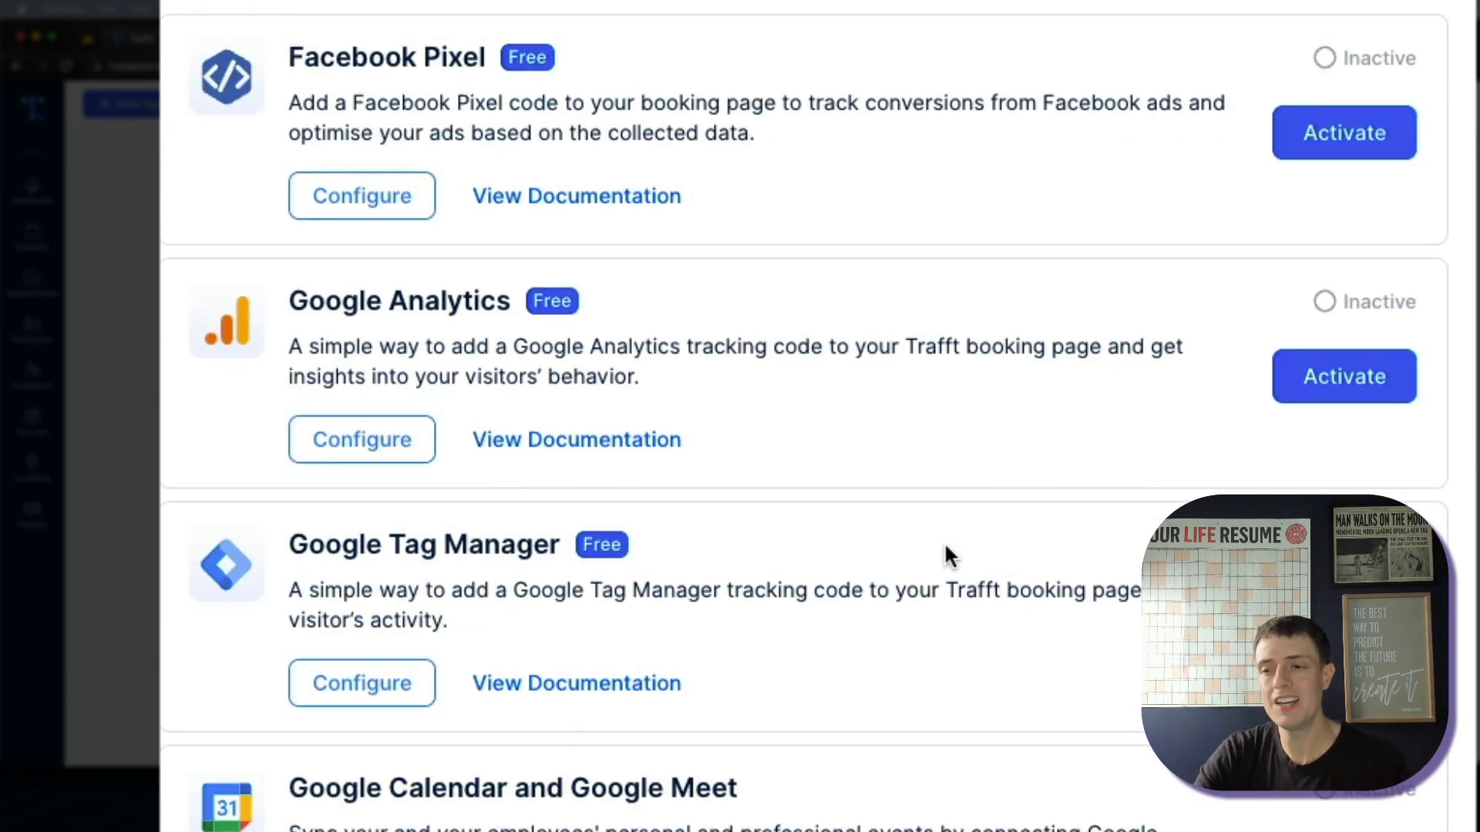
scroll(down, 3)
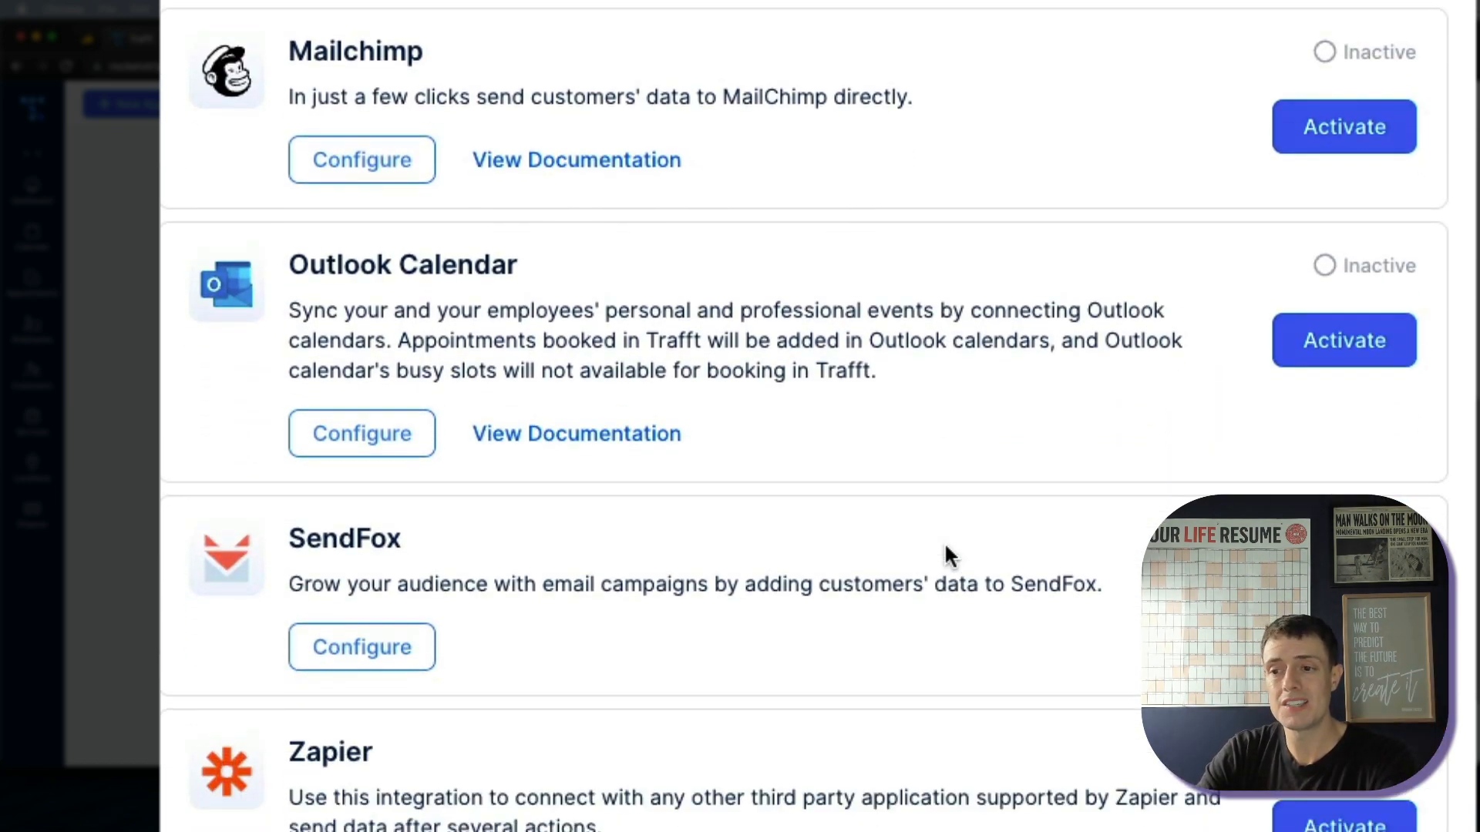
scroll(down, 3)
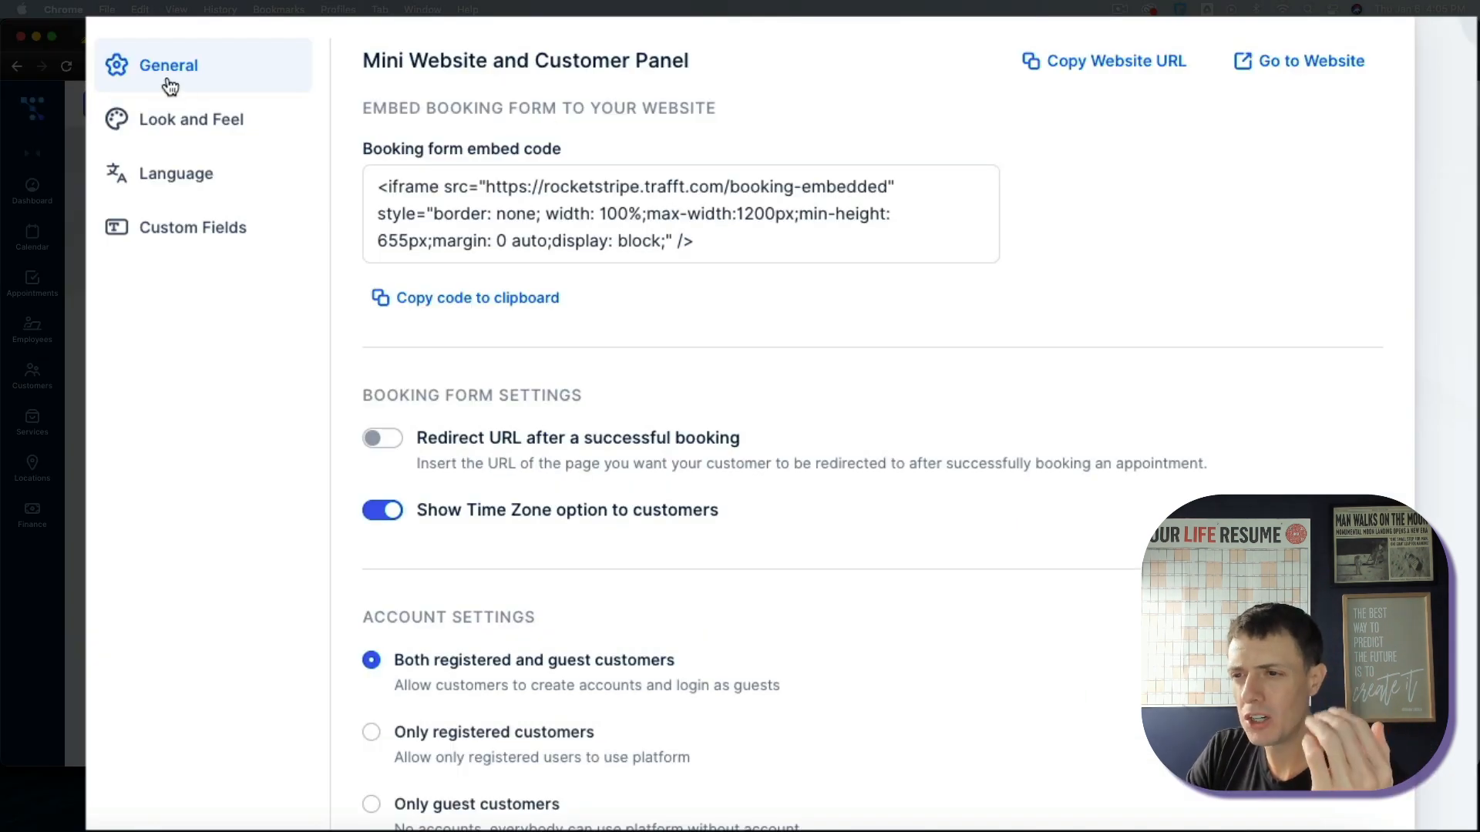
- Show Look and Feel: six-step form order, primary color #5EDEEB, Inter font, logo and favicon
click(191, 118)
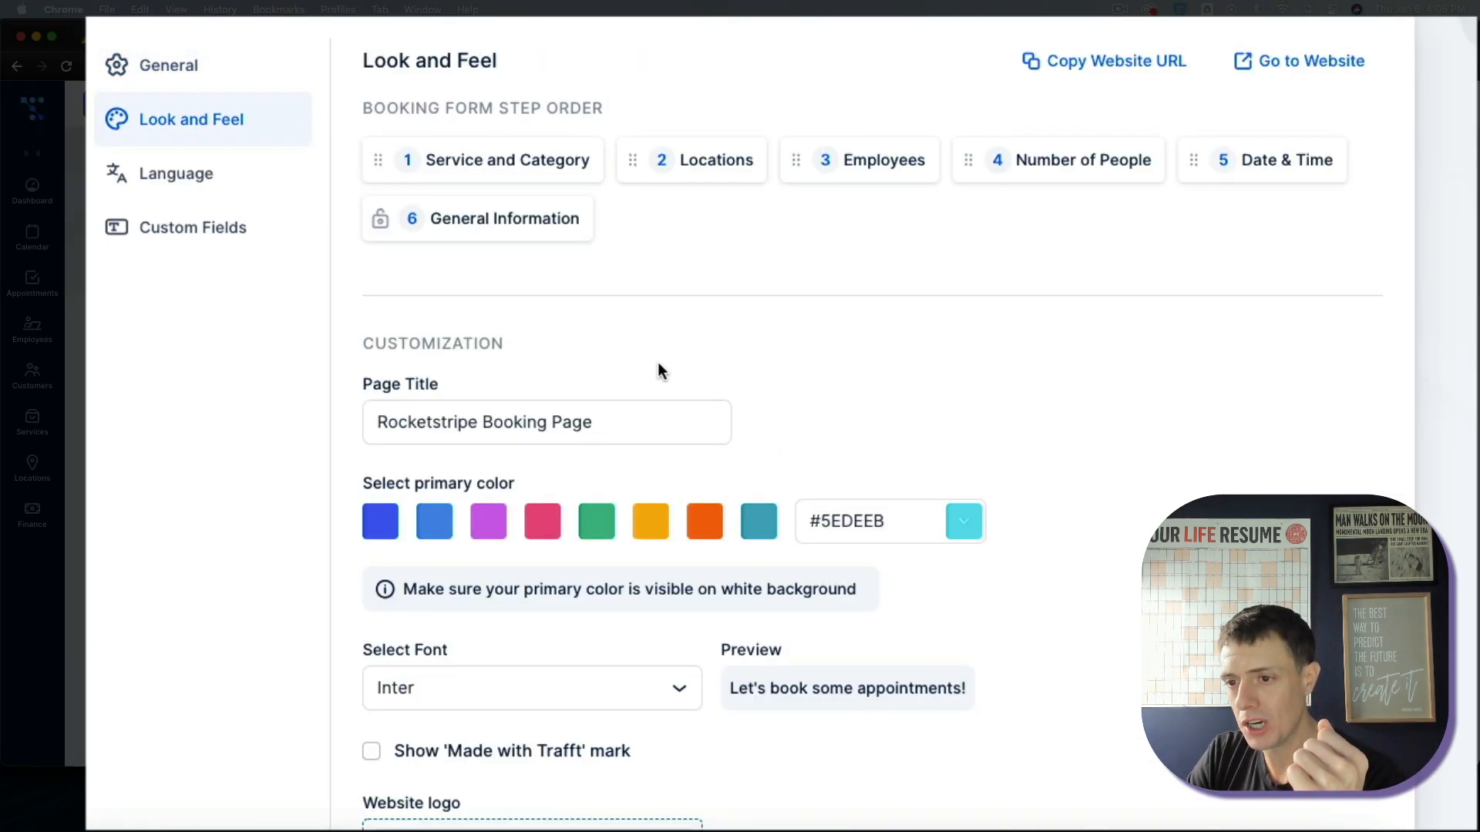
scroll(down, 3)
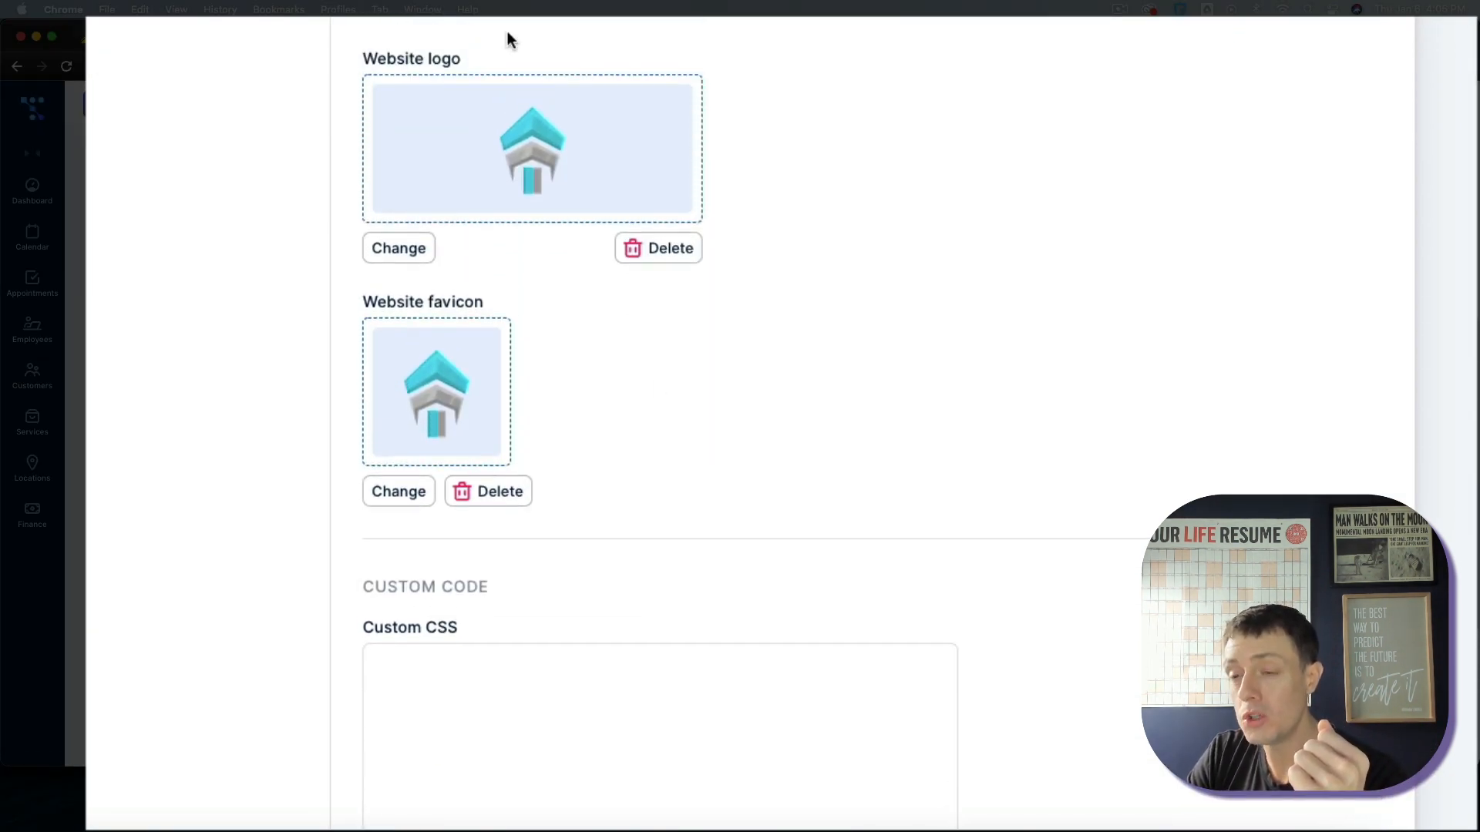
scroll(down, 3)
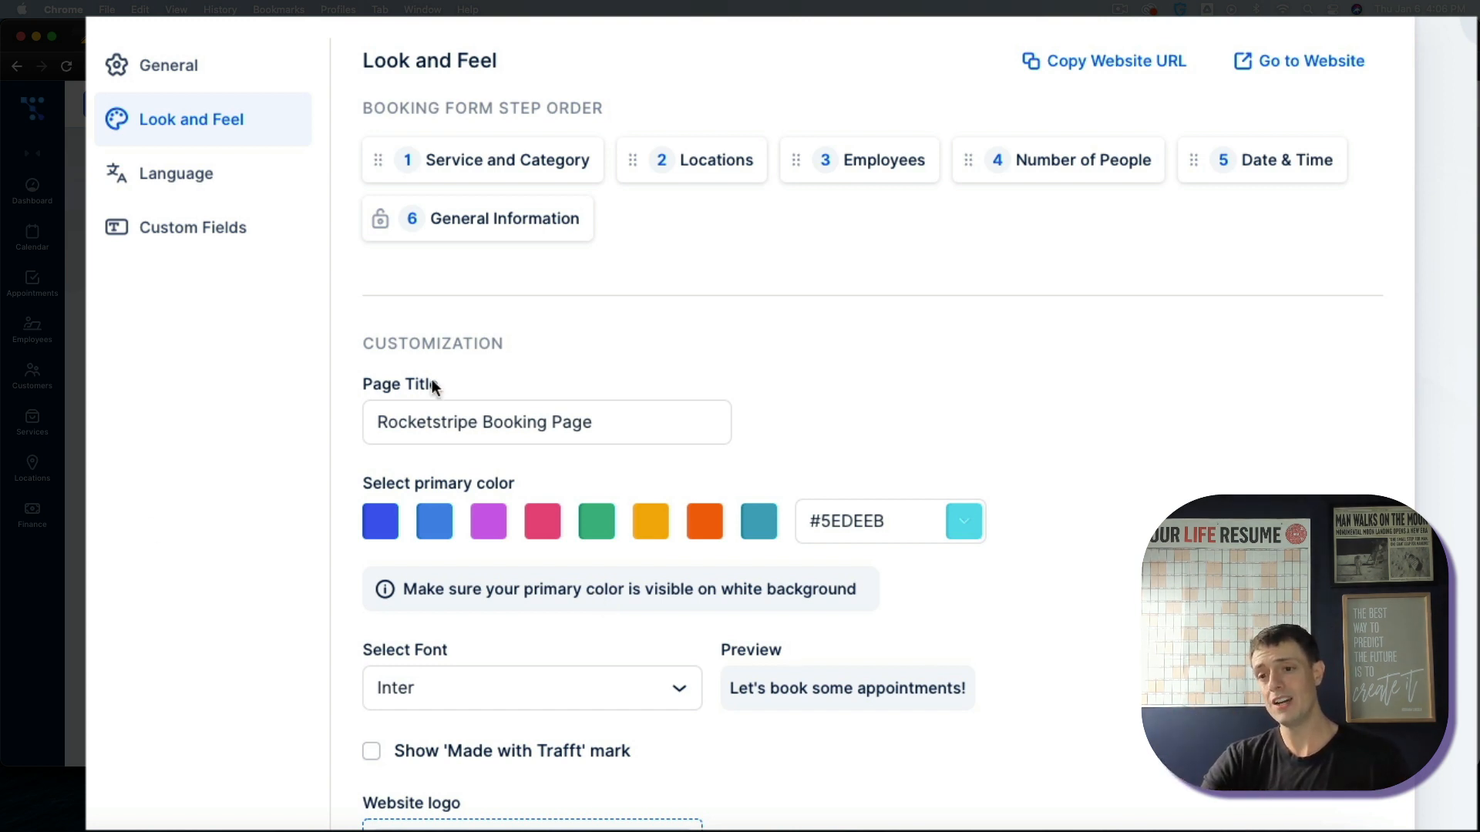
- Add a Text Area custom field and try yes/no on the 'Is this video good?' checkbox preview
click(192, 228)
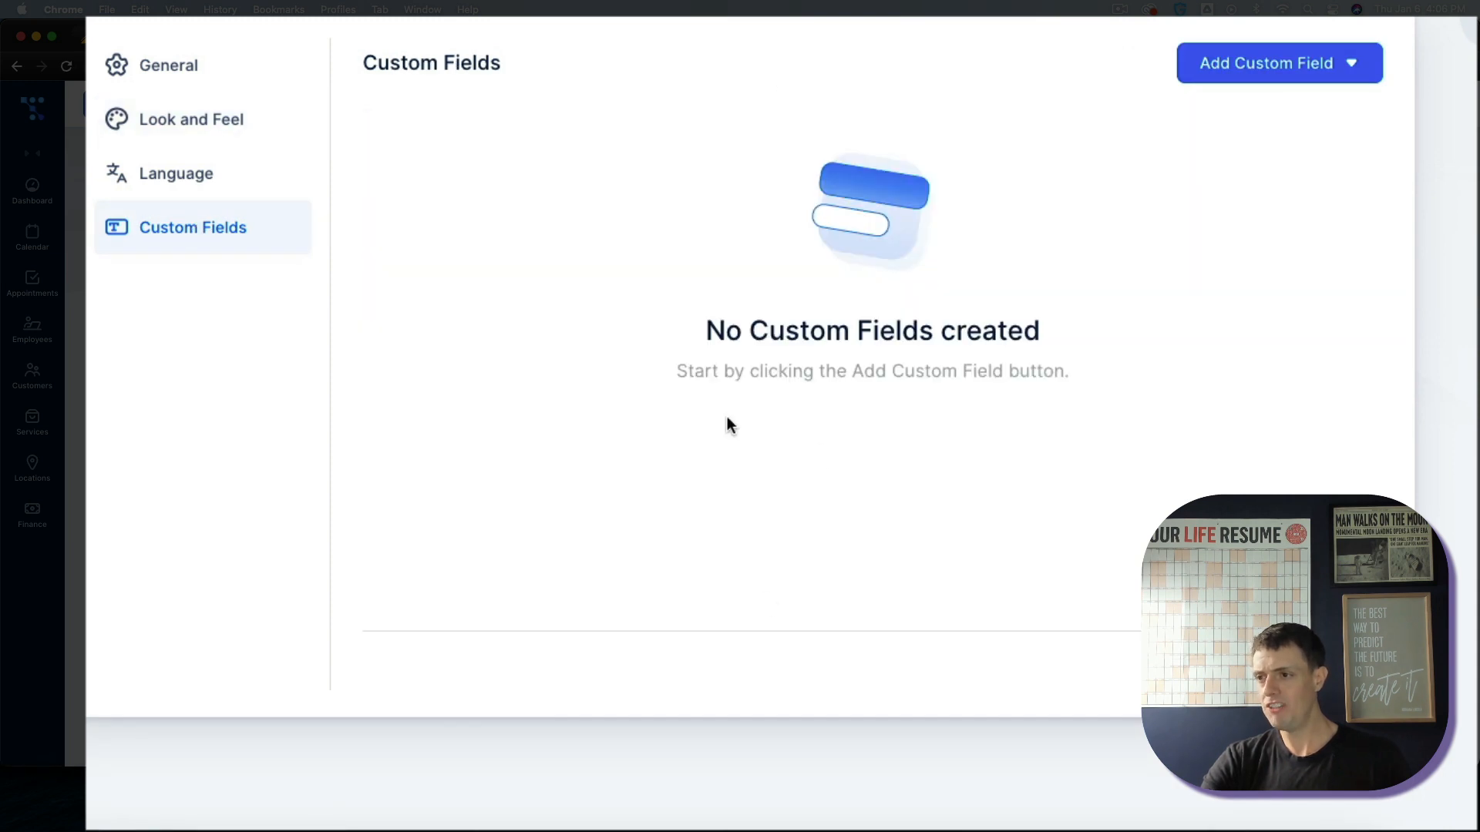
click(1264, 63)
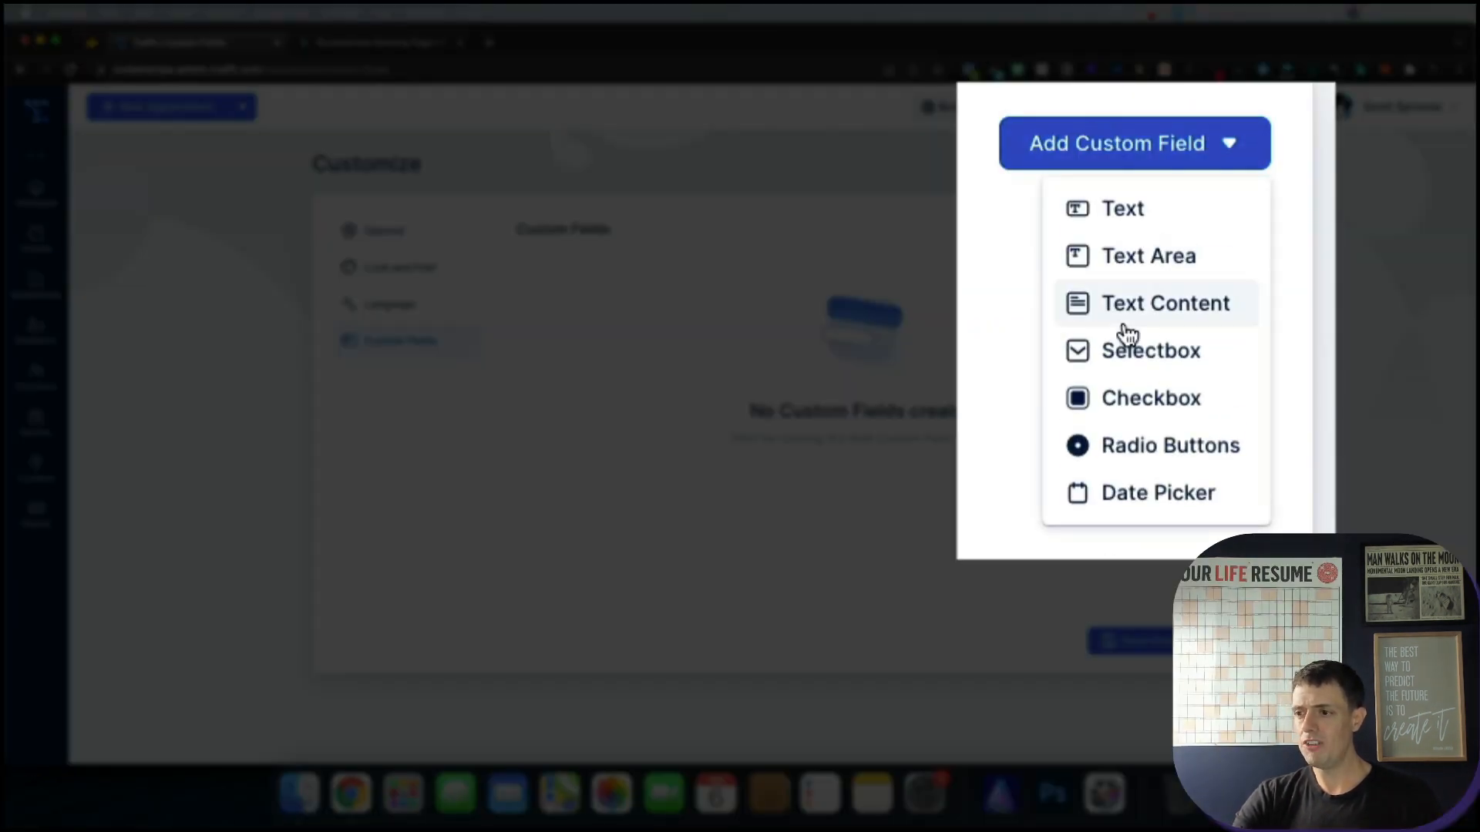
mouse_move(1137, 240)
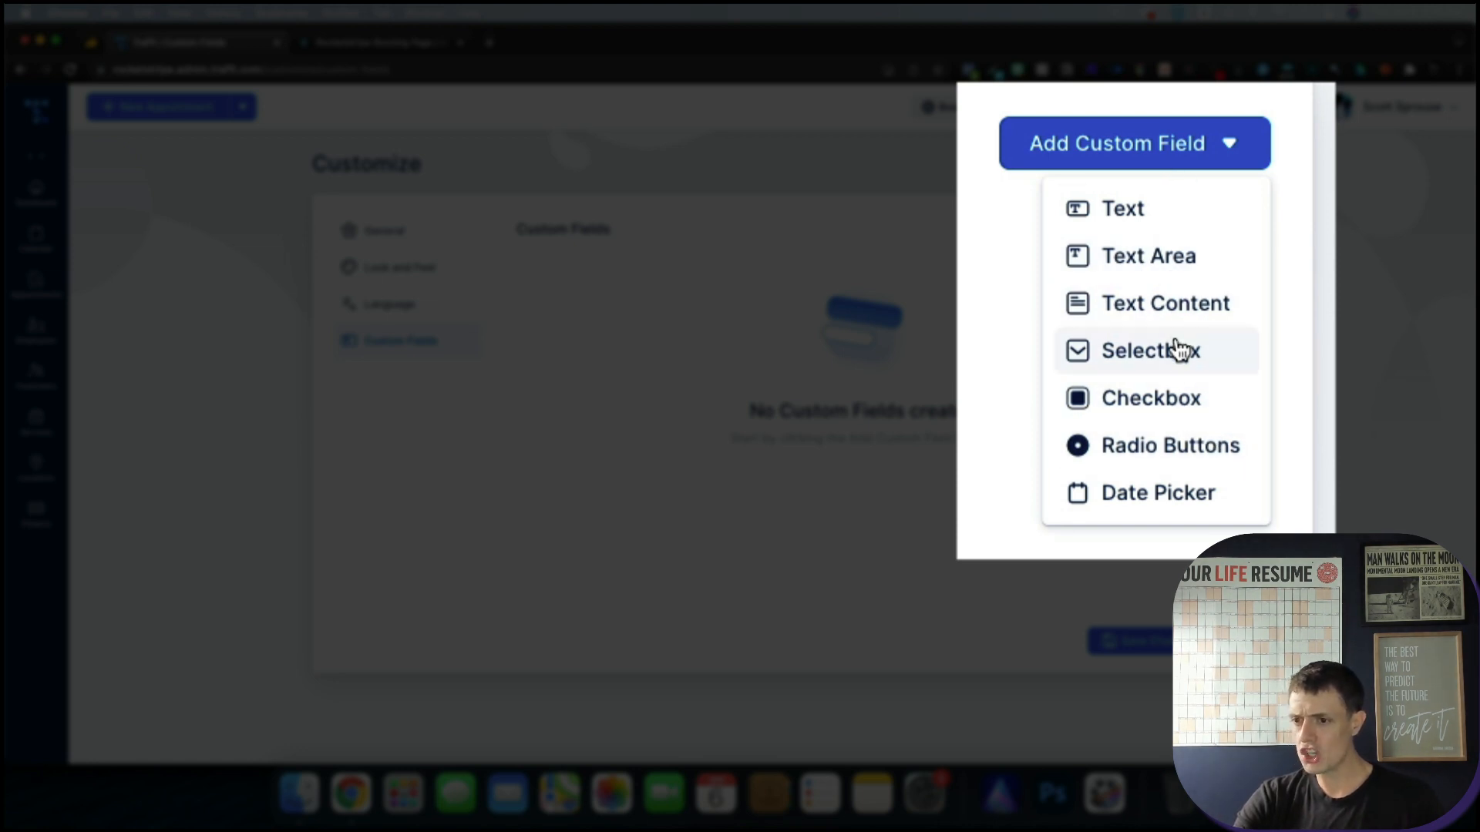
click(1150, 398)
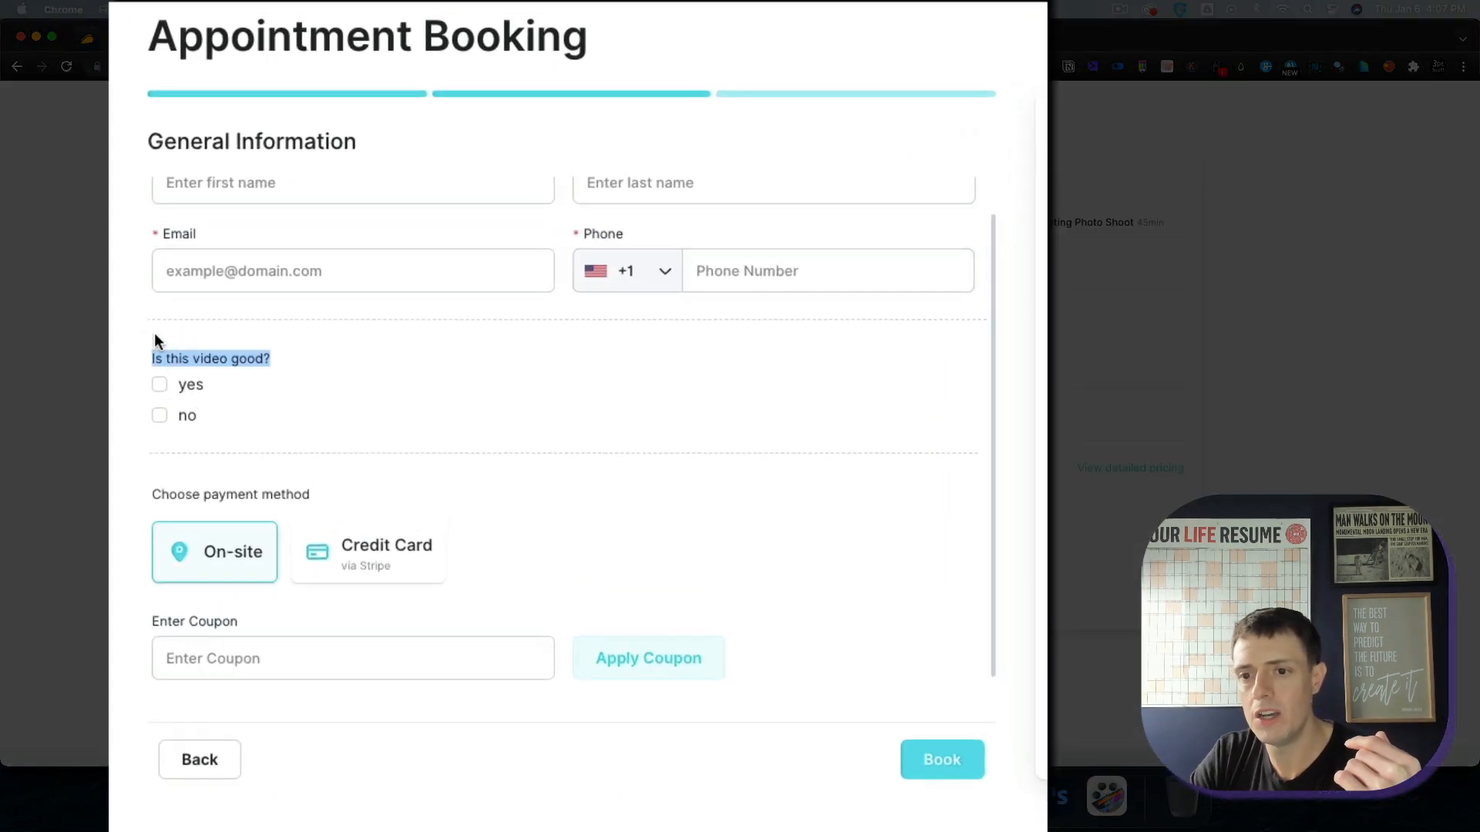
click(159, 384)
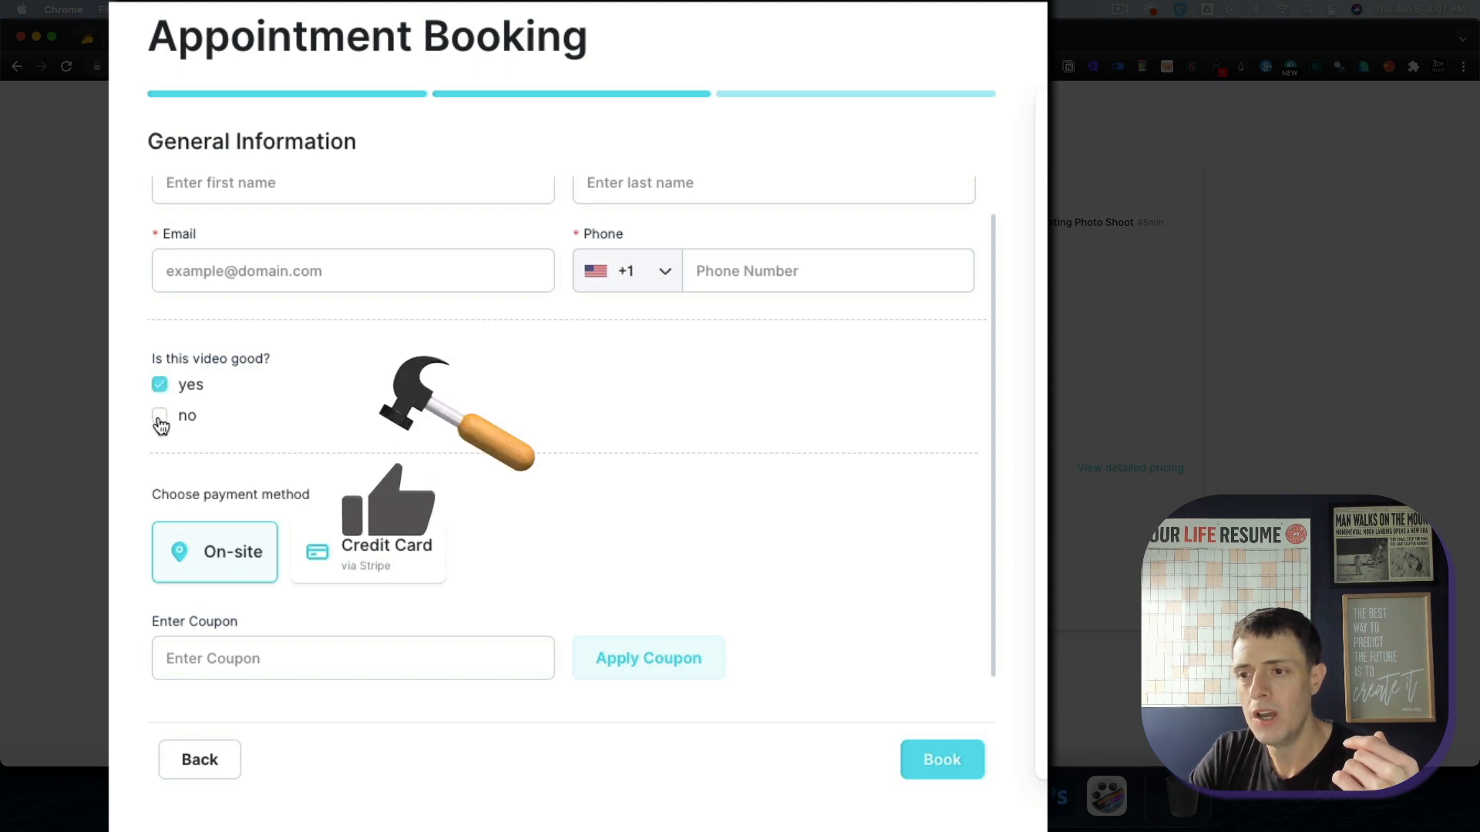
click(159, 420)
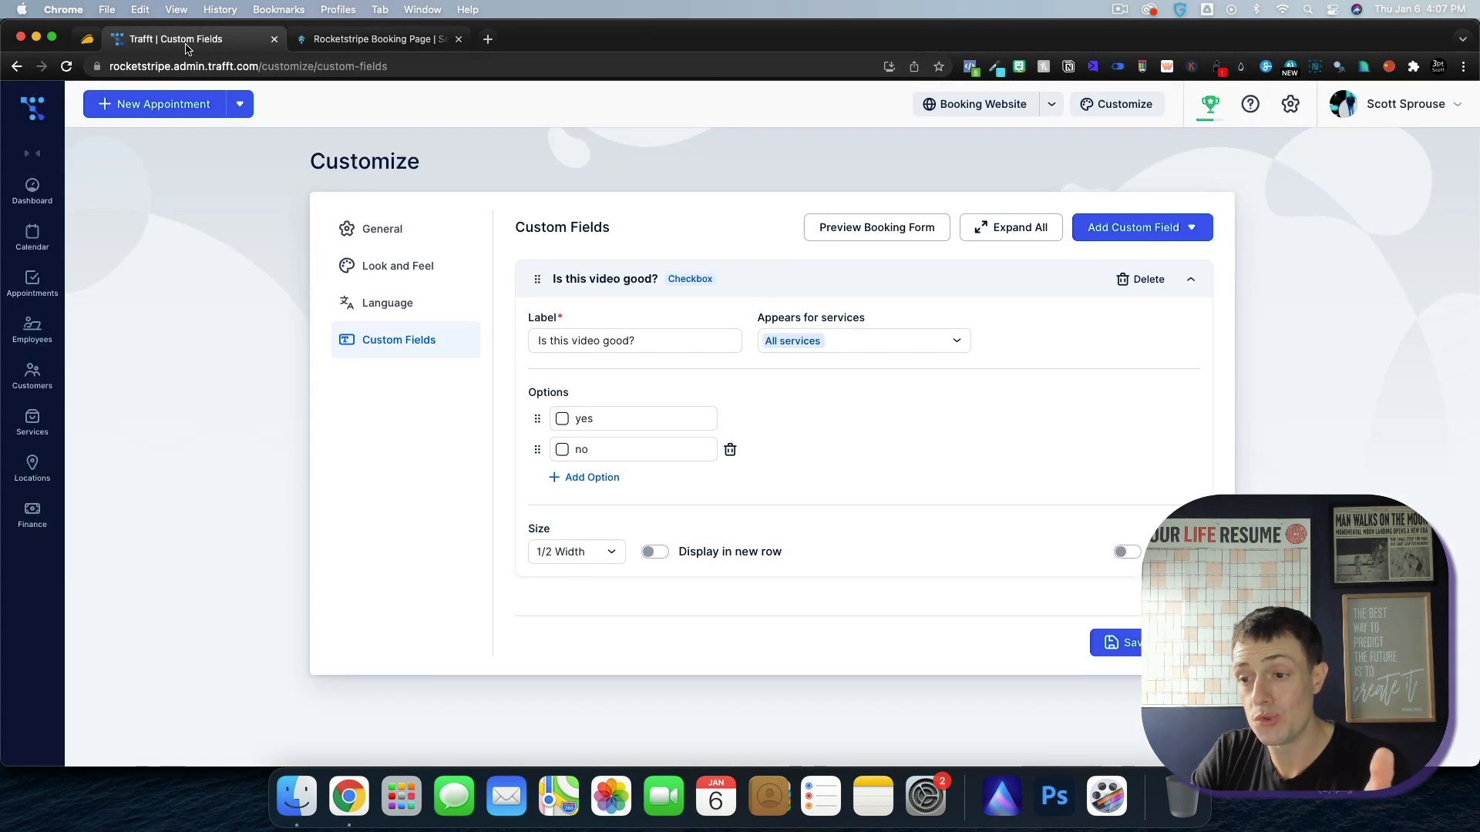
- Give the property address field placeholder 'Enter address here' and make it Required
text(Enter address here)
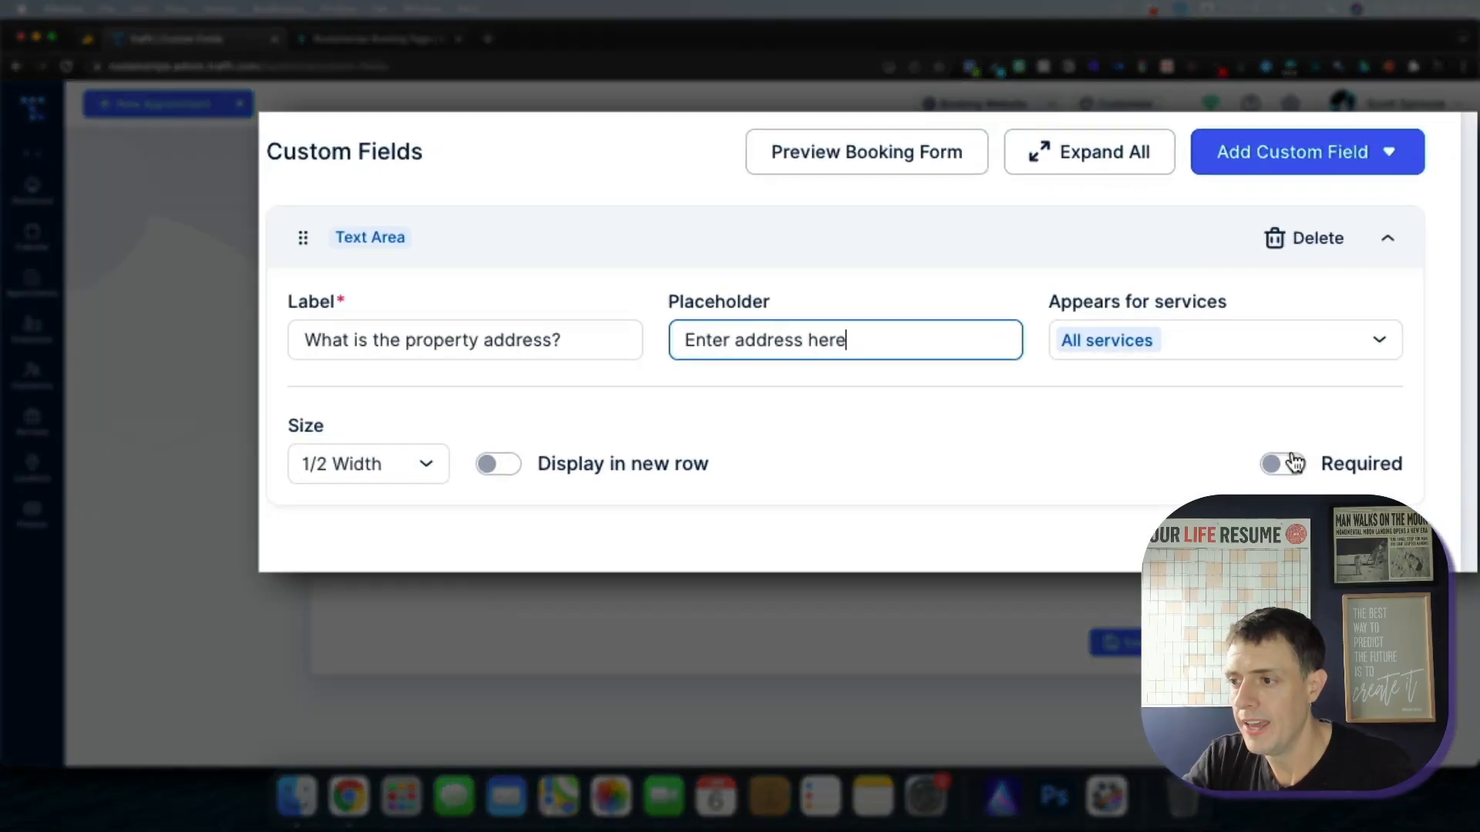
click(1281, 464)
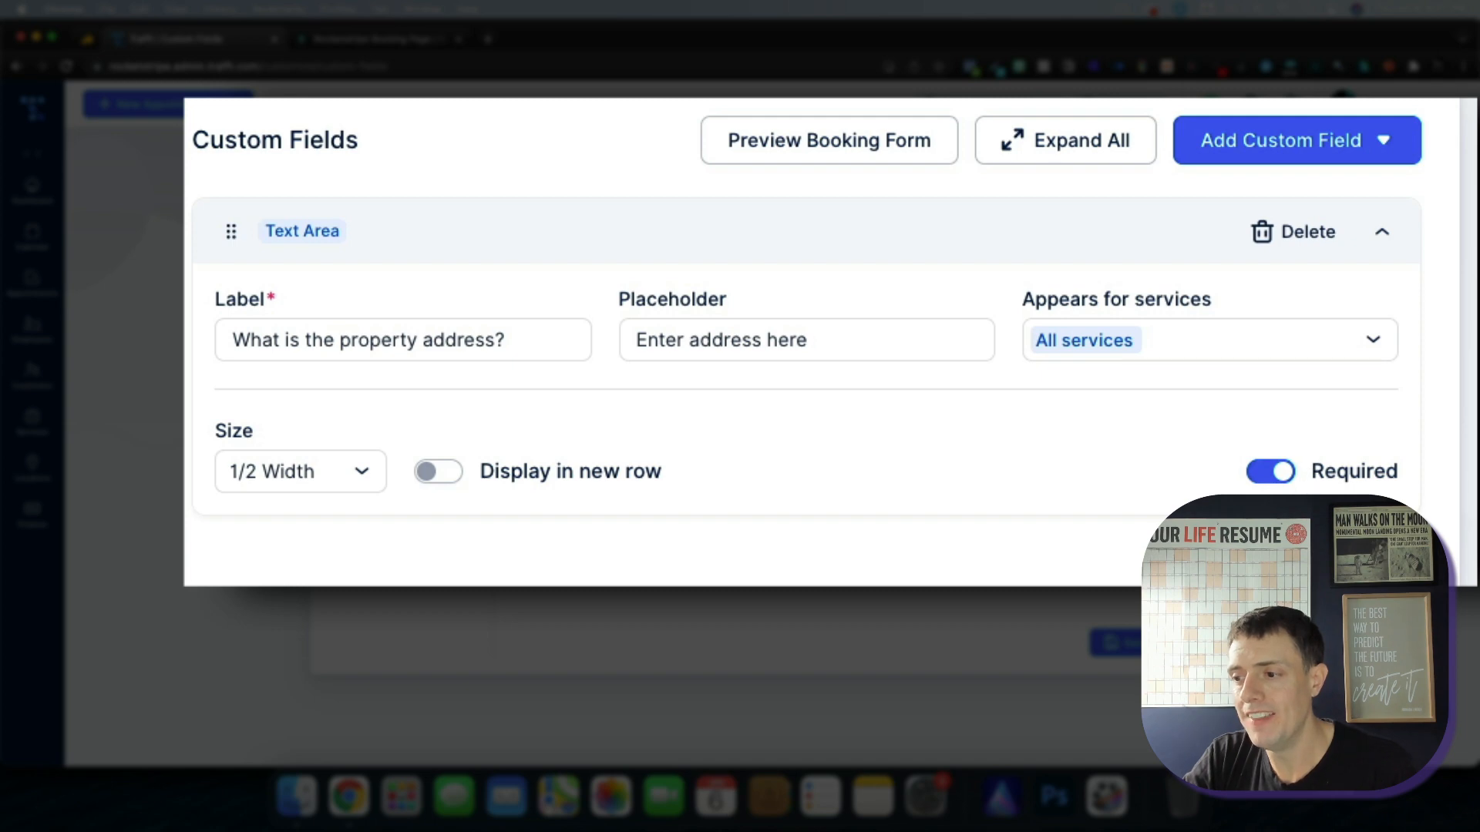
click(376, 38)
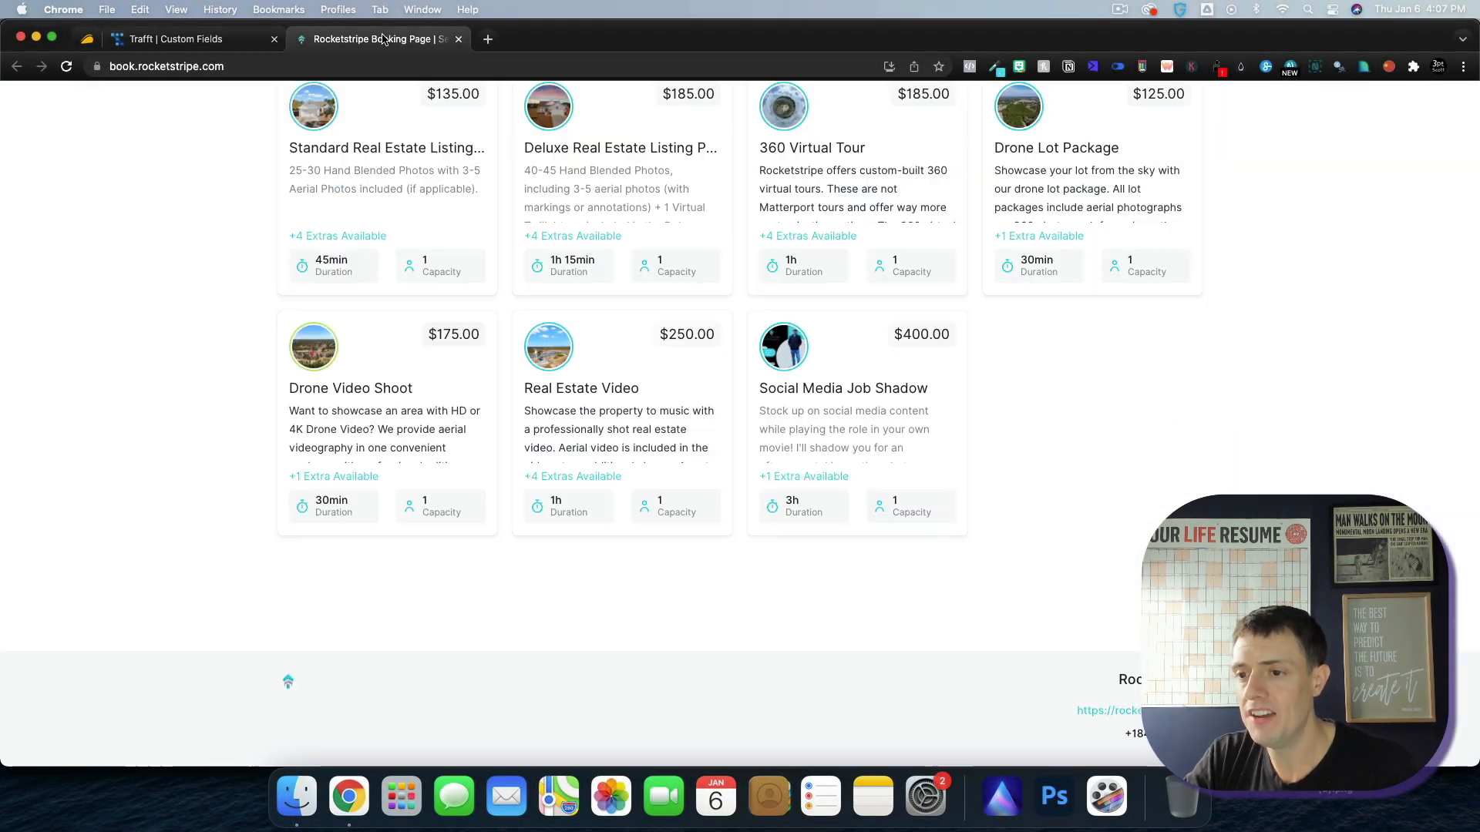
- Book Real Estate Video as guest at 3:00 pm to confirm the required property-address field, then close the site
click(581, 388)
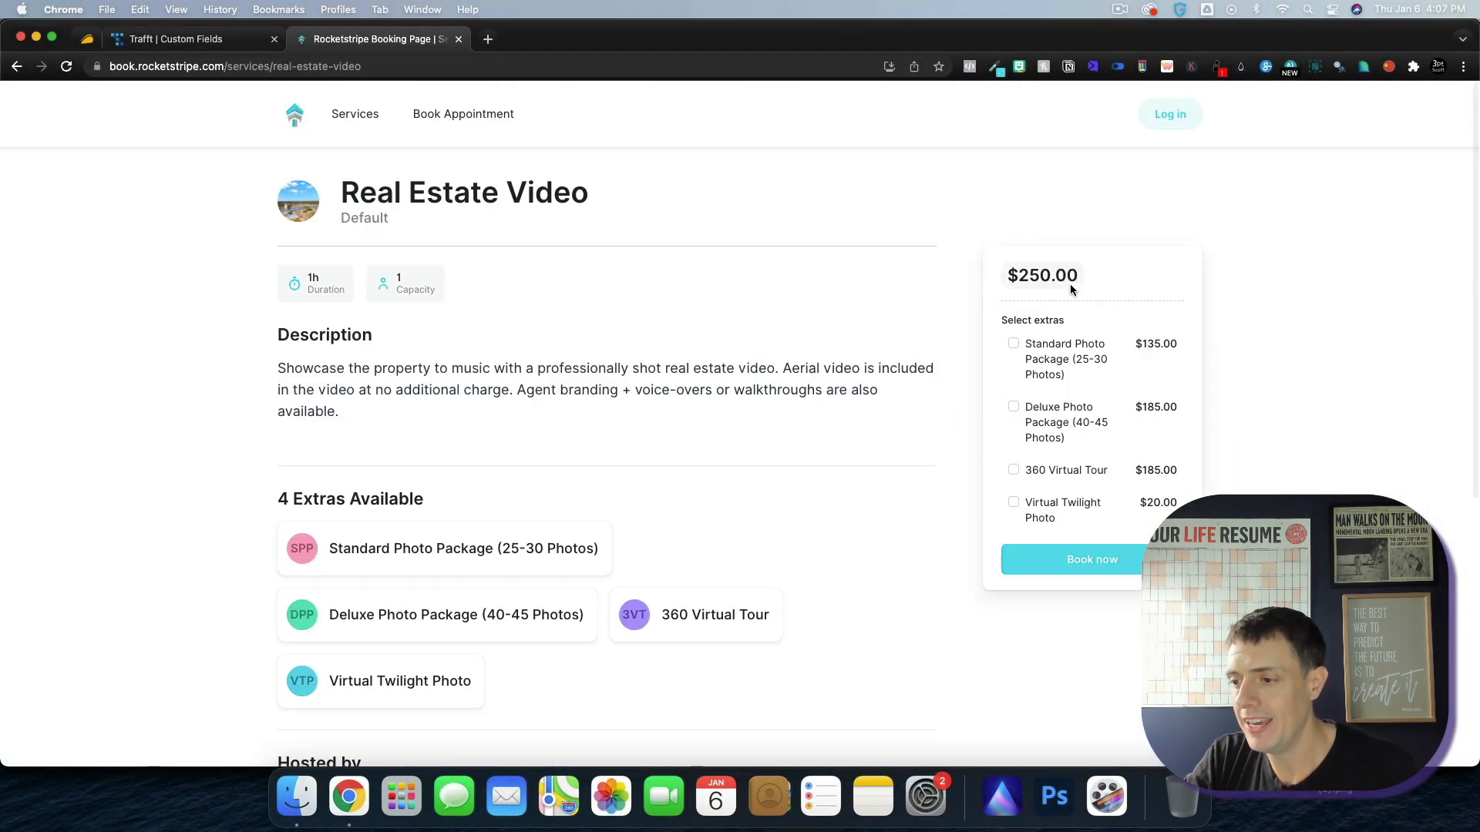
click(1091, 558)
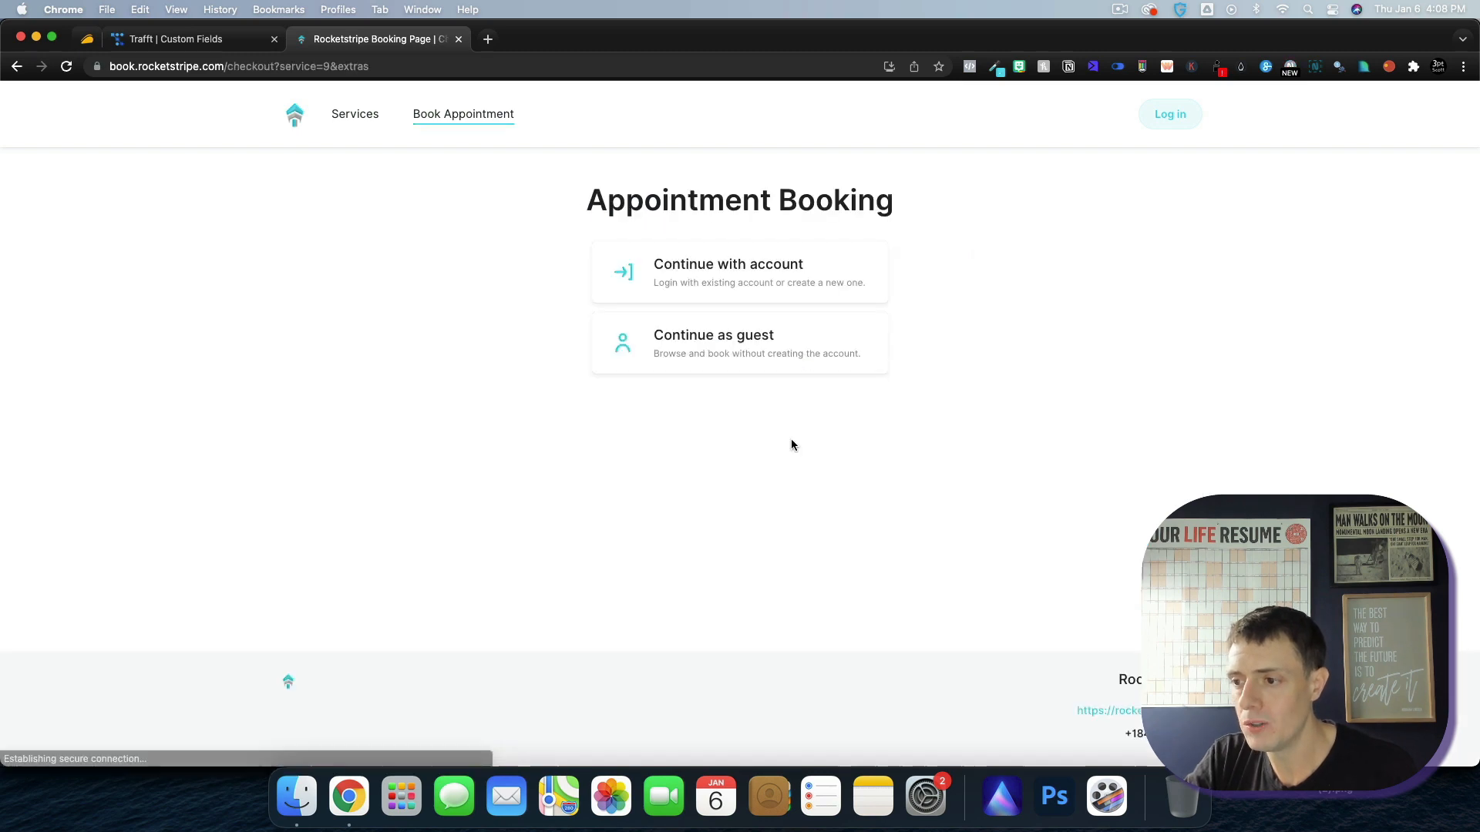
click(714, 342)
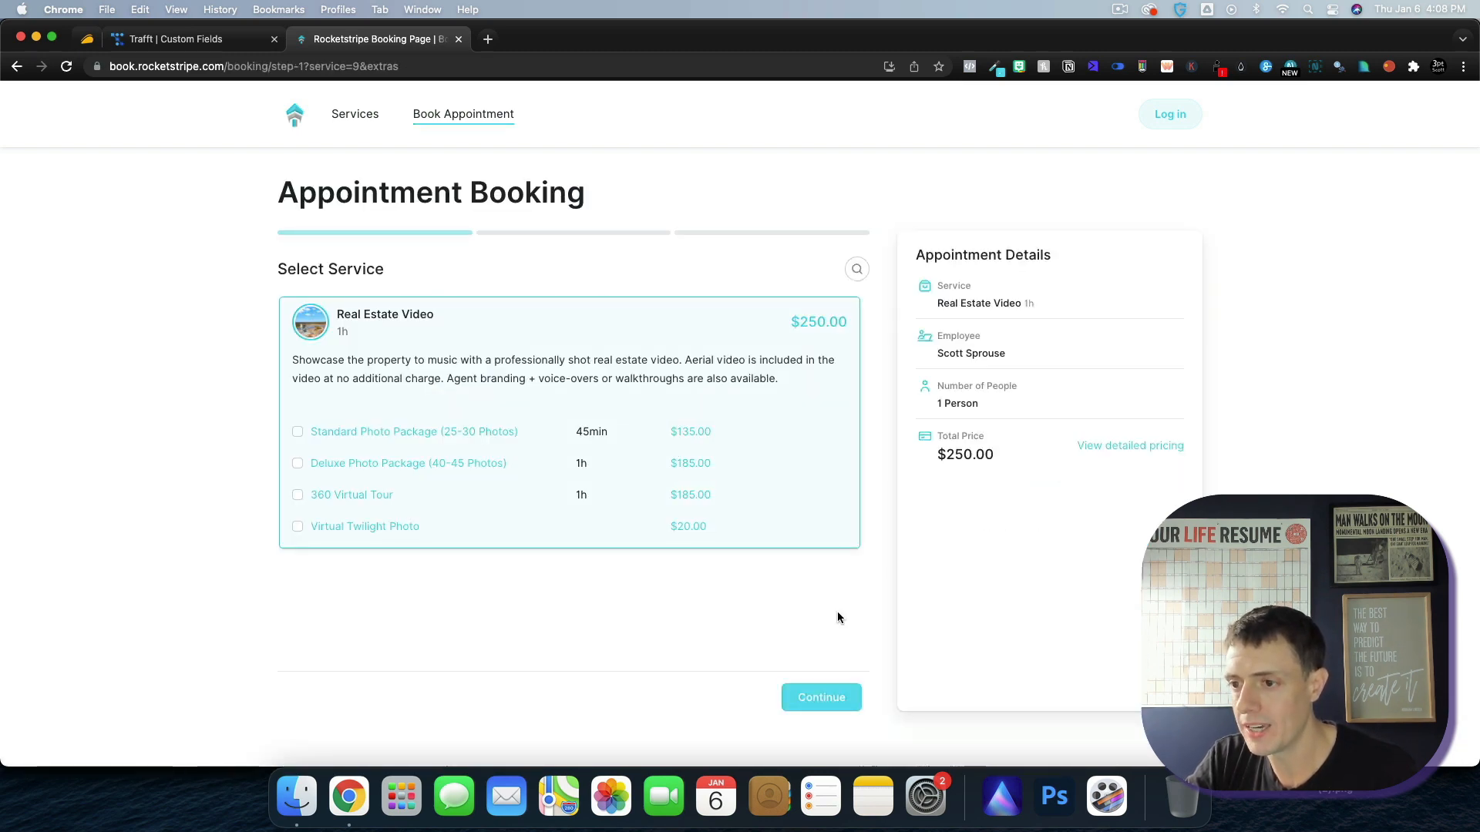
click(820, 696)
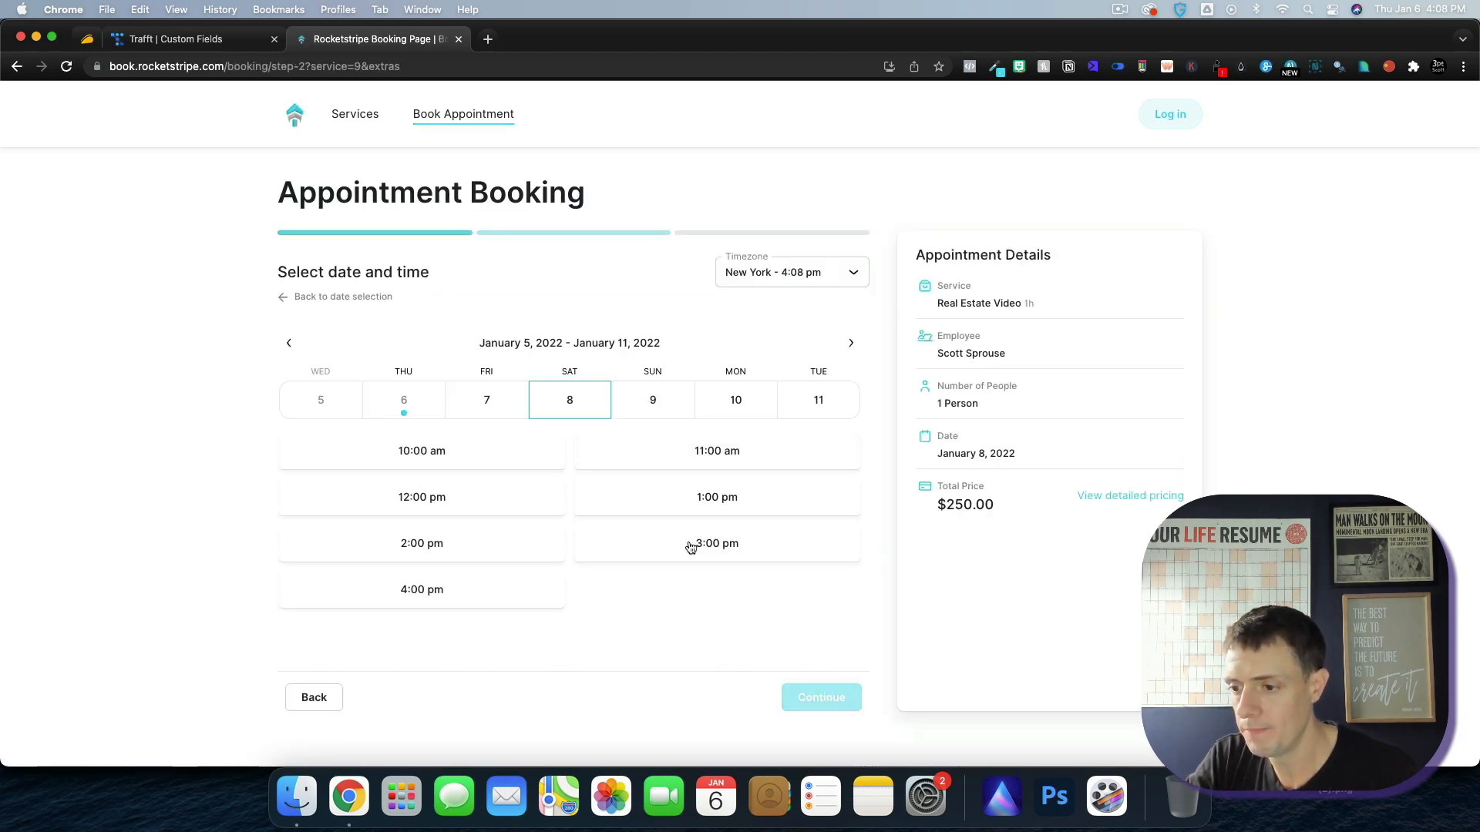
click(717, 542)
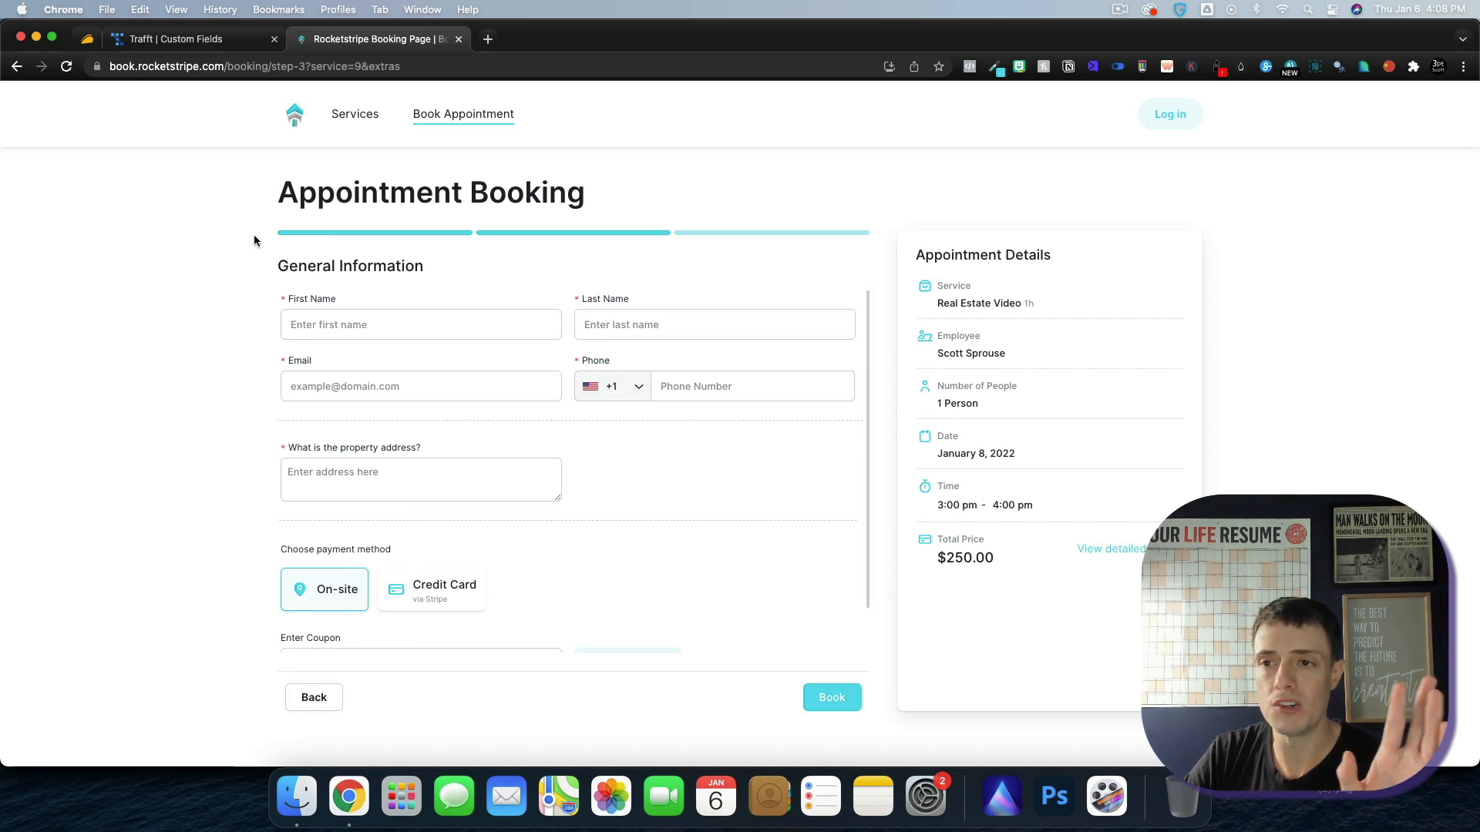
click(195, 38)
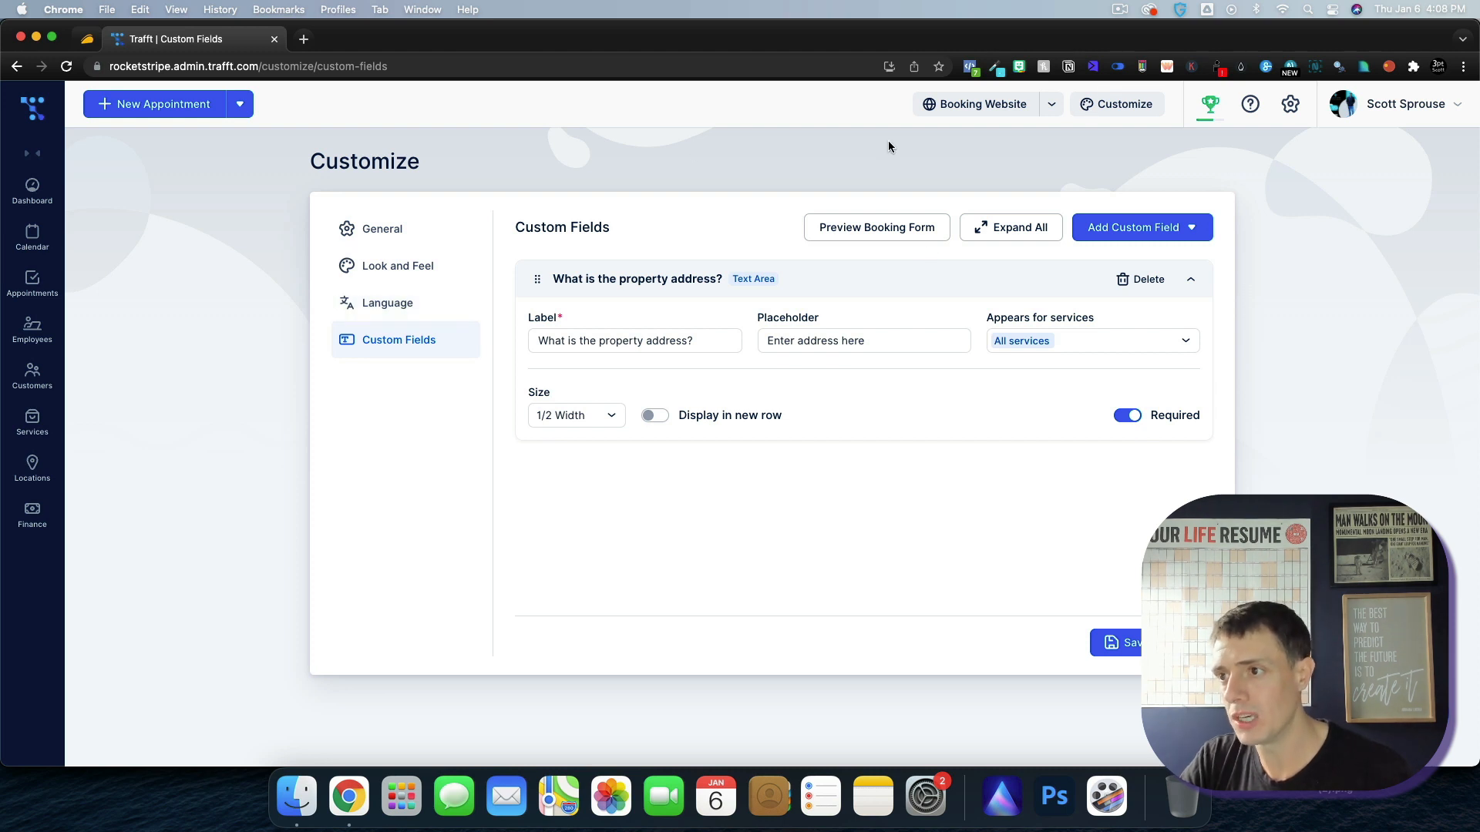
- Review the General booking website settings, then go to the Finance invoices list, currently empty
click(381, 228)
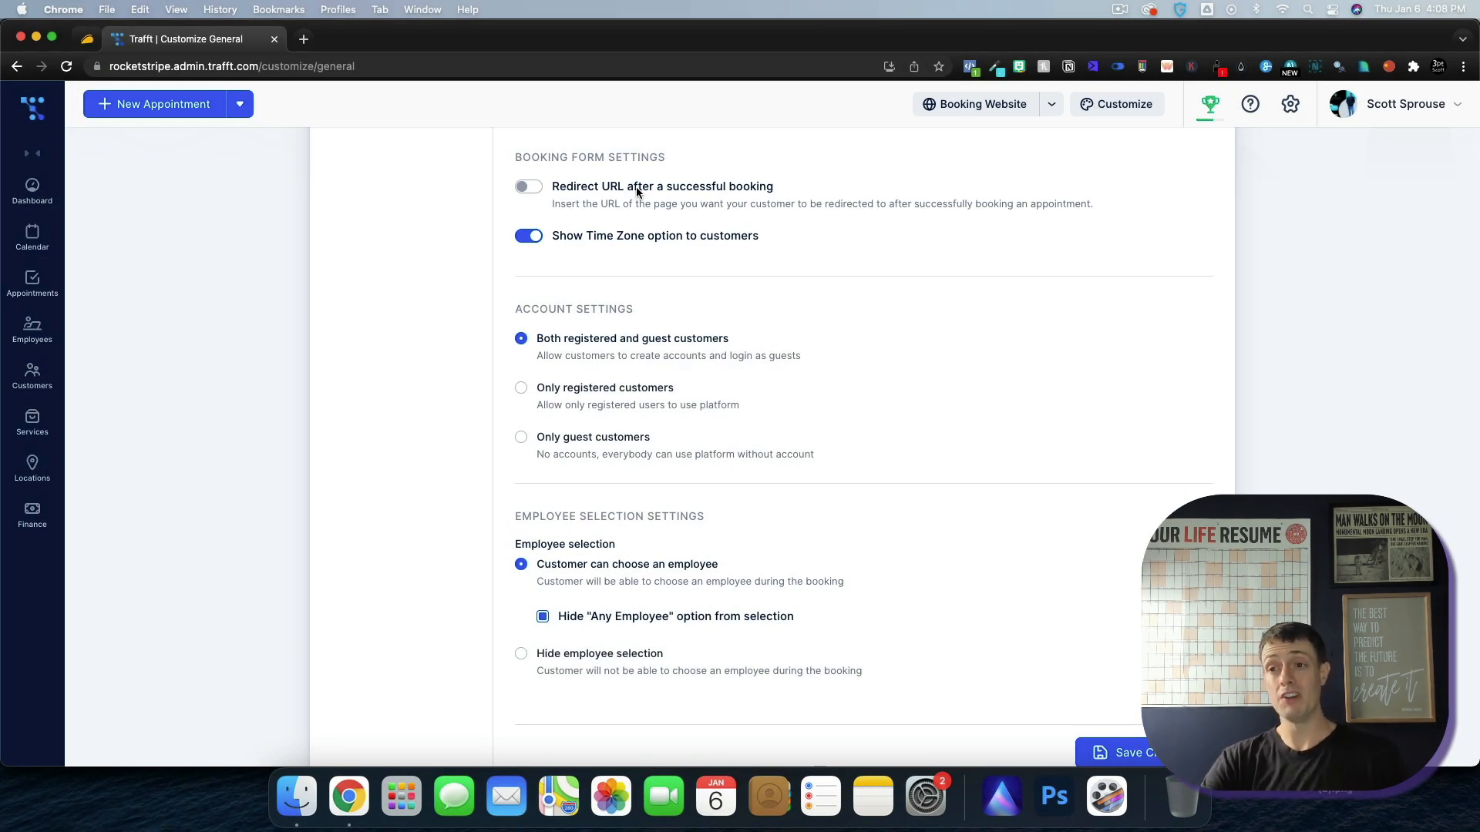
mouse_move(749, 470)
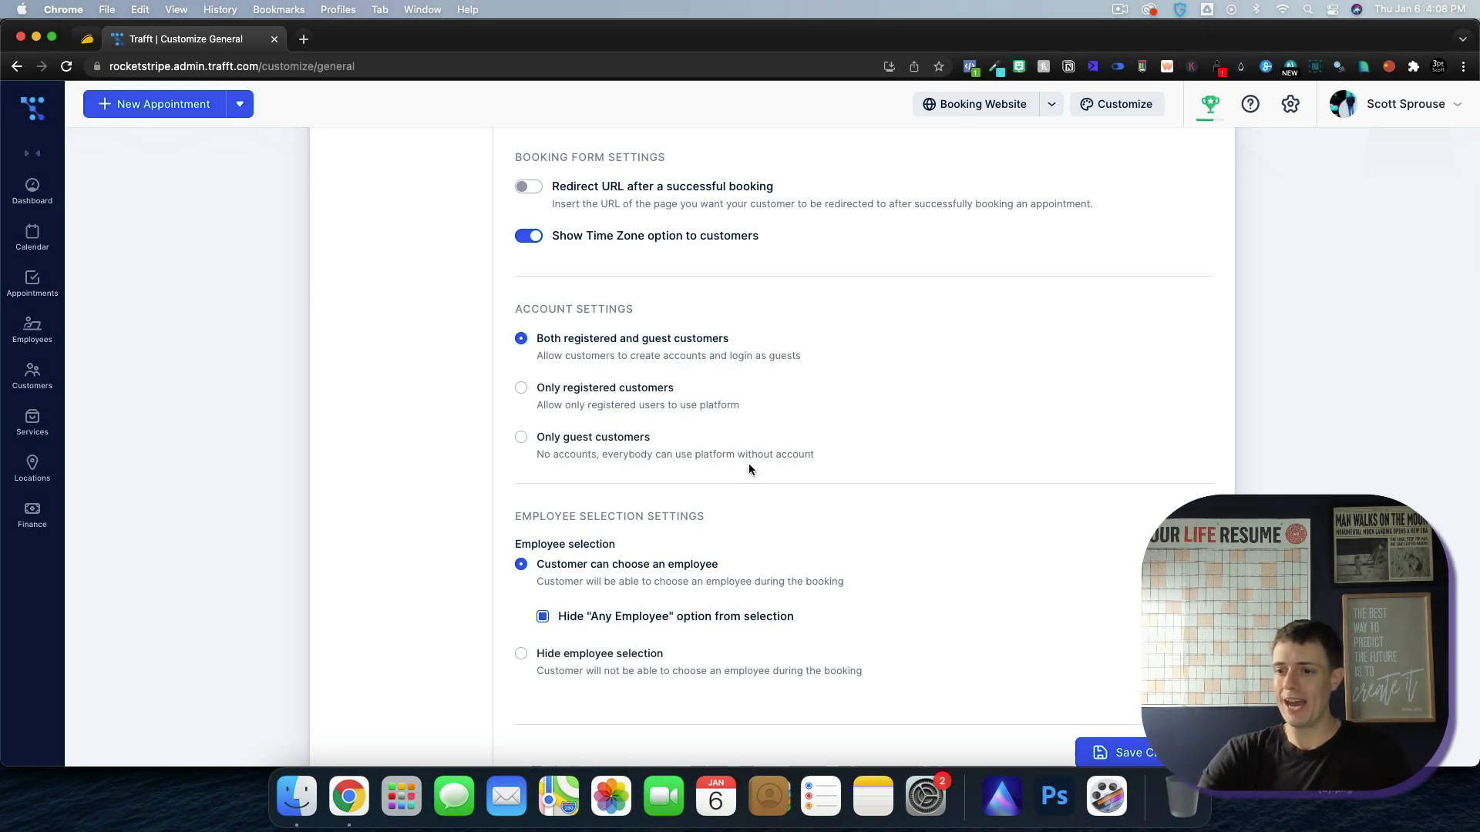
scroll(down, 3)
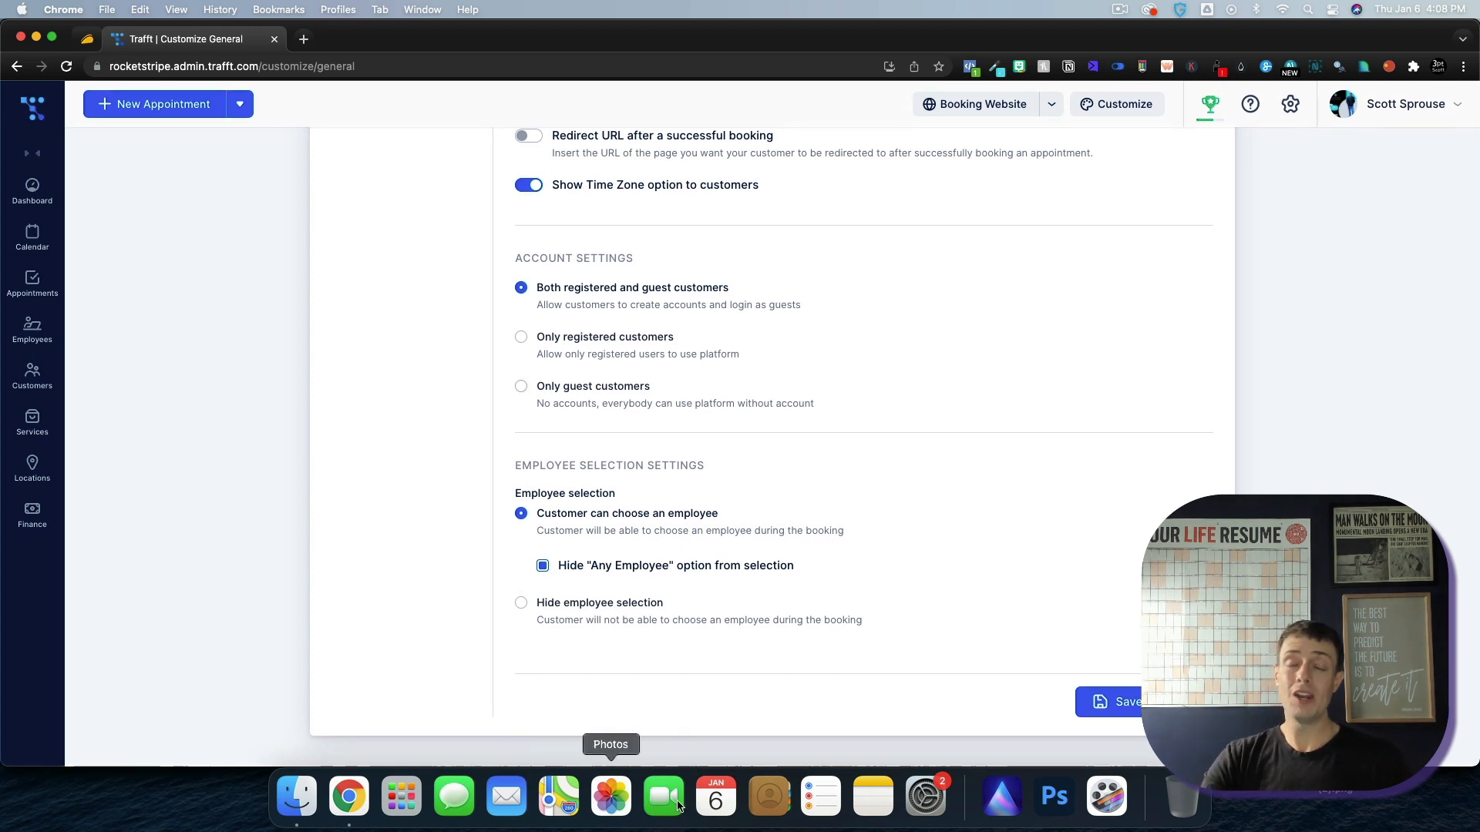
mouse_move(726, 546)
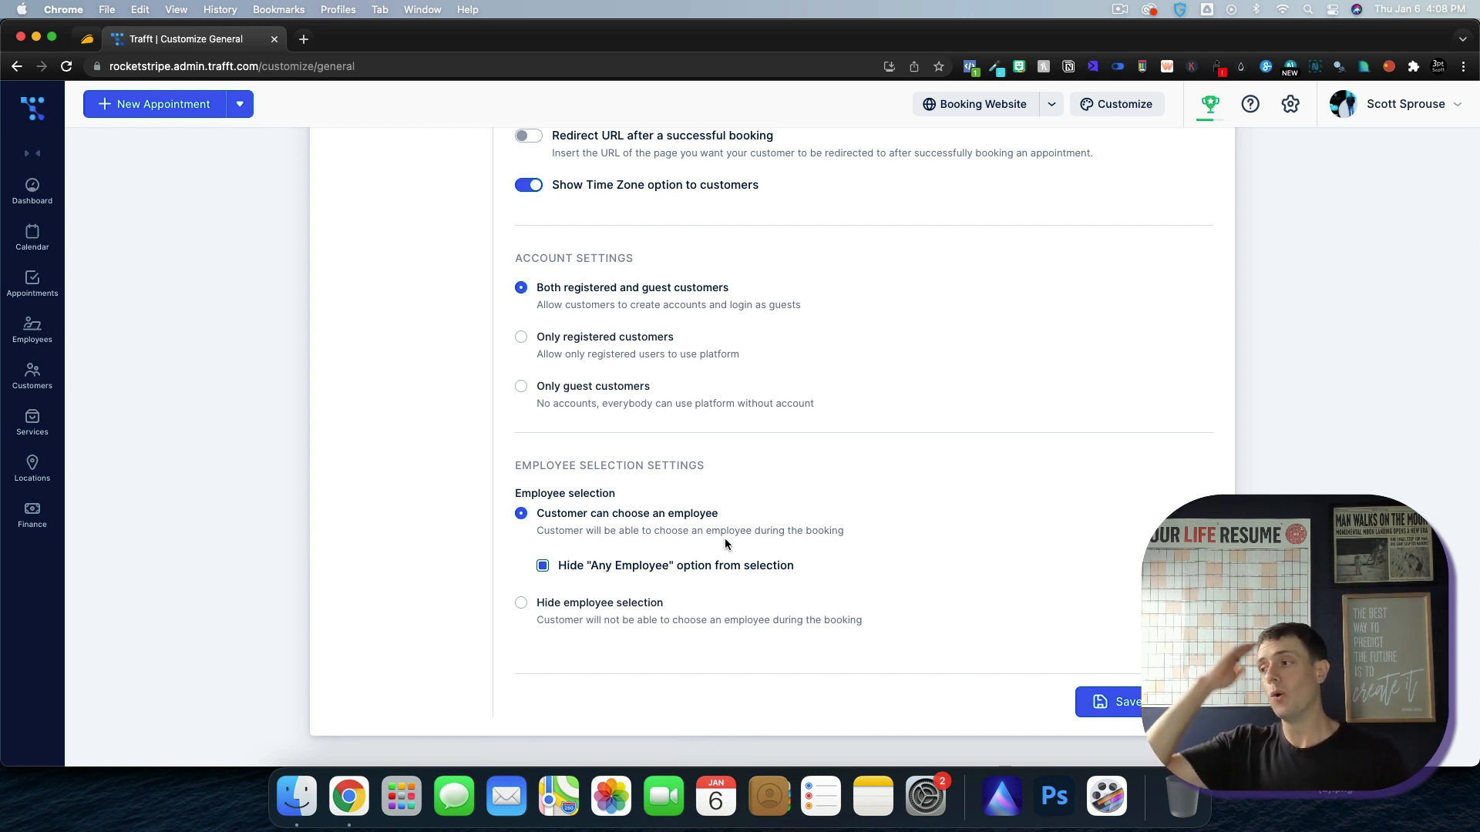
click(30, 515)
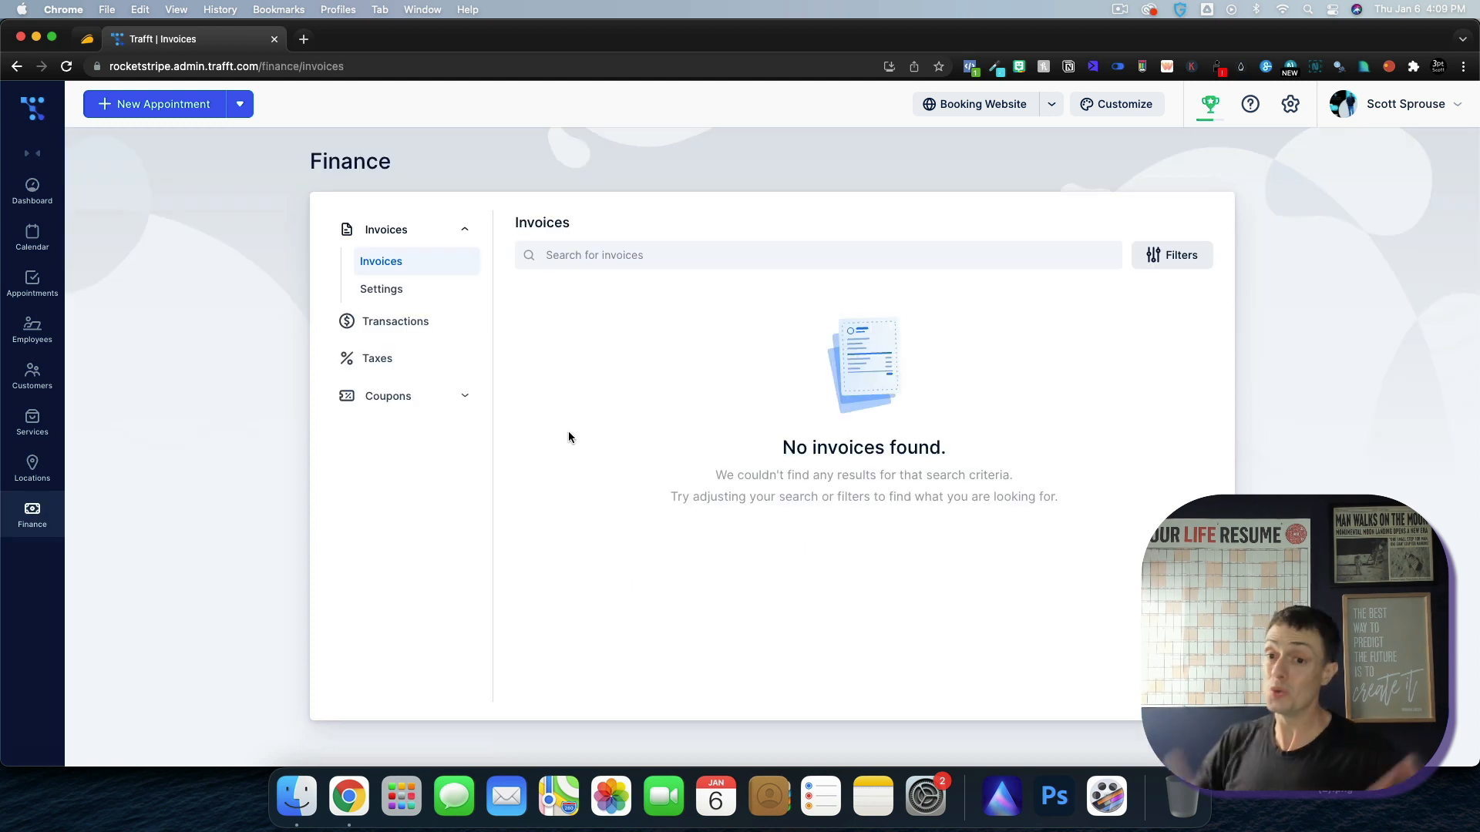